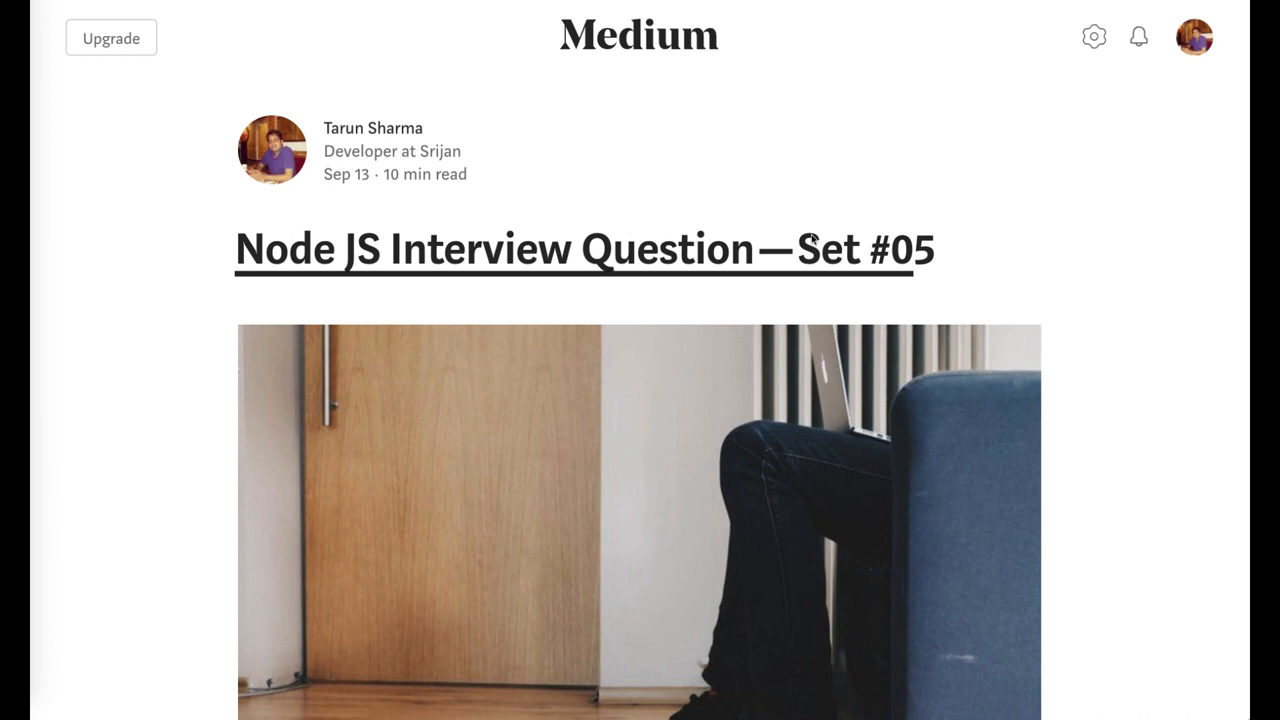
- Scroll past the cover image and the Set #01–#04 link cards to Question 41
{"action": "scroll", "scroll_direction": "down", "scroll_amount": 3}
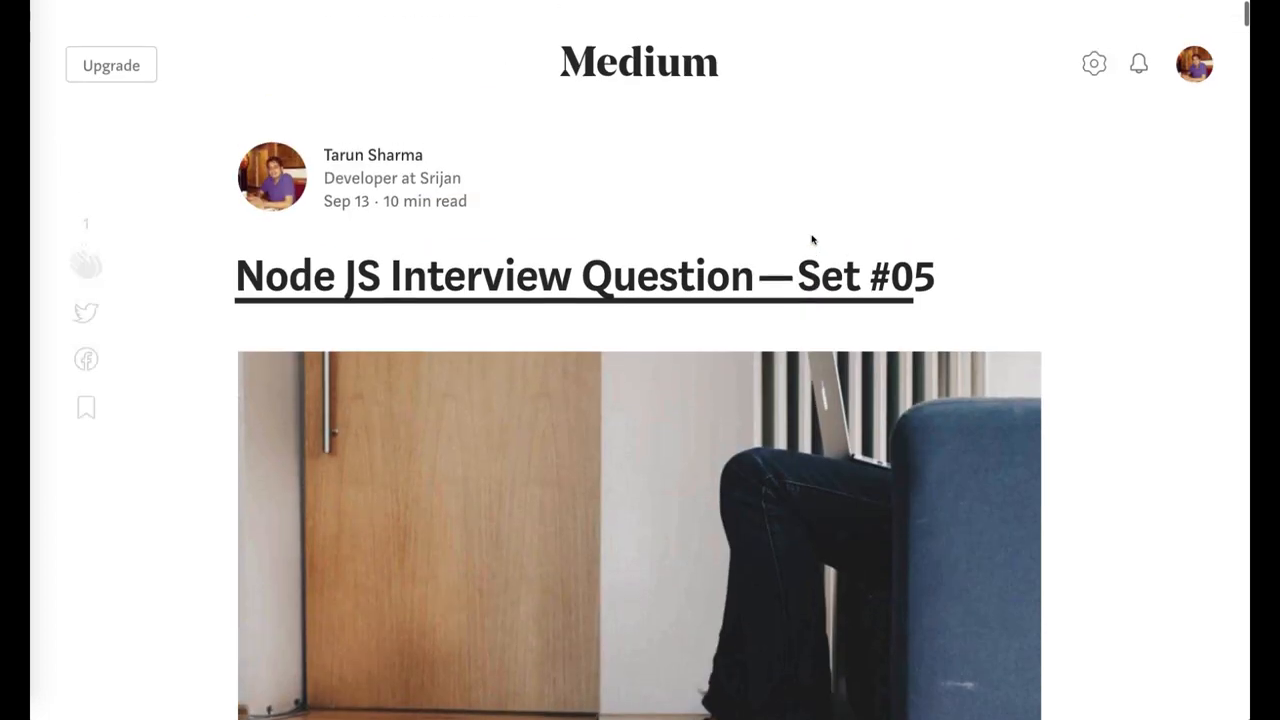
{"action": "scroll", "scroll_direction": "down", "scroll_amount": 3}
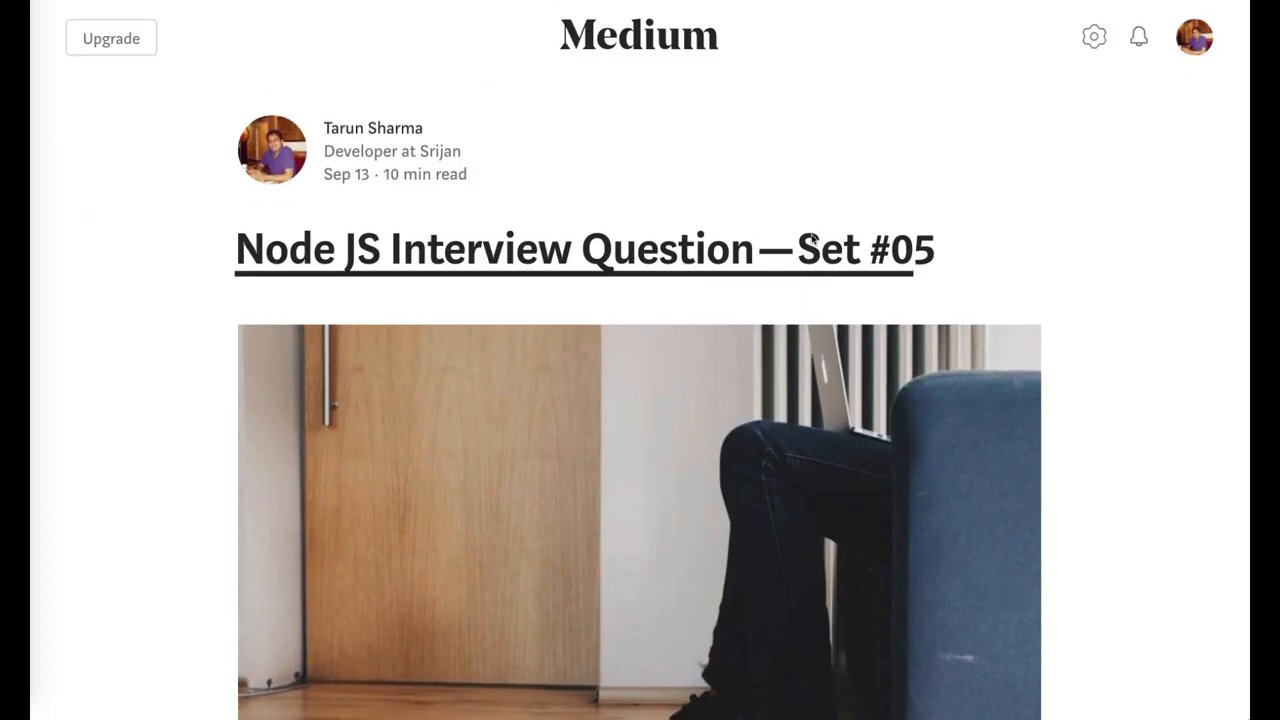
{"action": "scroll", "scroll_direction": "down", "scroll_amount": 3}
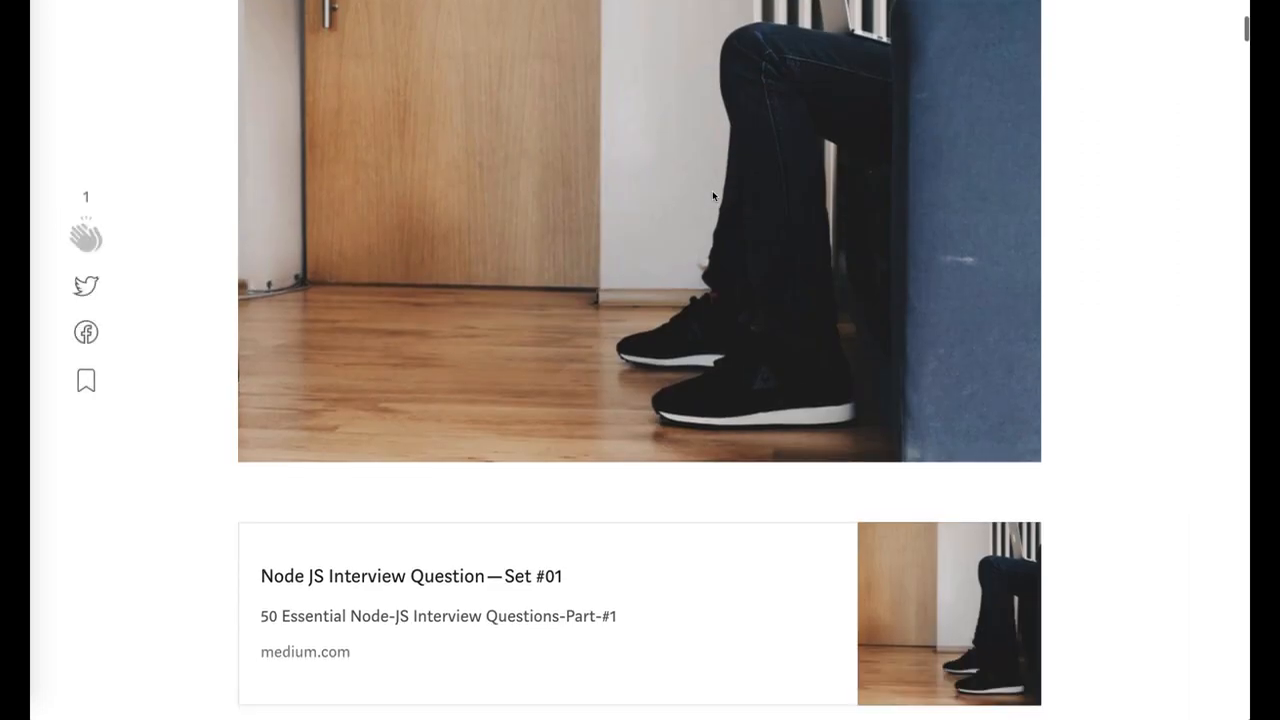
{"action": "scroll", "scroll_direction": "down", "scroll_amount": 3}
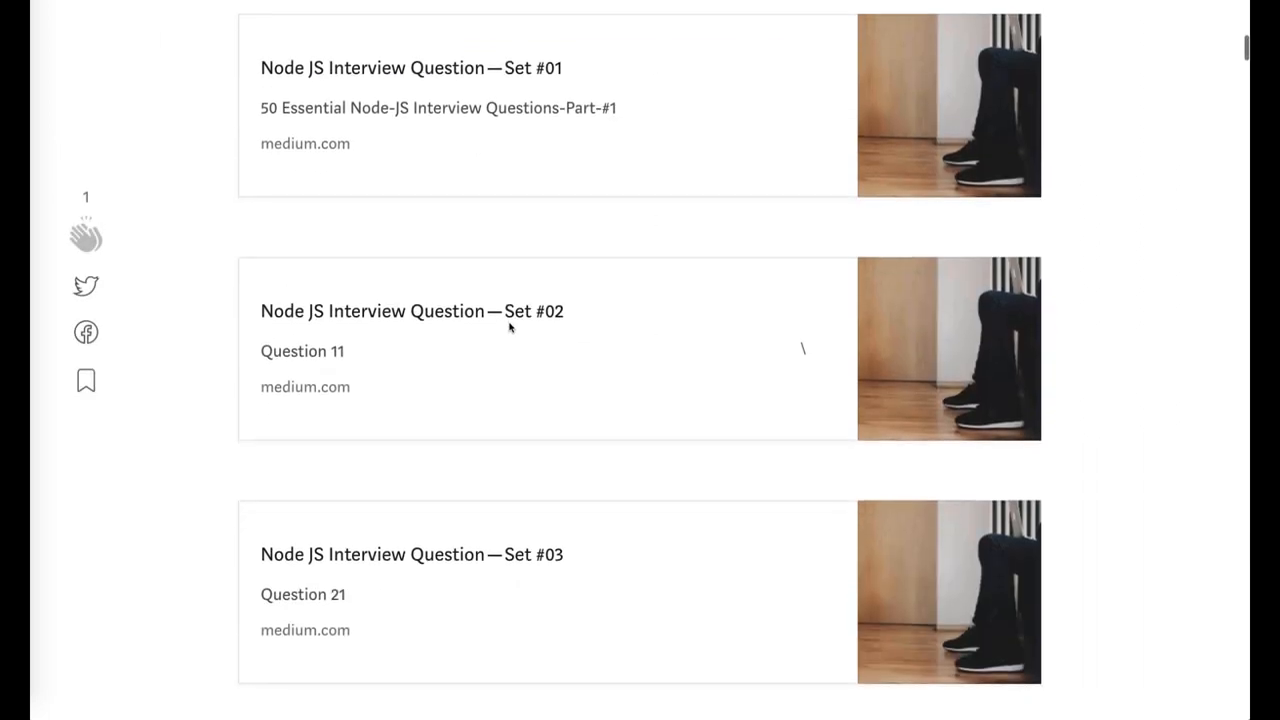
{"action": "scroll", "scroll_direction": "down", "scroll_amount": 3}
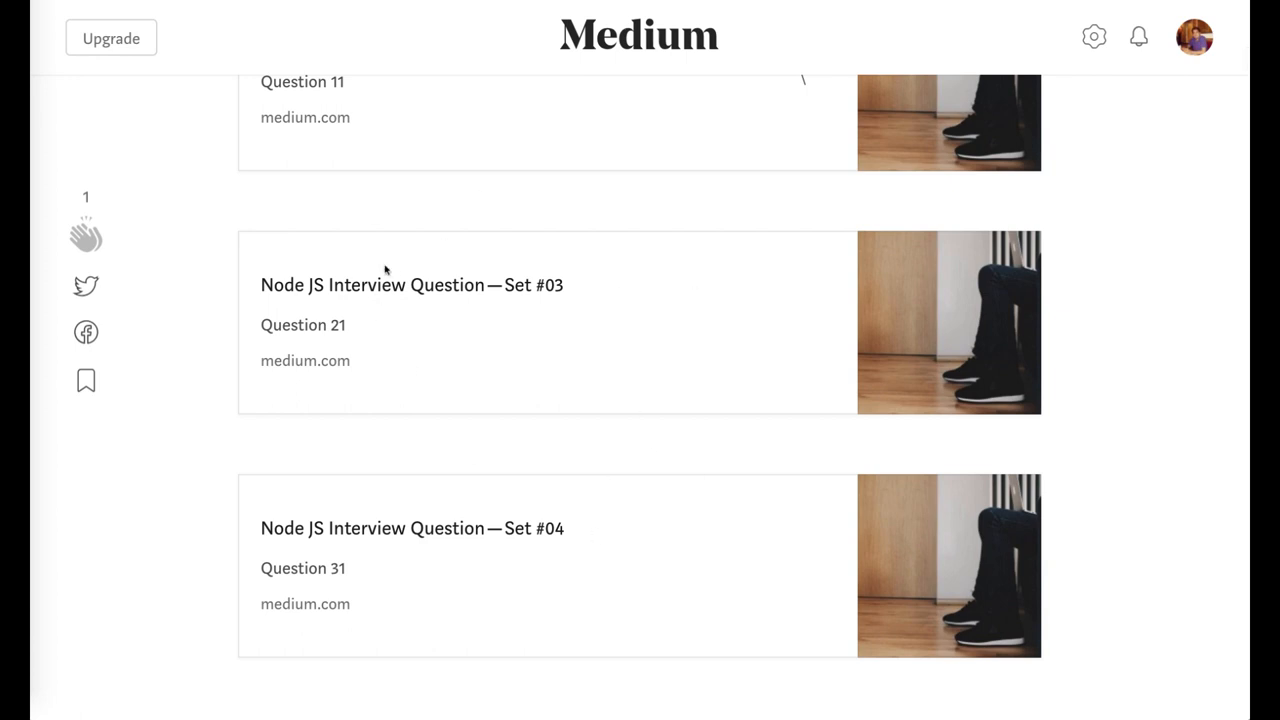
{"action": "mouse_move", "coordinate": [916, 392]}
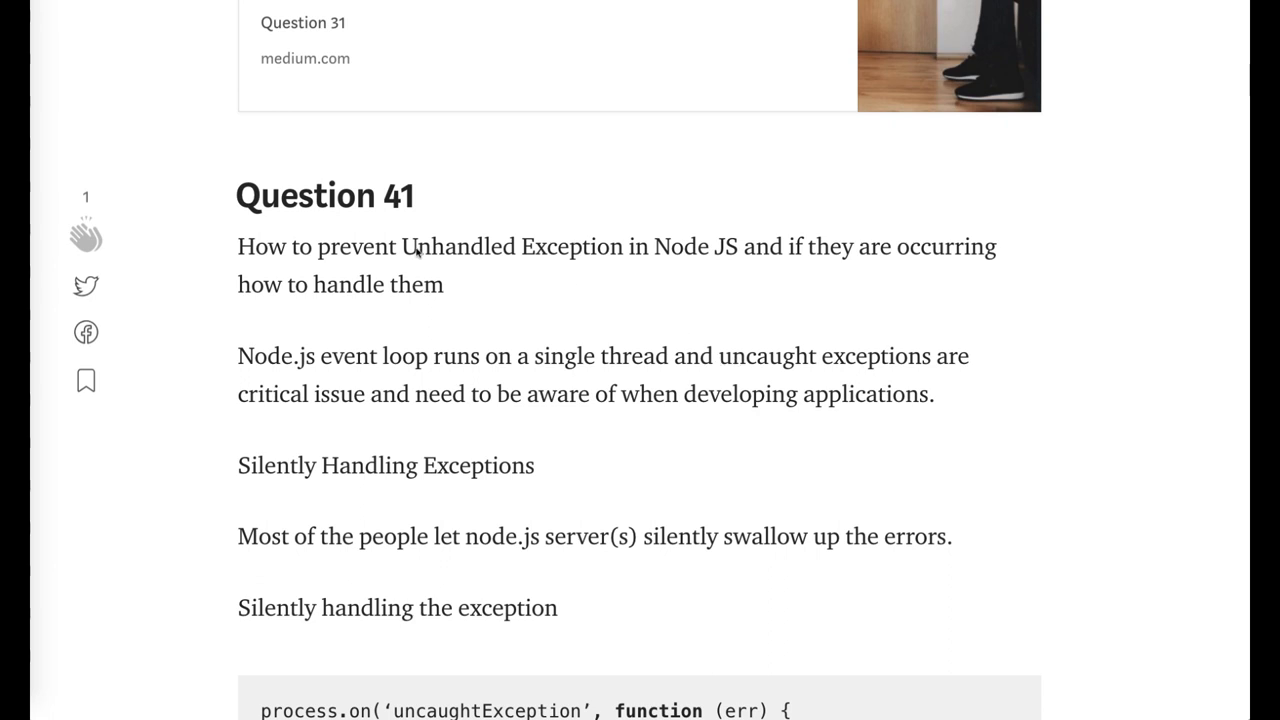
{"action": "mouse_move", "coordinate": [302, 268]}
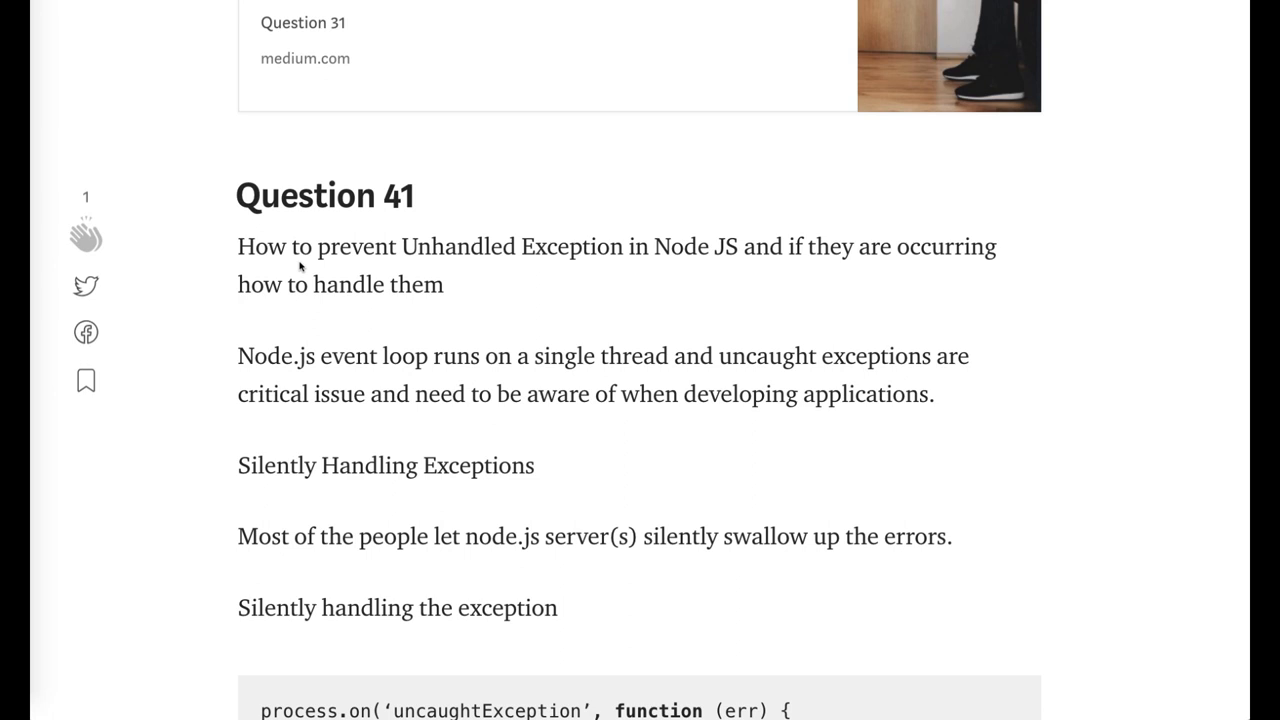
- Read Question 41's process.on uncaughtException code and the 'This is bad' explanation
{"action": "scroll", "scroll_direction": "down", "scroll_amount": 3}
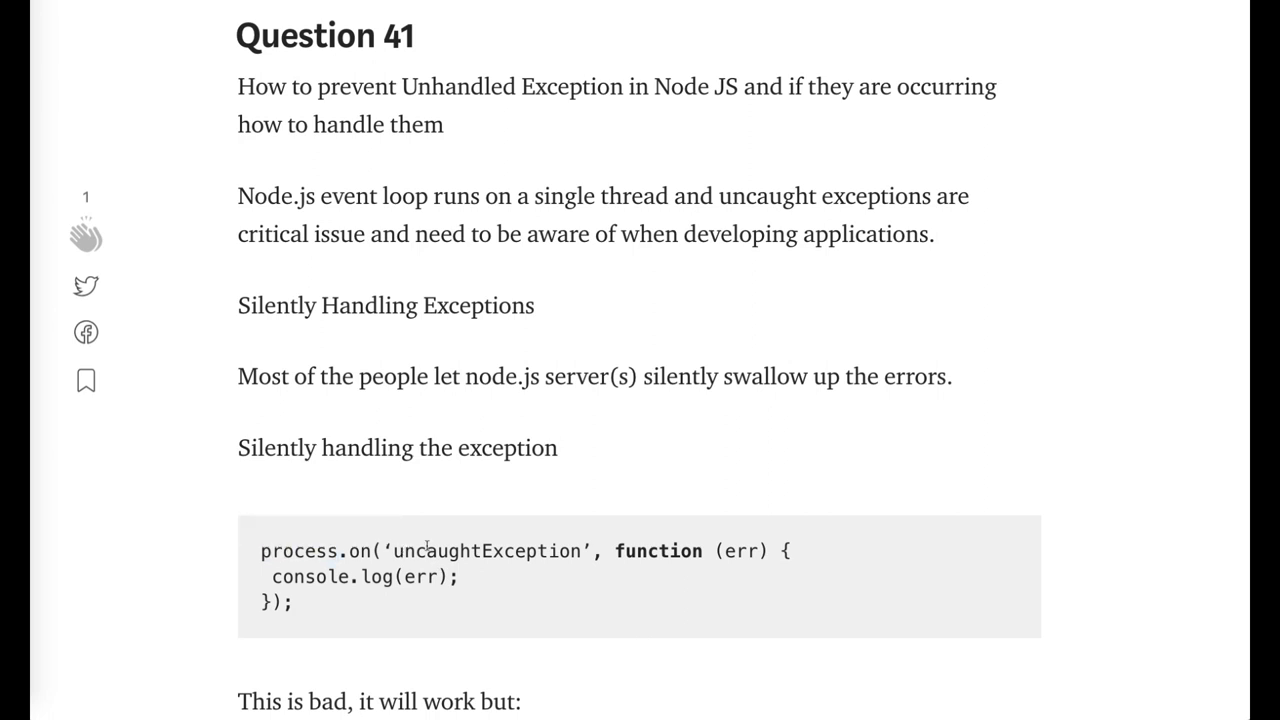
{"action": "double_click", "coordinate": [308, 576]}
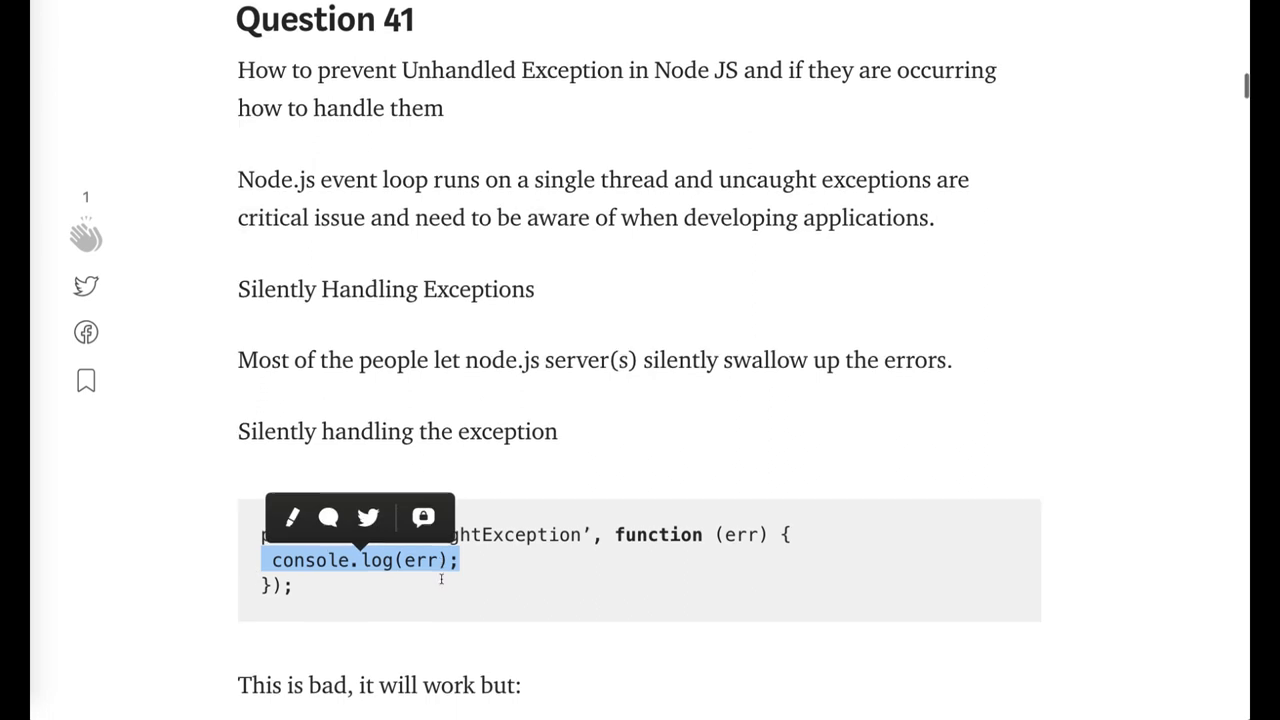
{"action": "scroll", "scroll_direction": "down", "scroll_amount": 3}
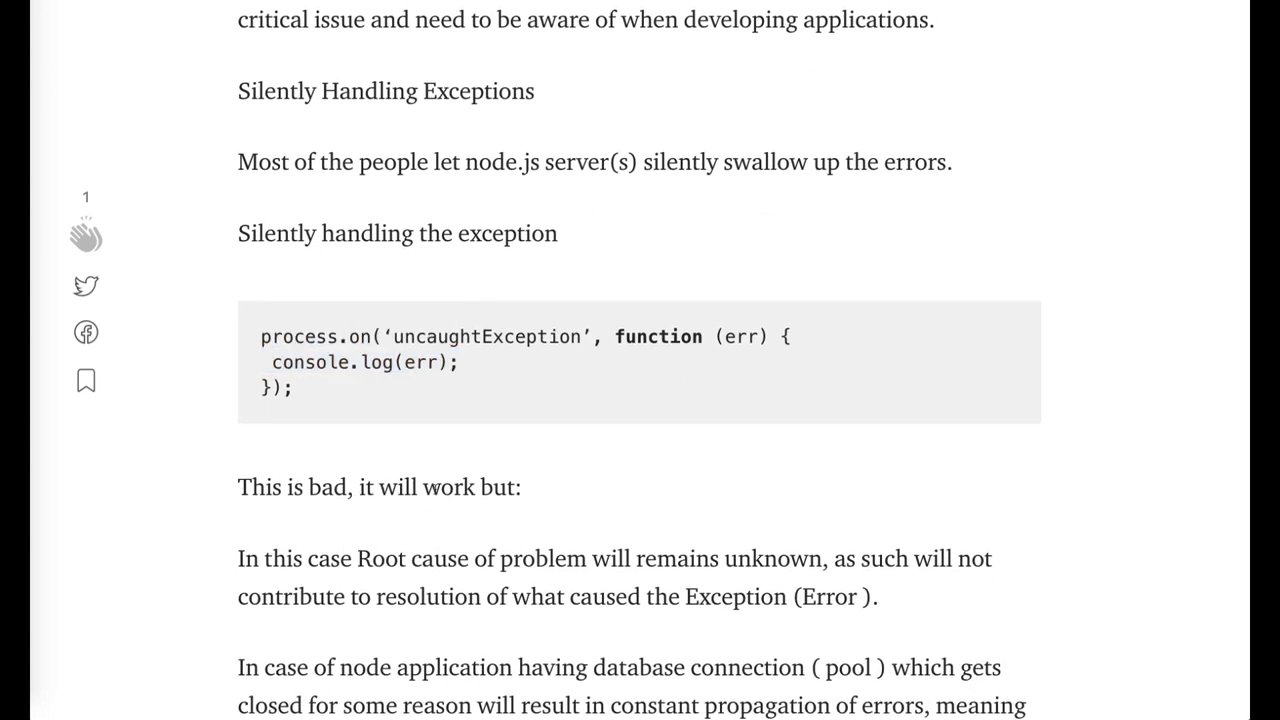
{"action": "mouse_move", "coordinate": [624, 406]}
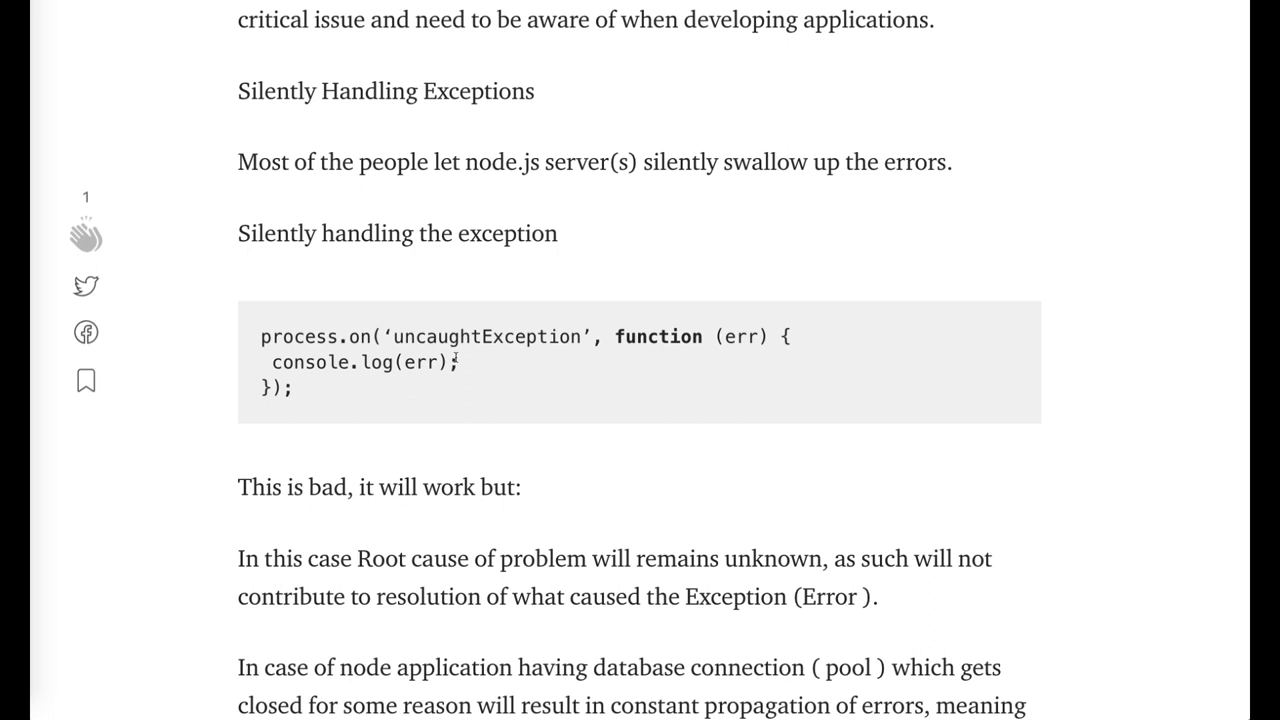
{"action": "scroll", "scroll_direction": "down", "scroll_amount": 3}
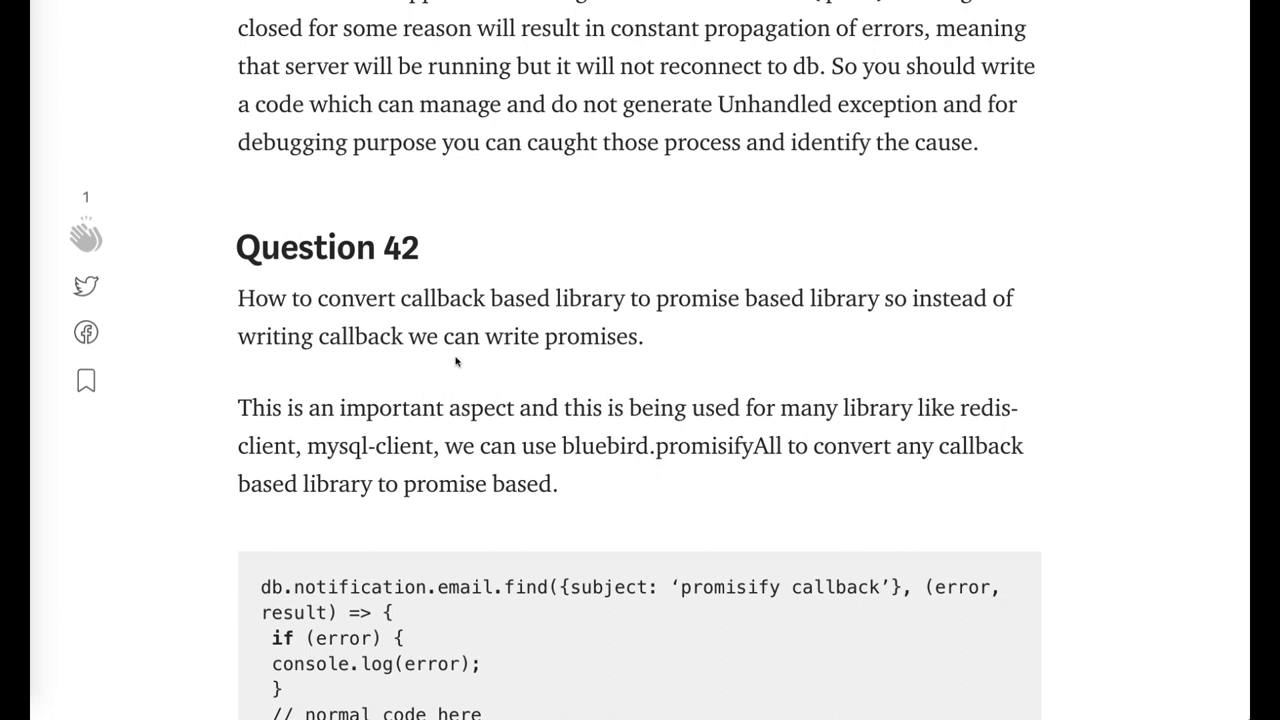
- Read Question 42's callback query example and the bluebird promisifyAll explanation
{"action": "scroll", "scroll_direction": "down", "scroll_amount": 3}
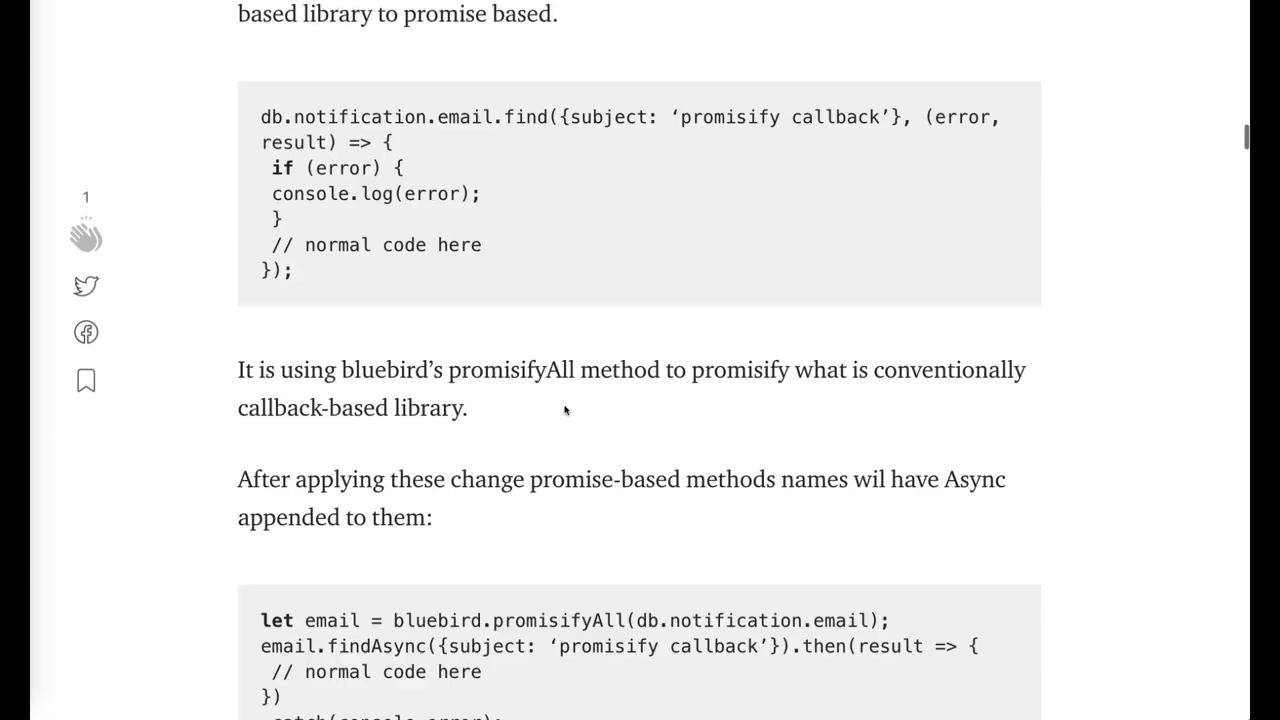
{"action": "double_click", "coordinate": [436, 398]}
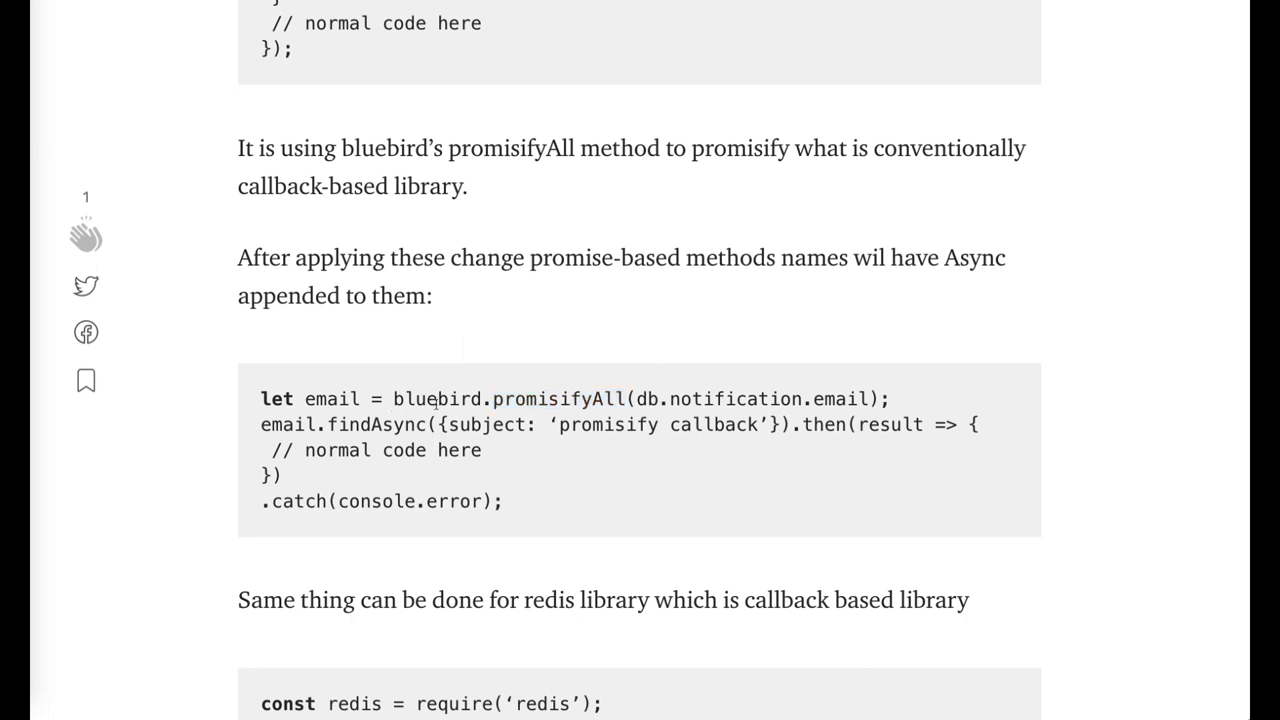
{"action": "mouse_move", "coordinate": [630, 556]}
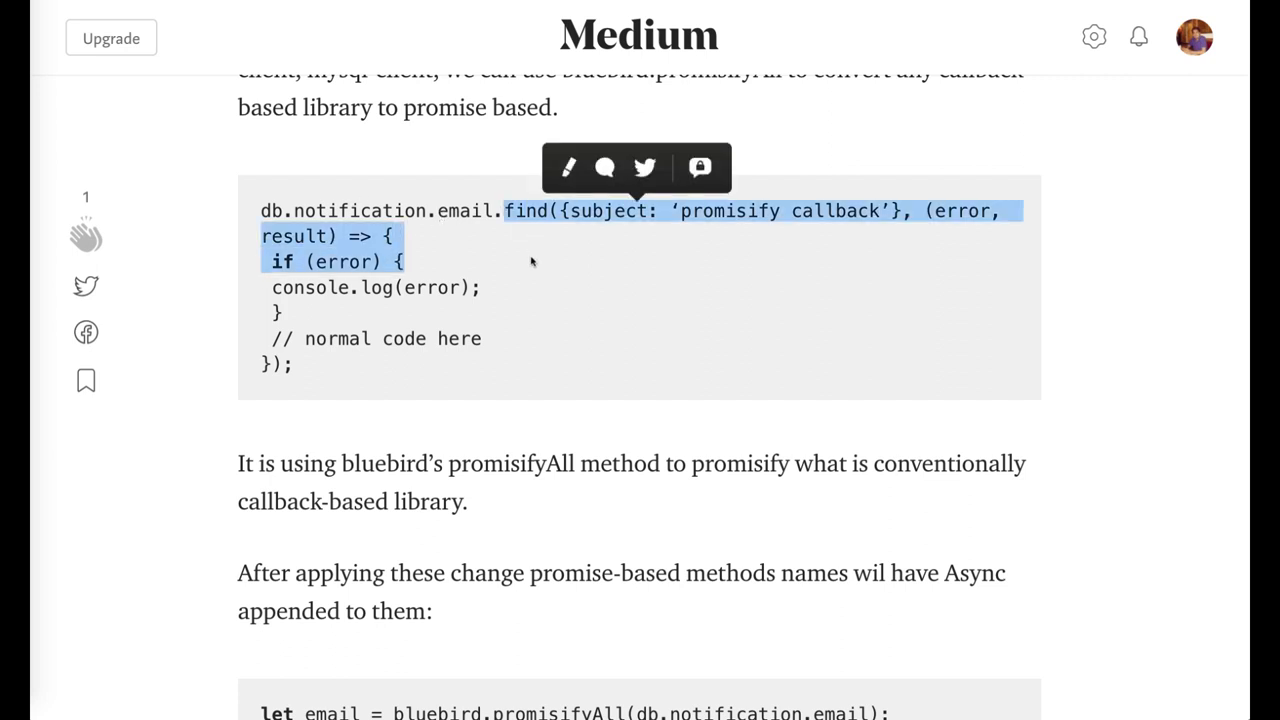
{"action": "scroll", "scroll_direction": "down", "scroll_amount": 3}
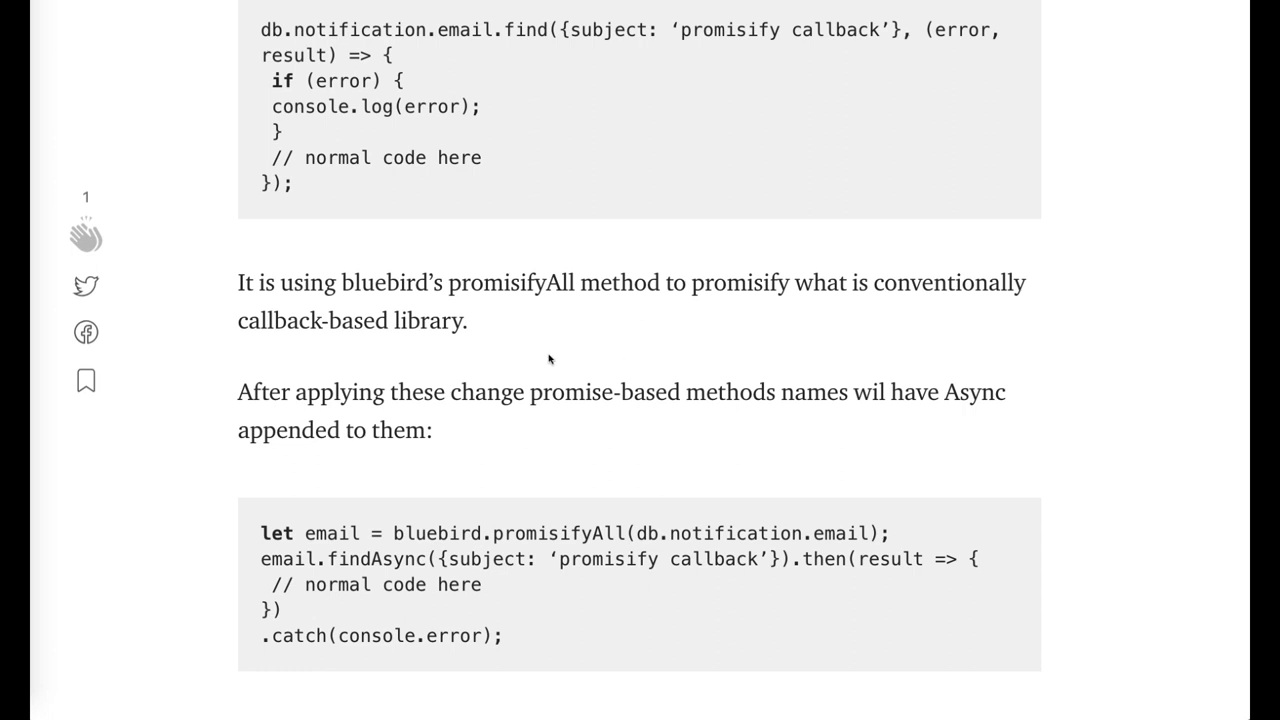
{"action": "mouse_move", "coordinate": [458, 352]}
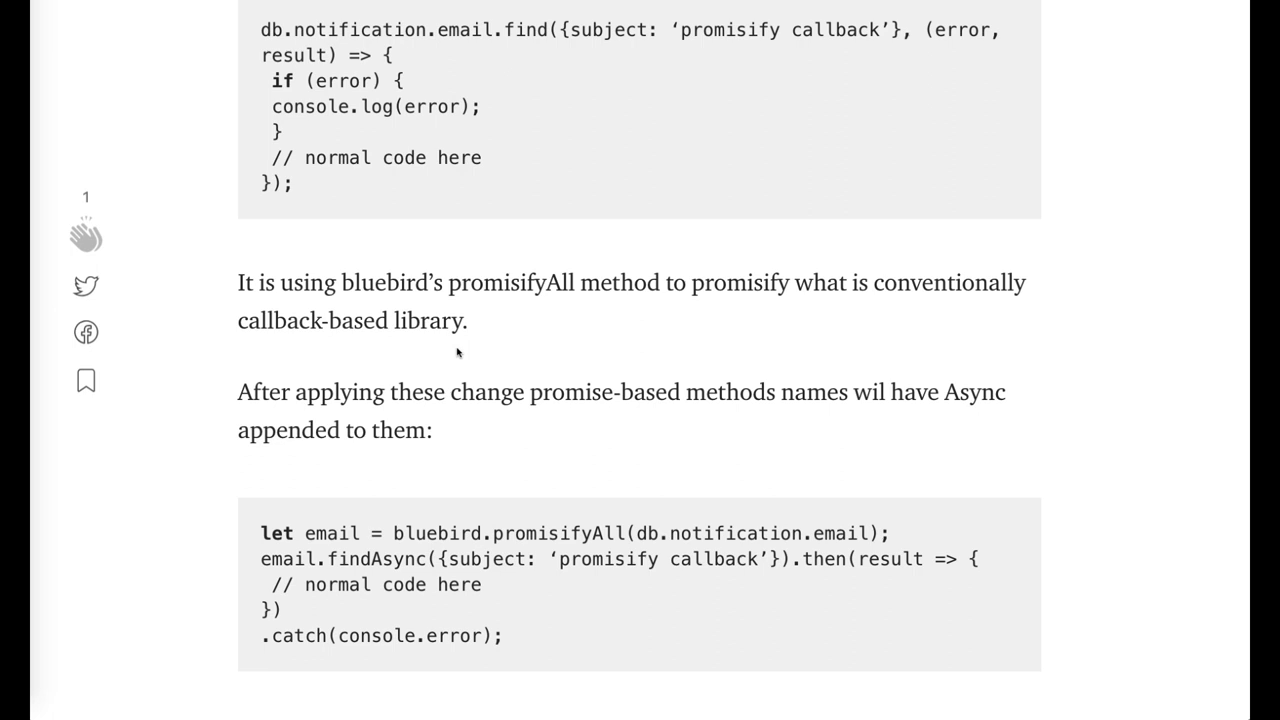
{"action": "scroll", "scroll_direction": "down", "scroll_amount": 3}
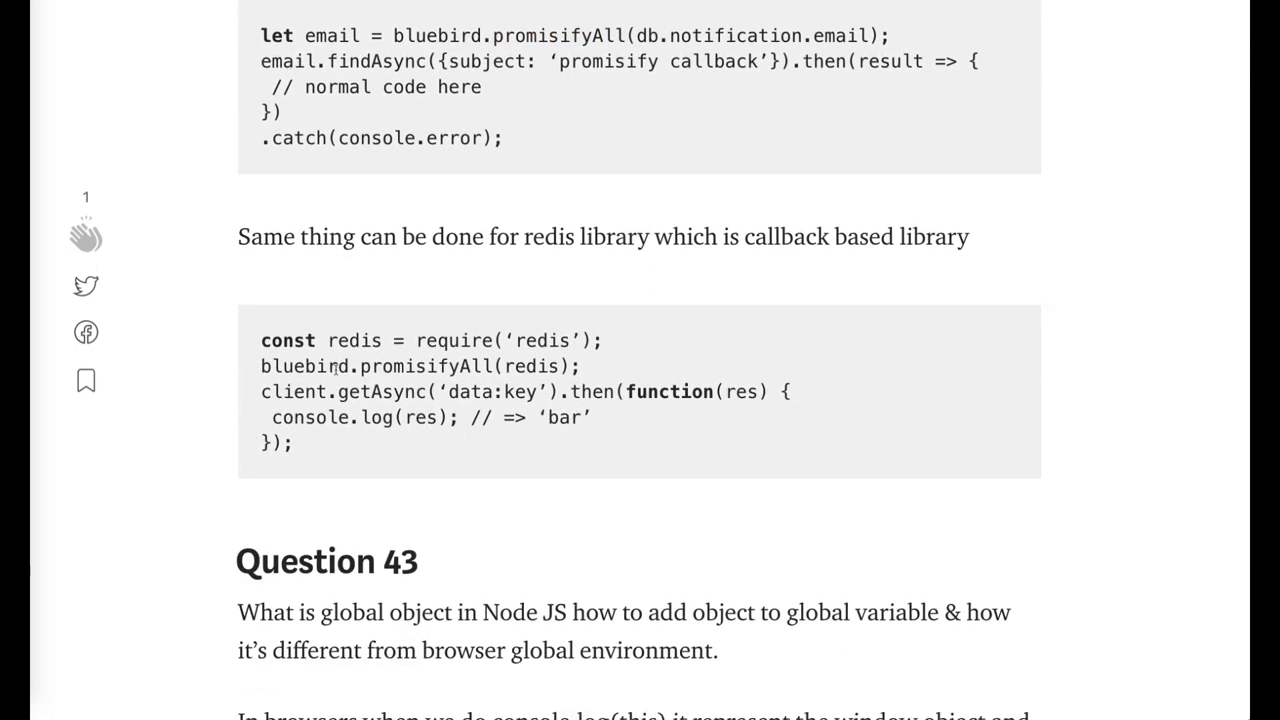
- Select the redis getAsync lines and the mysql connection code, then reach the global<Object> description
{"action": "double_click", "coordinate": [532, 364]}
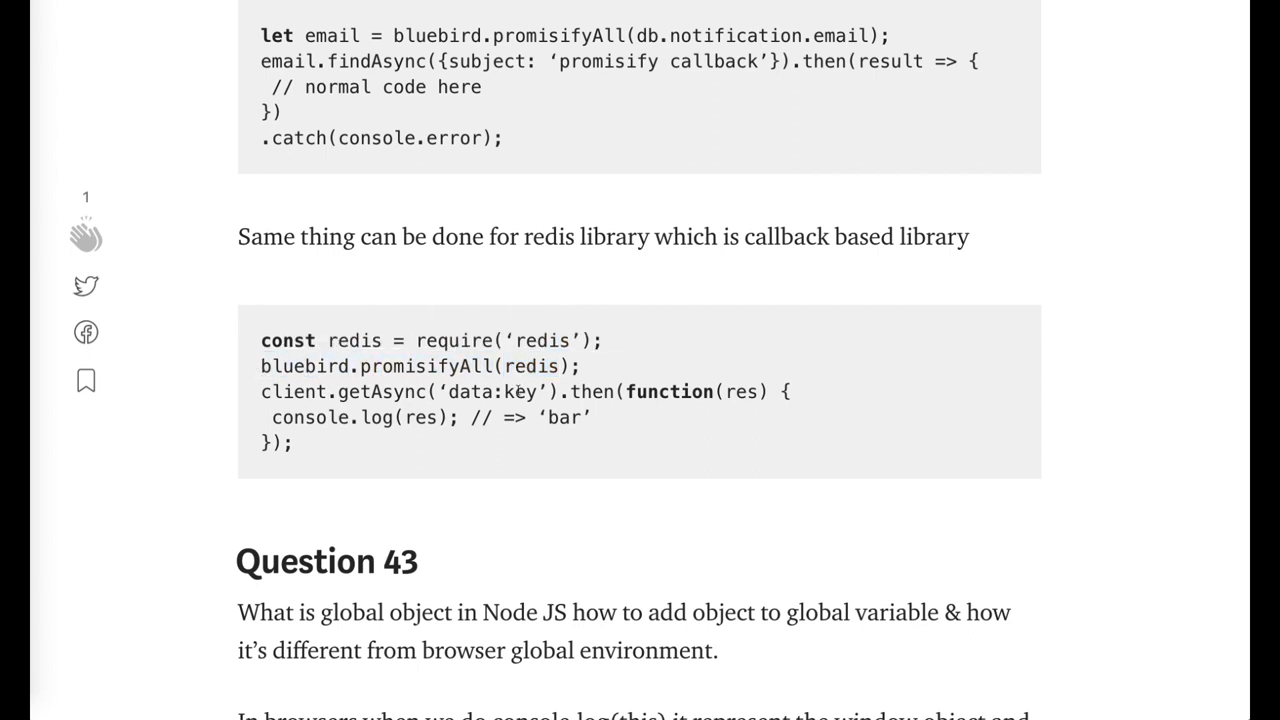
{"action": "left_click_drag", "start_coordinate": [260, 352], "coordinate": [292, 404]}
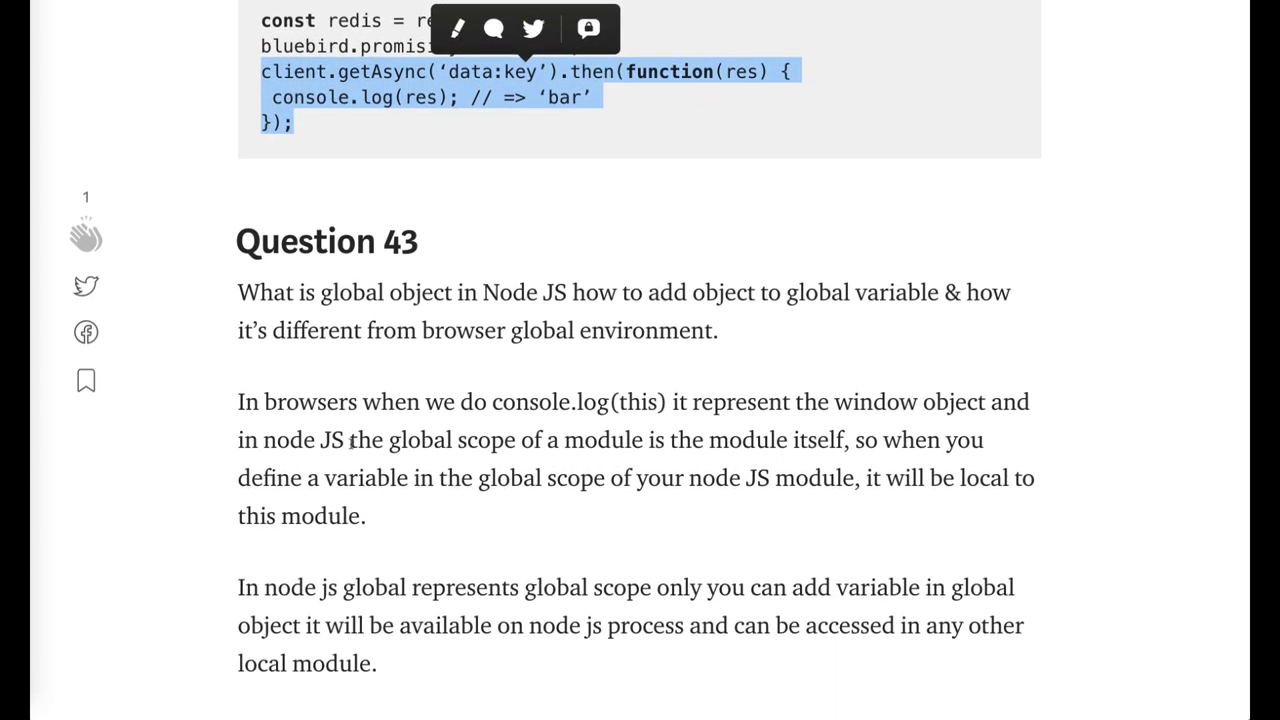
{"action": "mouse_move", "coordinate": [860, 324]}
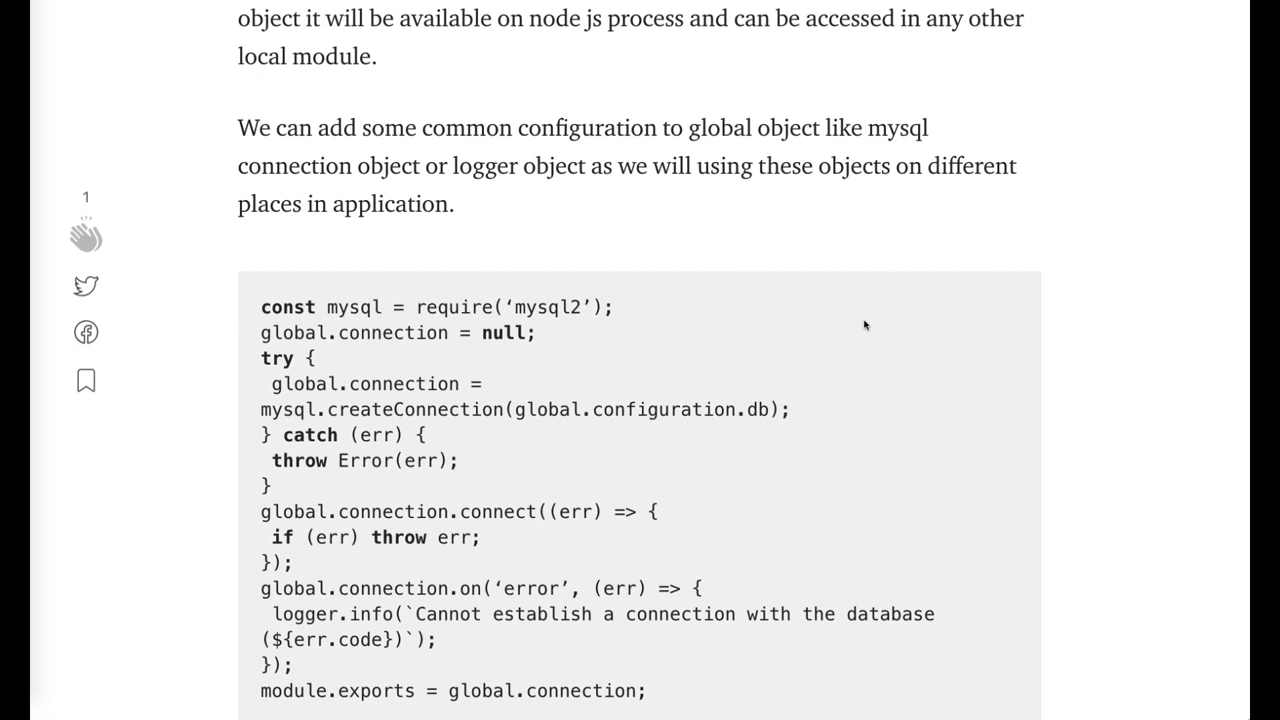
{"action": "mouse_move", "coordinate": [490, 360]}
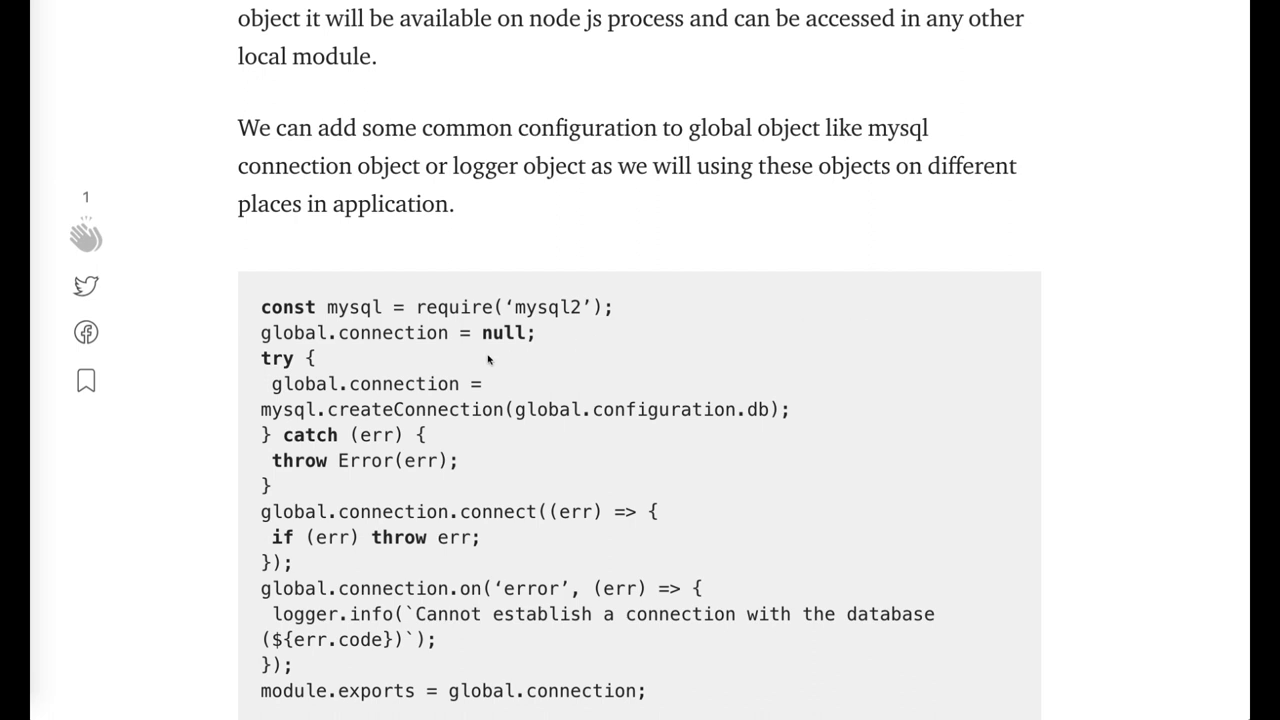
{"action": "double_click", "coordinate": [404, 384]}
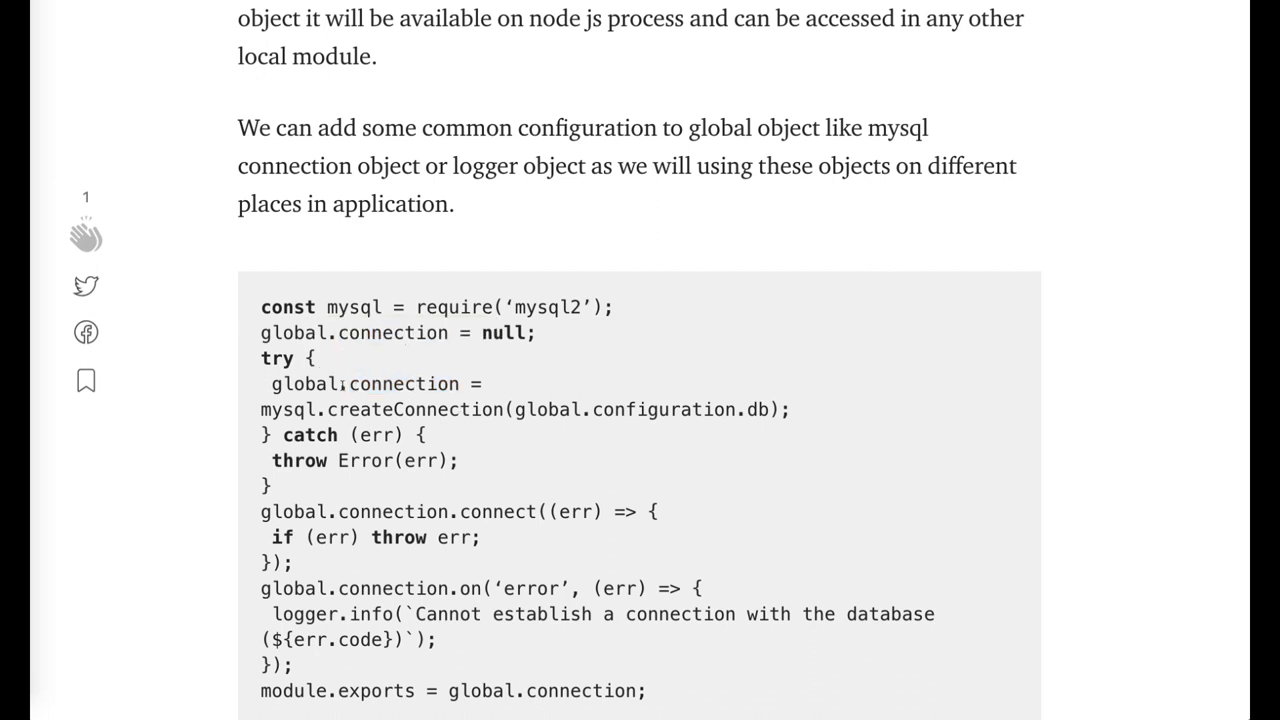
{"action": "double_click", "coordinate": [364, 384]}
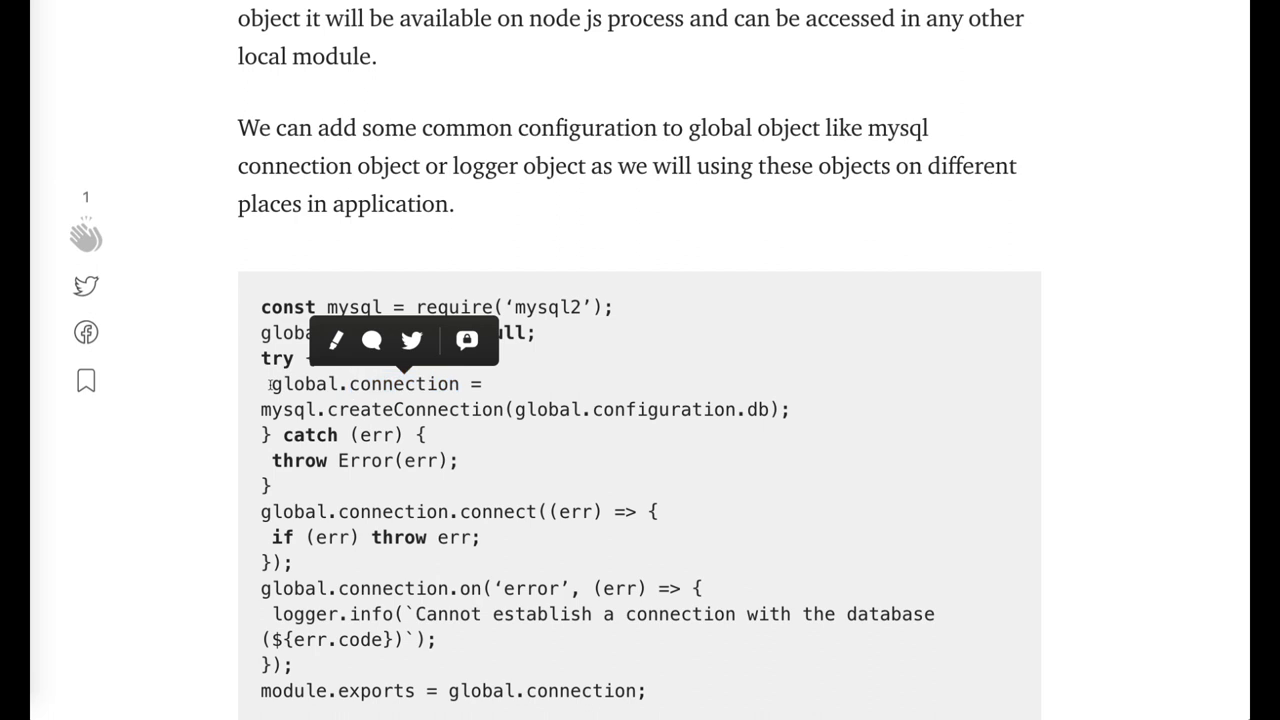
{"action": "scroll", "scroll_direction": "down", "scroll_amount": 3}
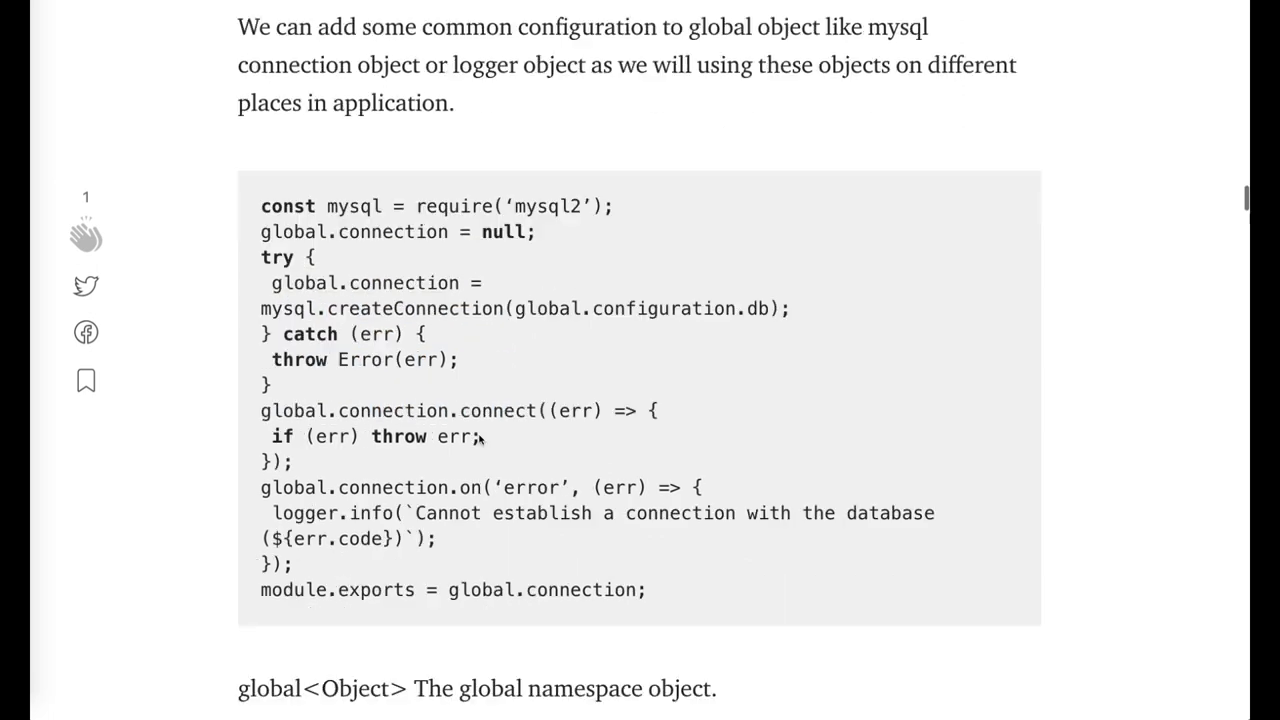
{"action": "scroll", "scroll_direction": "down", "scroll_amount": 3}
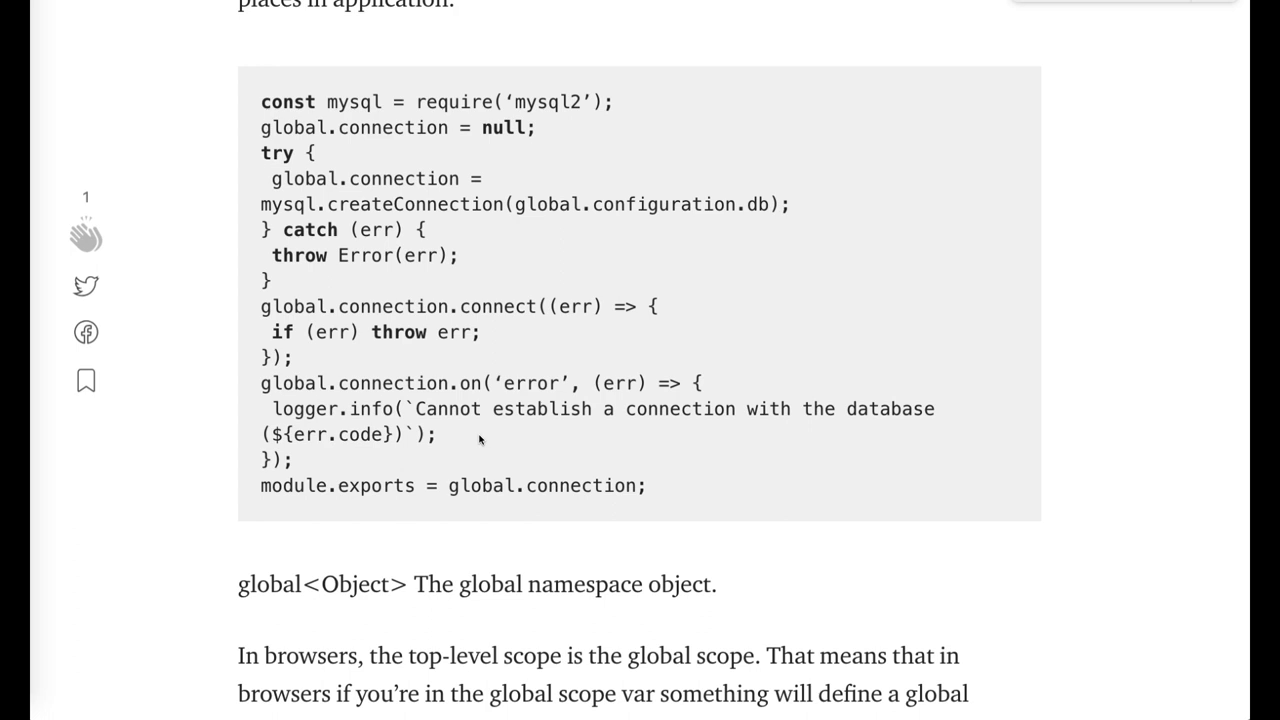
- Reach Question 44 and highlight the circular dependency compile sentence
{"action": "scroll", "scroll_direction": "down", "scroll_amount": 3}
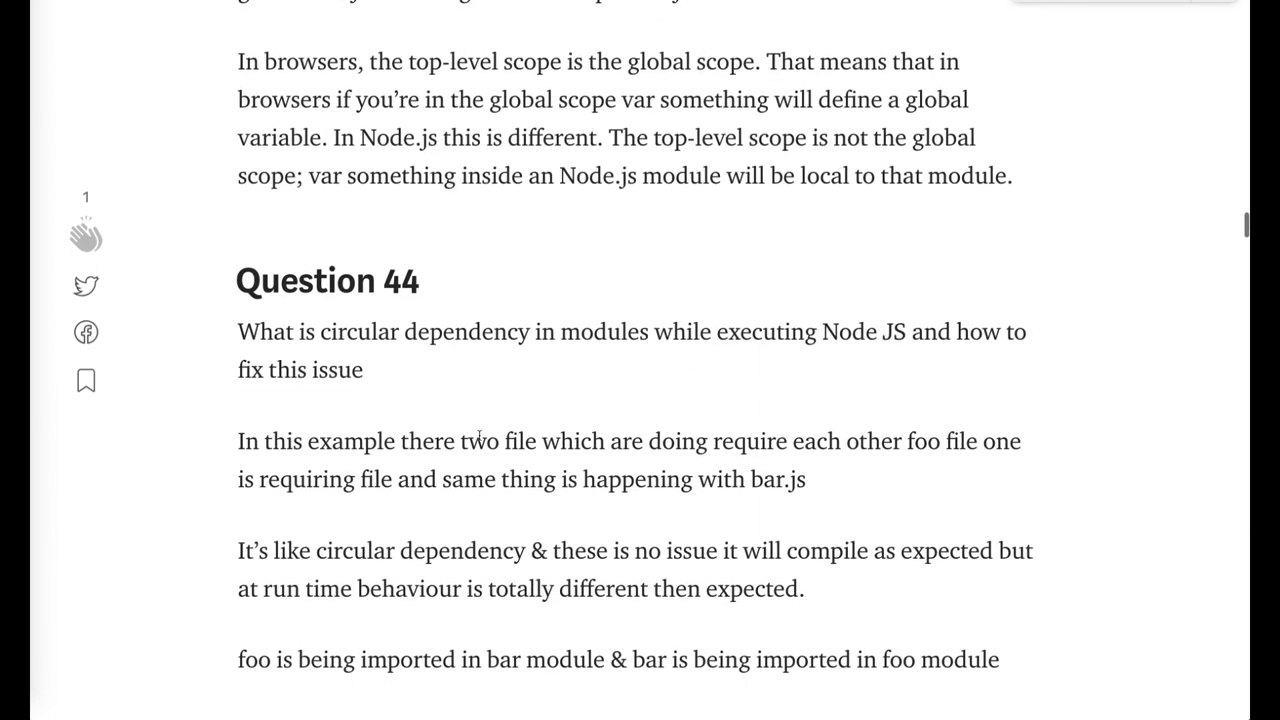
{"action": "scroll", "scroll_direction": "down", "scroll_amount": 3}
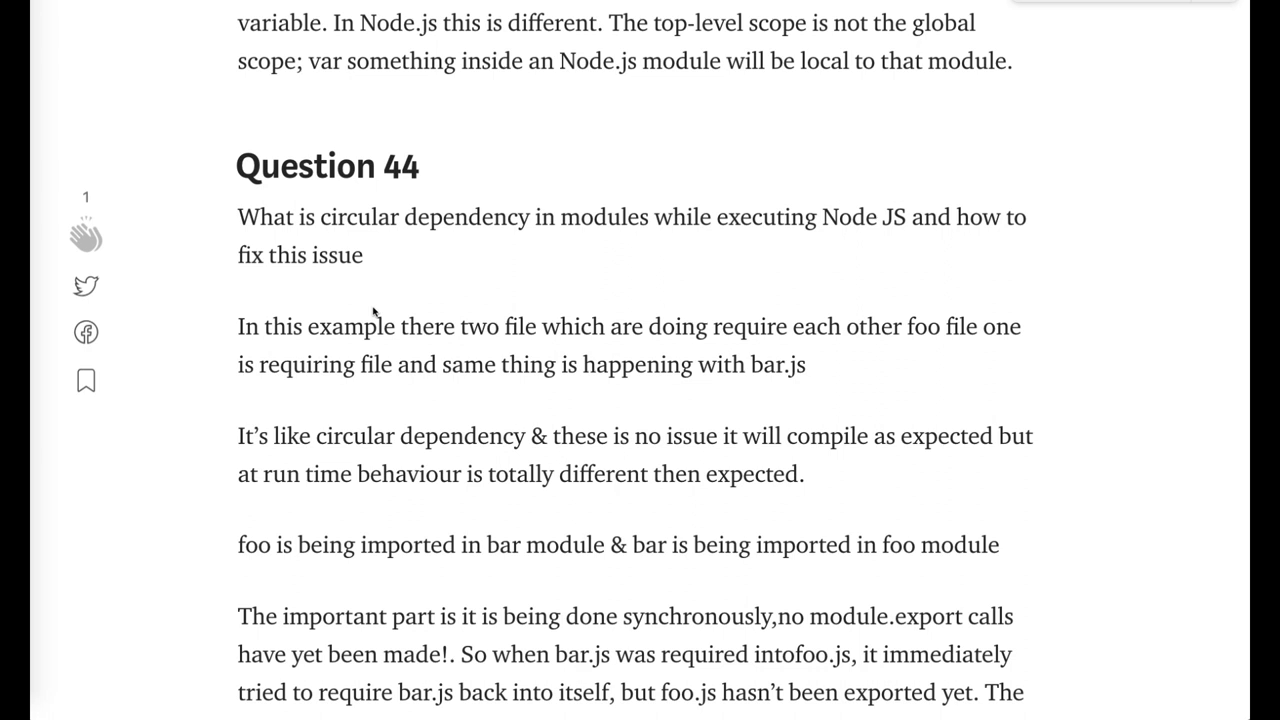
{"action": "scroll", "scroll_direction": "down", "scroll_amount": 3}
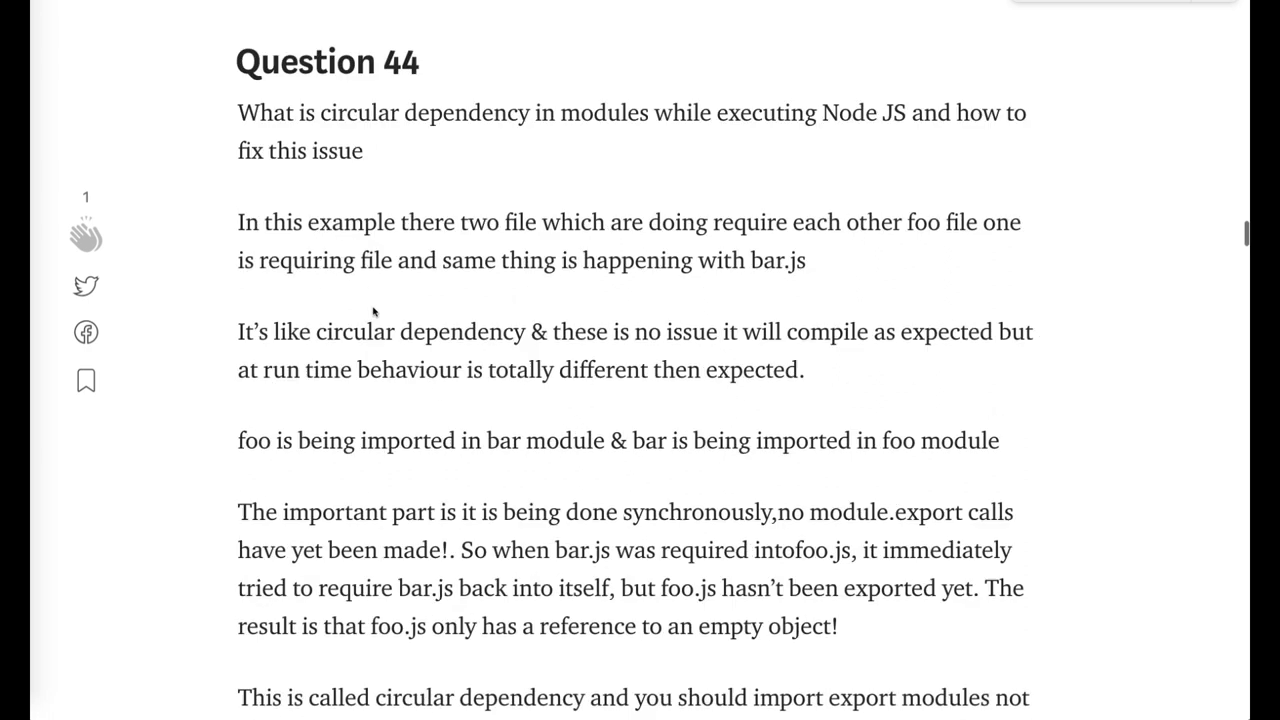
{"action": "left_click_drag", "start_coordinate": [236, 330], "coordinate": [672, 330]}
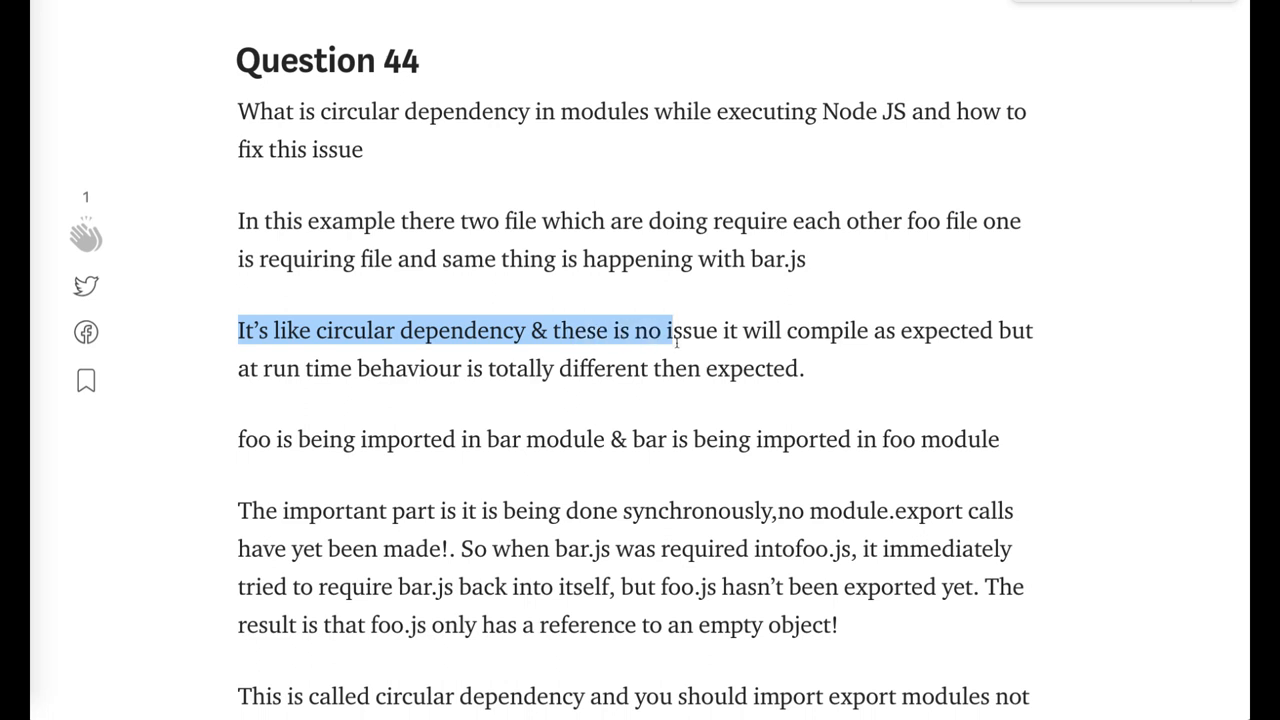
{"action": "left_click_drag", "start_coordinate": [670, 330], "coordinate": [810, 368]}
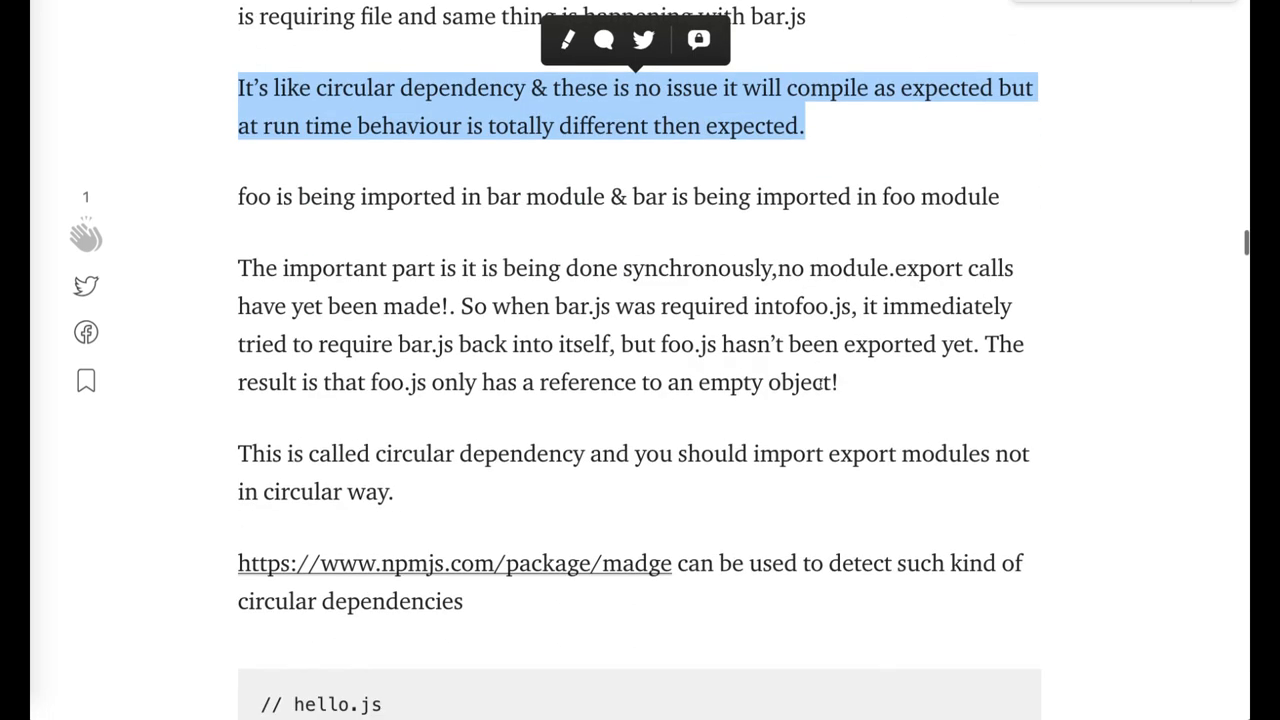
- Bring the madge link and hello.js code example into view, re-highlighting a line
{"action": "scroll", "scroll_direction": "down", "scroll_amount": 3}
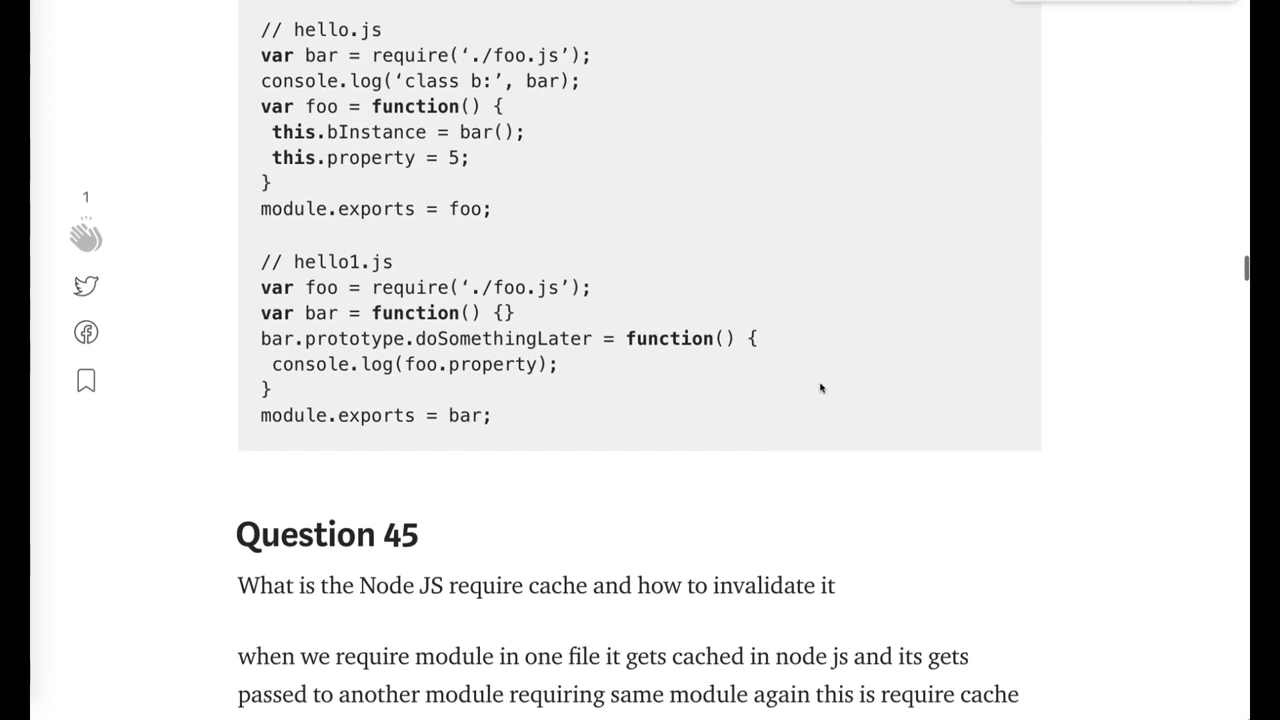
{"action": "scroll", "scroll_direction": "up", "scroll_amount": 3}
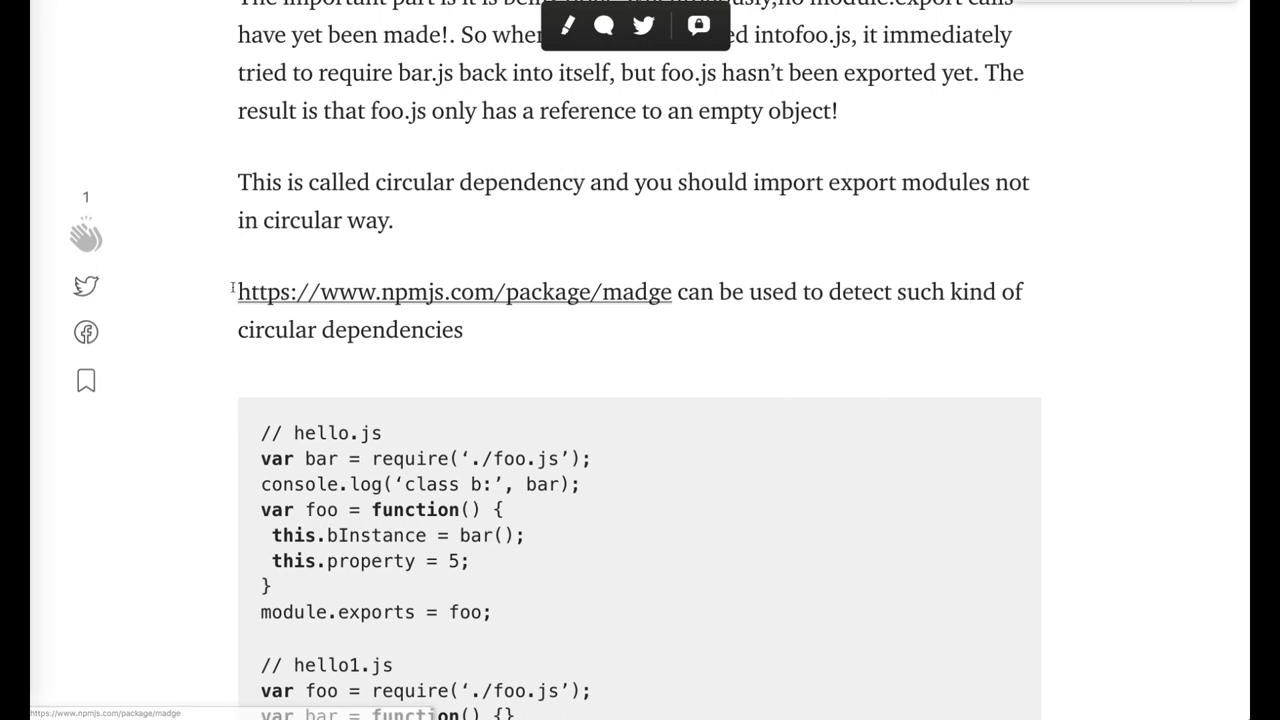
{"action": "left_click_drag", "start_coordinate": [240, 292], "coordinate": [672, 292]}
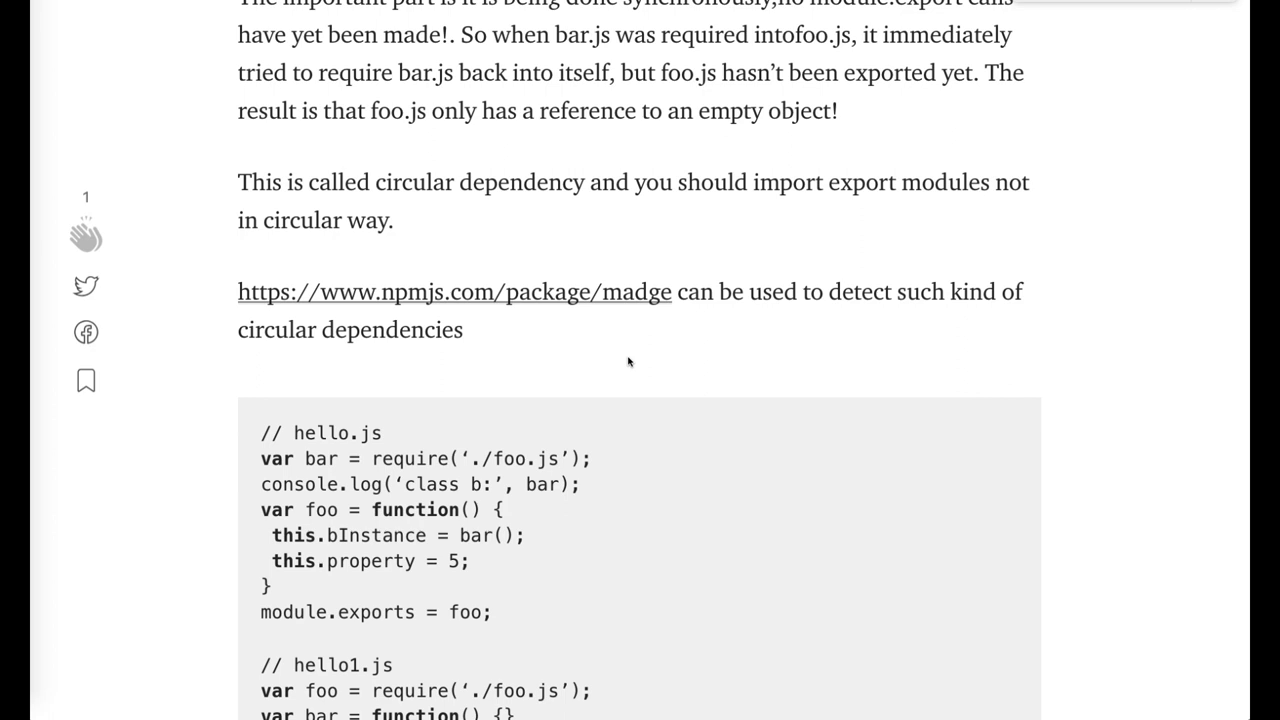
- Read Question 45's require cache explanation, highlighting the word require in the cache-deletion sentence
{"action": "scroll", "scroll_direction": "down", "scroll_amount": 3}
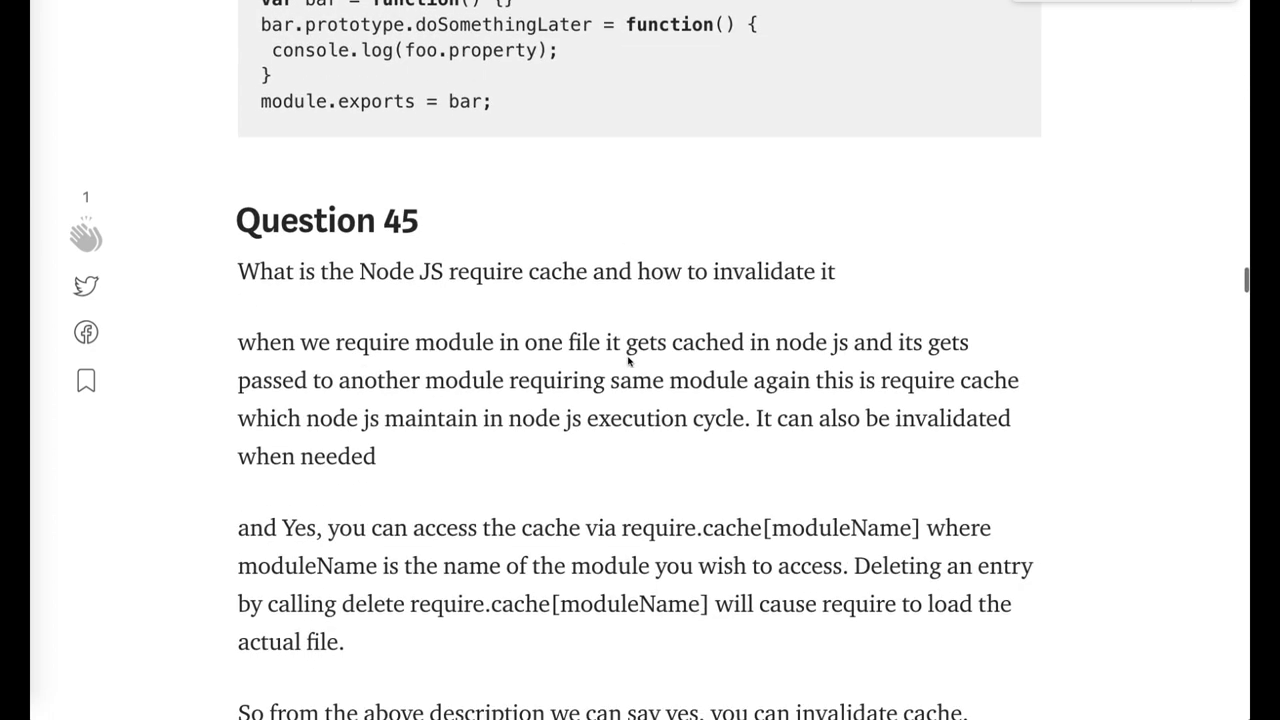
{"action": "mouse_move", "coordinate": [512, 308]}
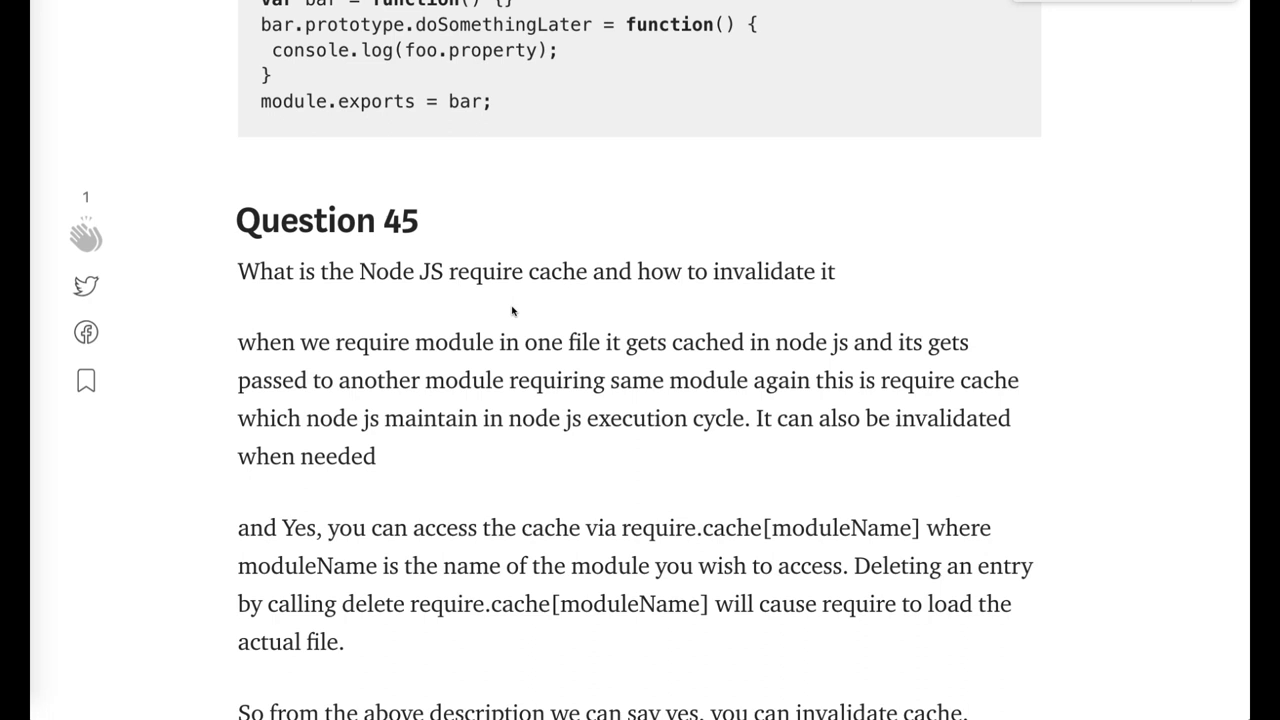
{"action": "scroll", "scroll_direction": "down", "scroll_amount": 3}
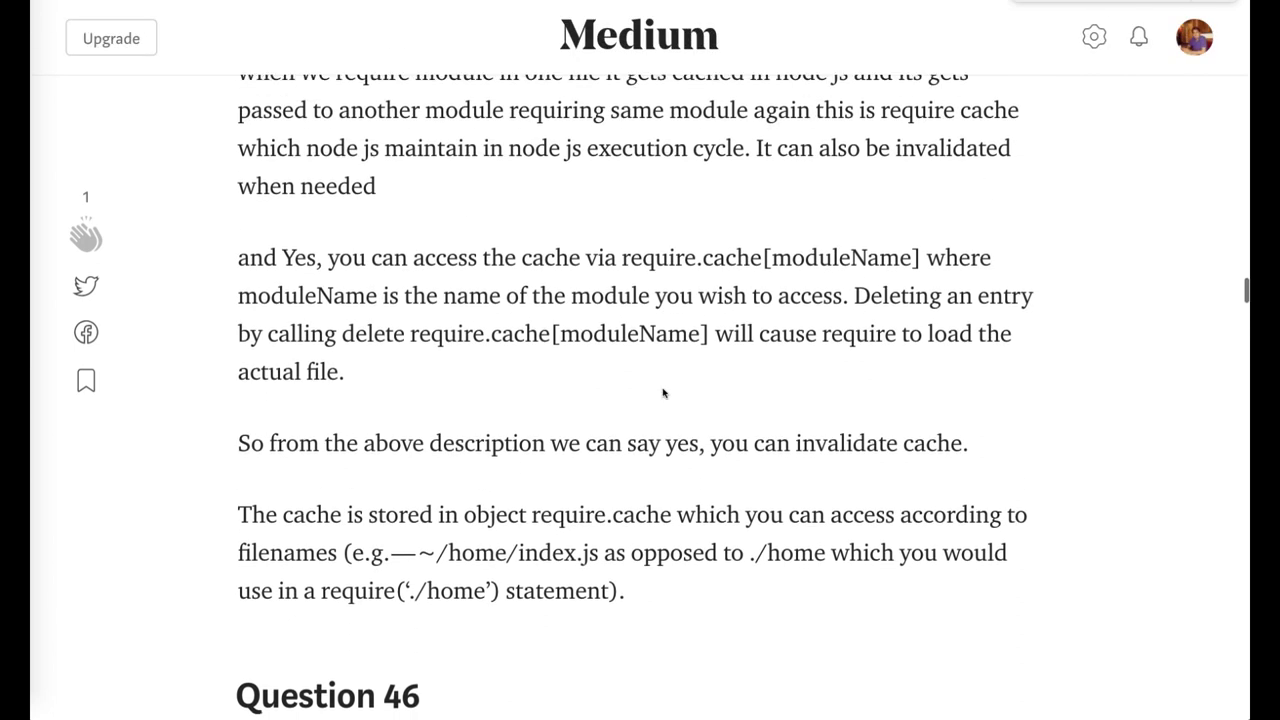
{"action": "double_click", "coordinate": [432, 370]}
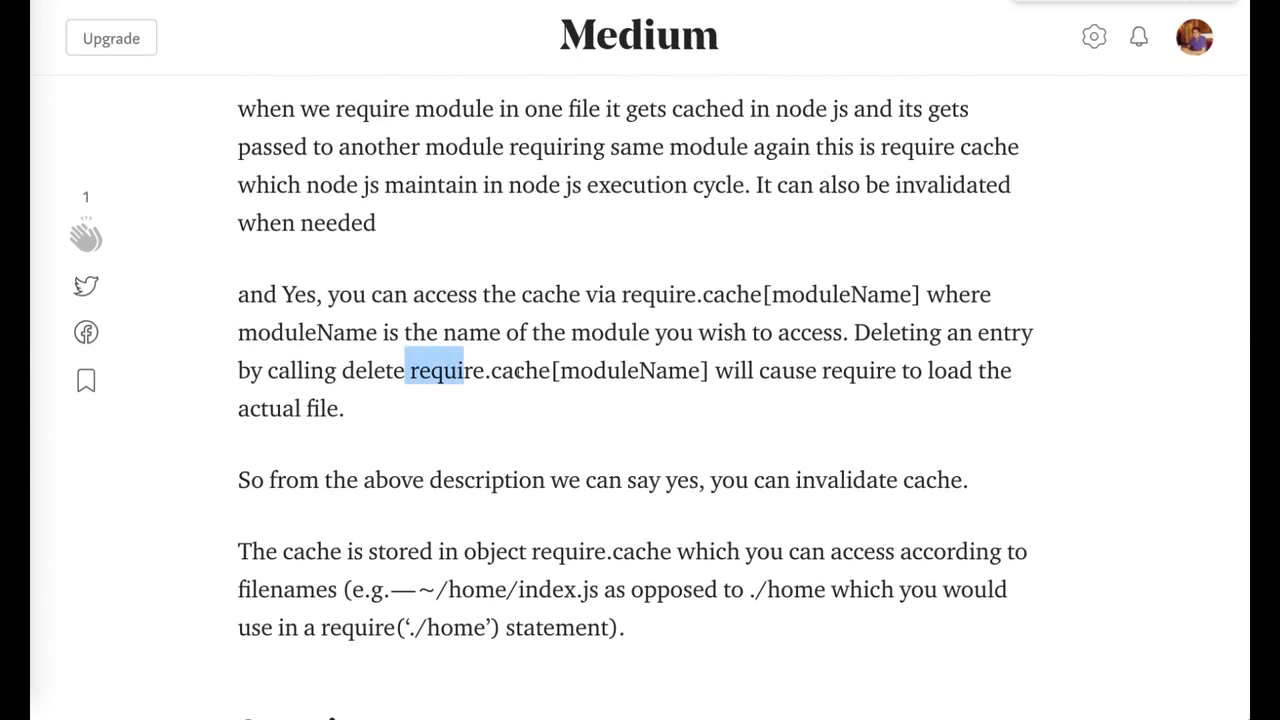
- Read Question 46's API security list, highlight csurf in the Helmet item, and reach the sessions and cookies heading
{"action": "scroll", "scroll_direction": "down", "scroll_amount": 3}
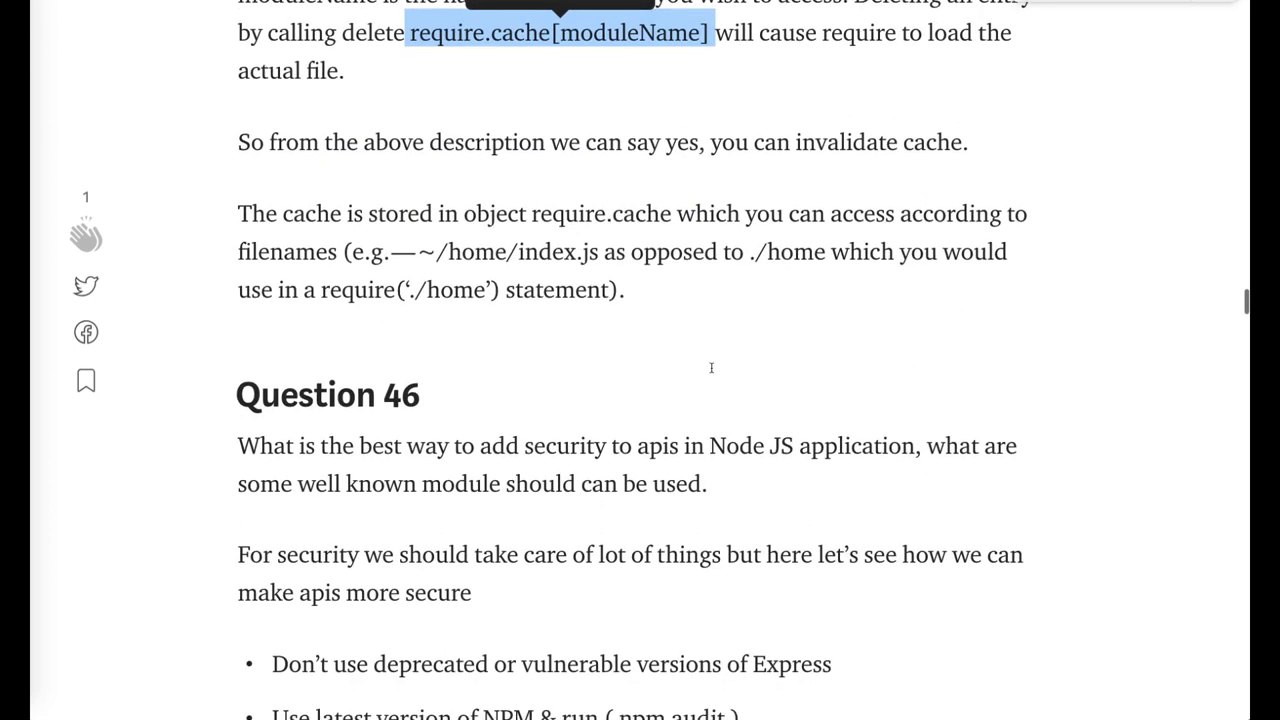
{"action": "scroll", "scroll_direction": "down", "scroll_amount": 3}
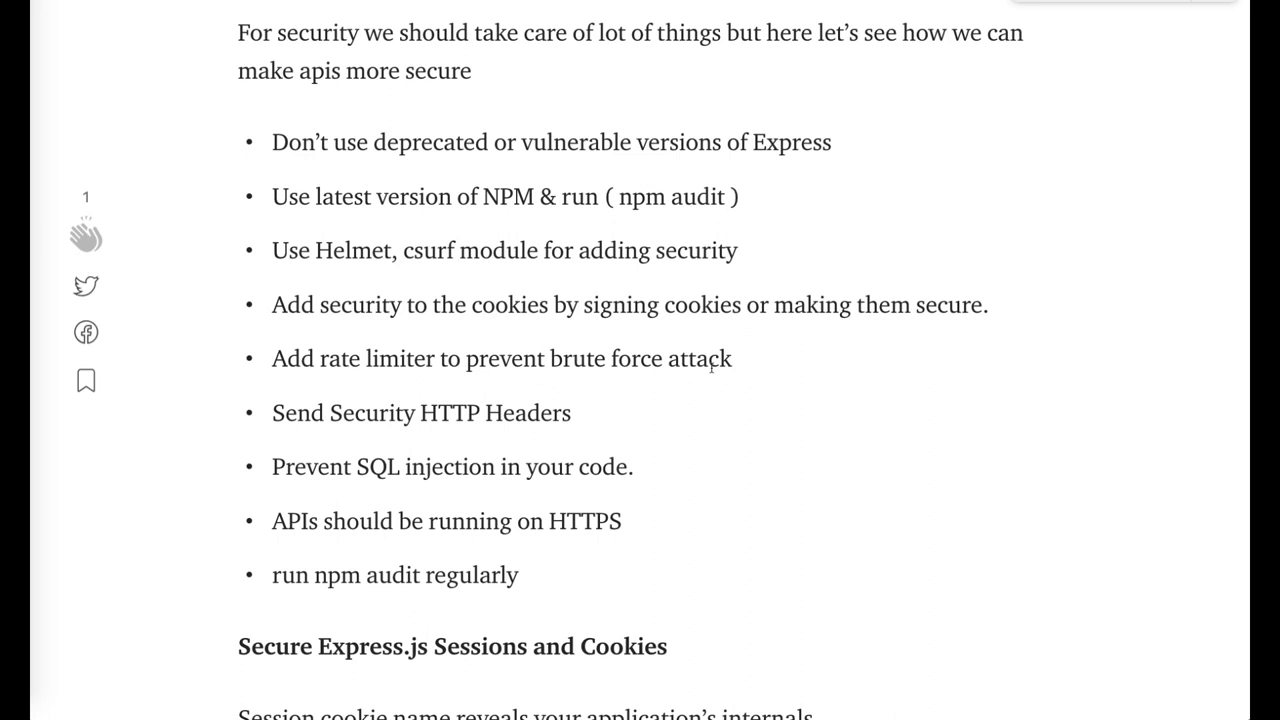
{"action": "mouse_move", "coordinate": [576, 410]}
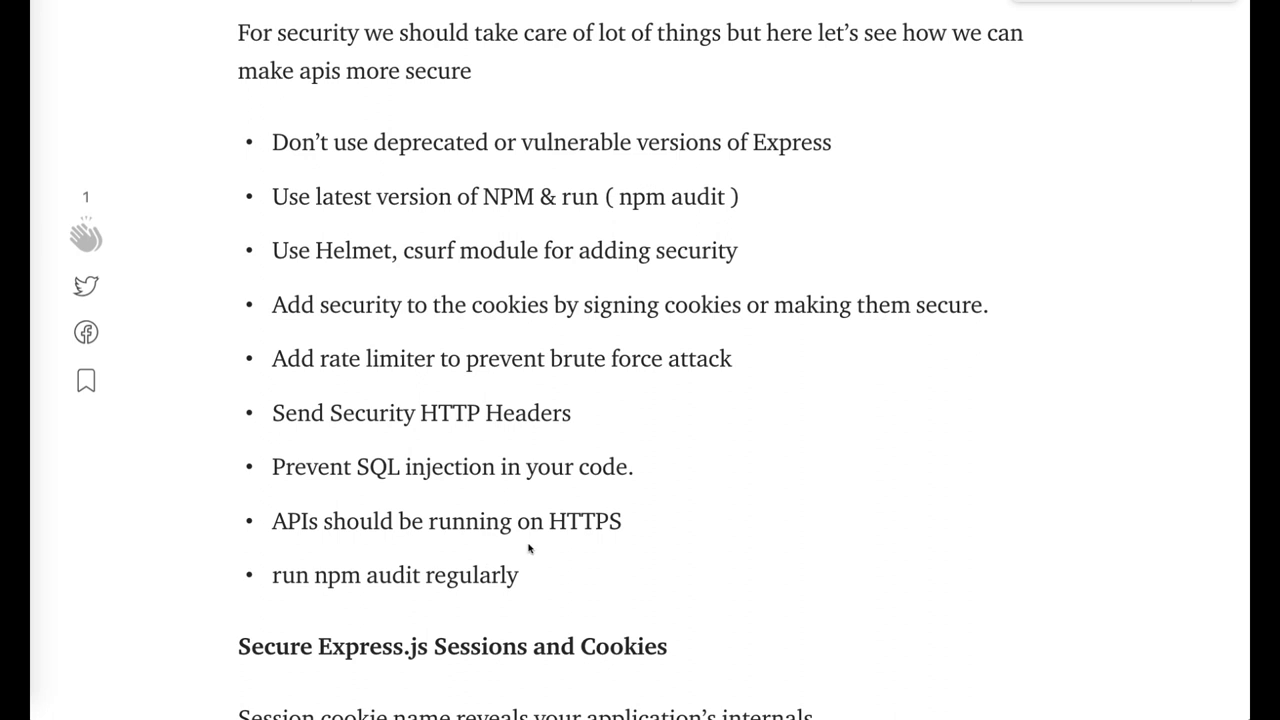
{"action": "mouse_move", "coordinate": [548, 544]}
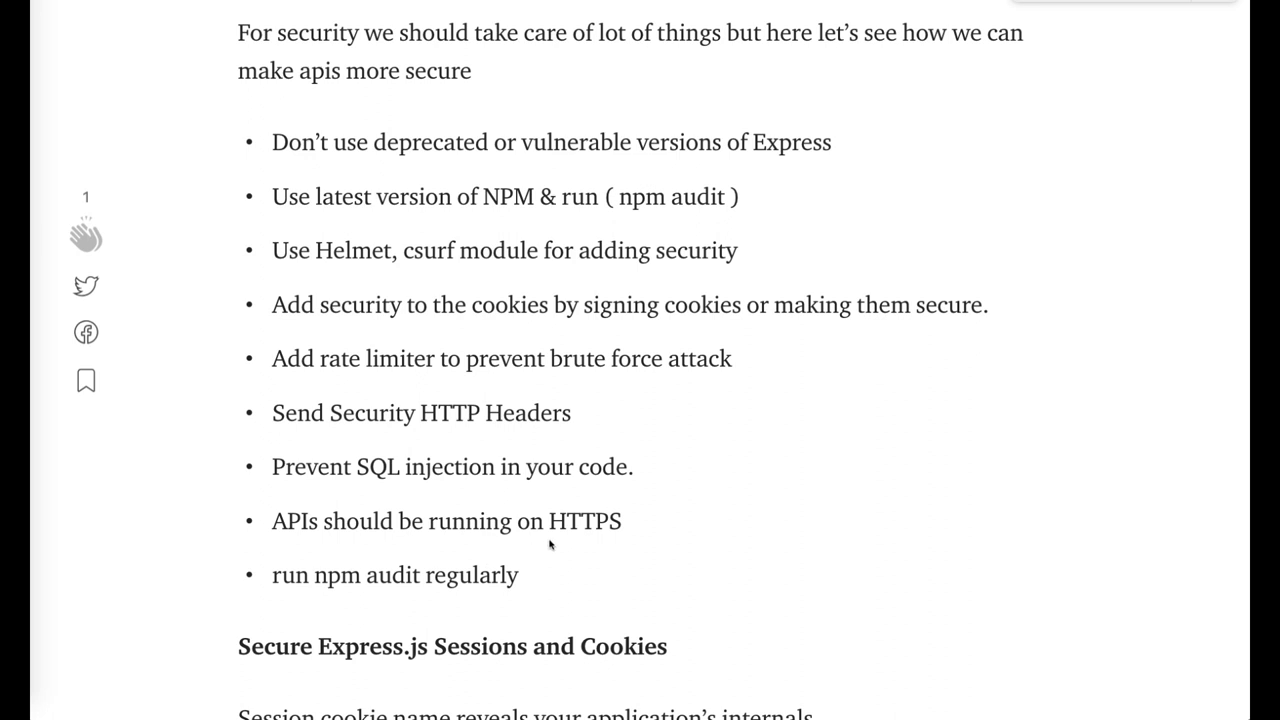
{"action": "double_click", "coordinate": [428, 250]}
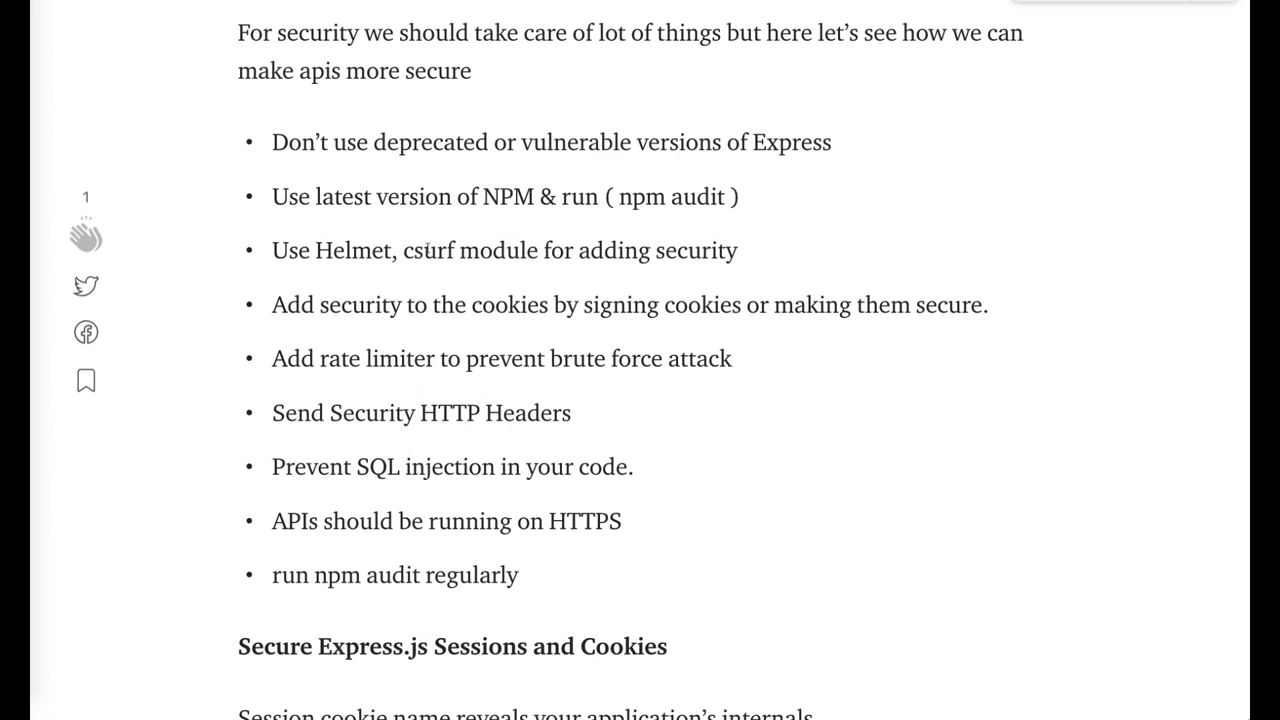
{"action": "double_click", "coordinate": [428, 250]}
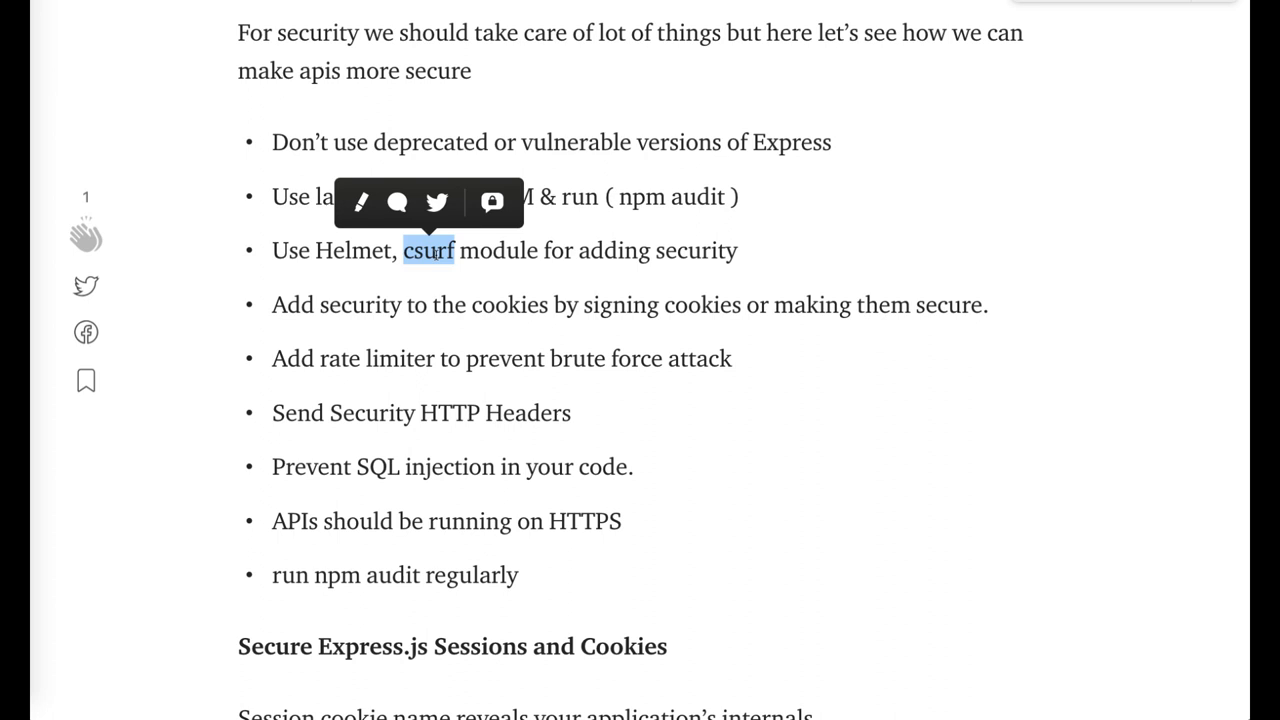
{"action": "scroll", "scroll_direction": "down", "scroll_amount": 3}
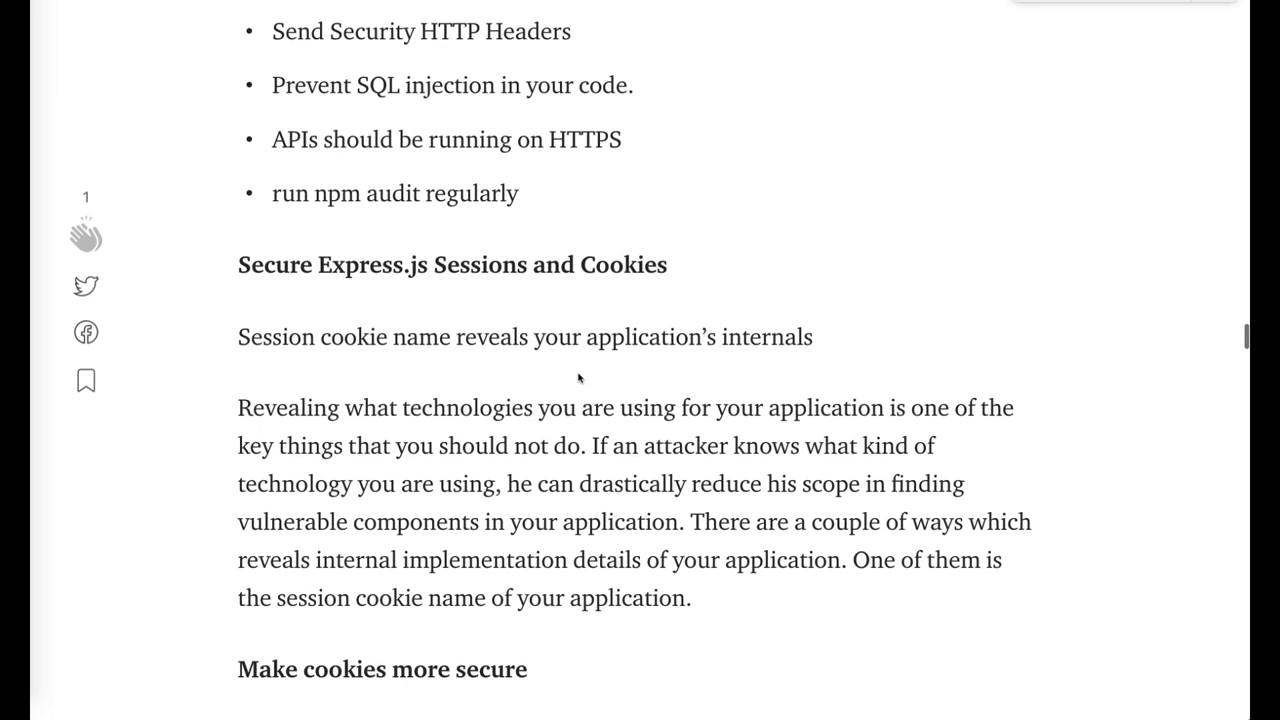
- Read Question 46's helmet code sample, highlighting the header lines and noSniff
{"action": "scroll", "scroll_direction": "down", "scroll_amount": 3}
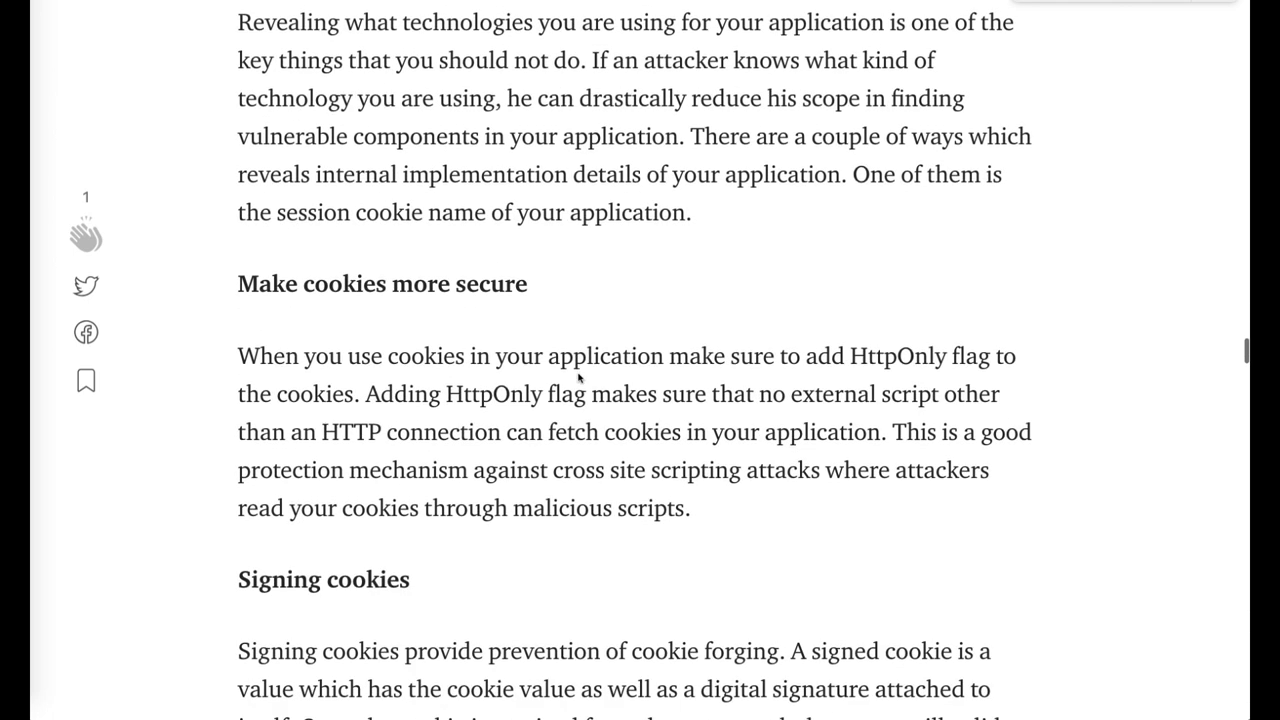
{"action": "scroll", "scroll_direction": "down", "scroll_amount": 3}
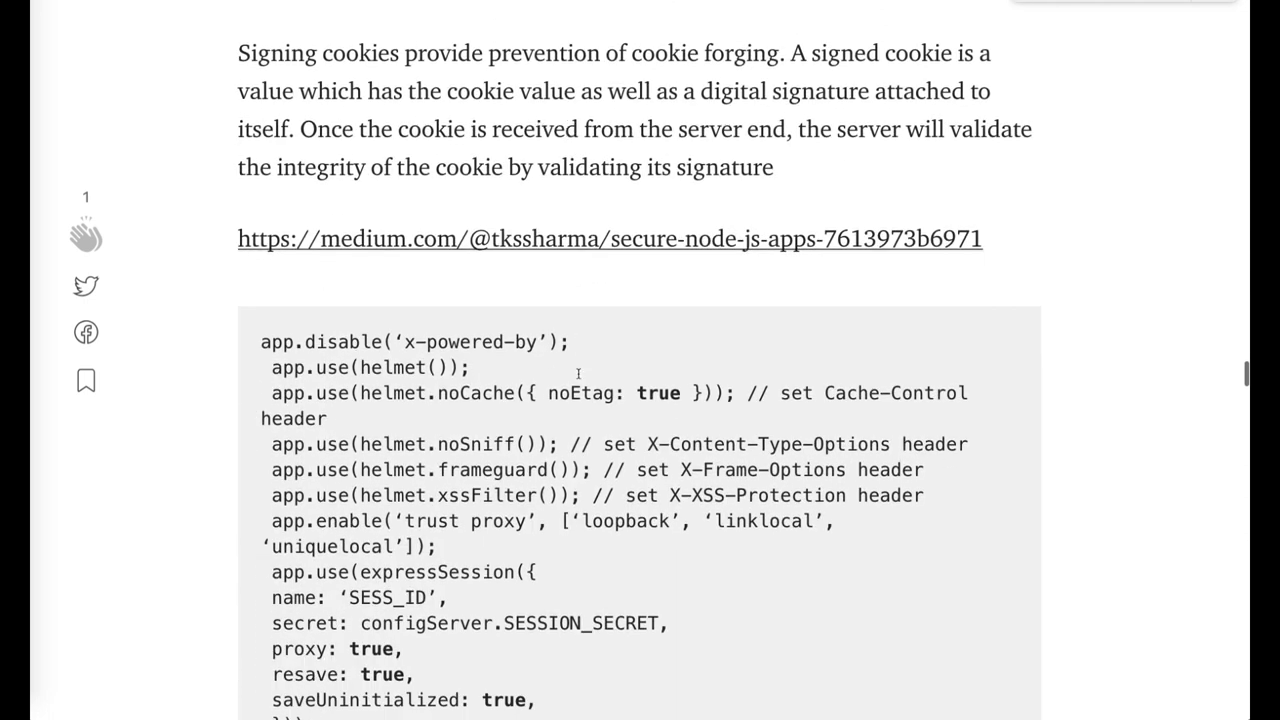
{"action": "scroll", "scroll_direction": "down", "scroll_amount": 3}
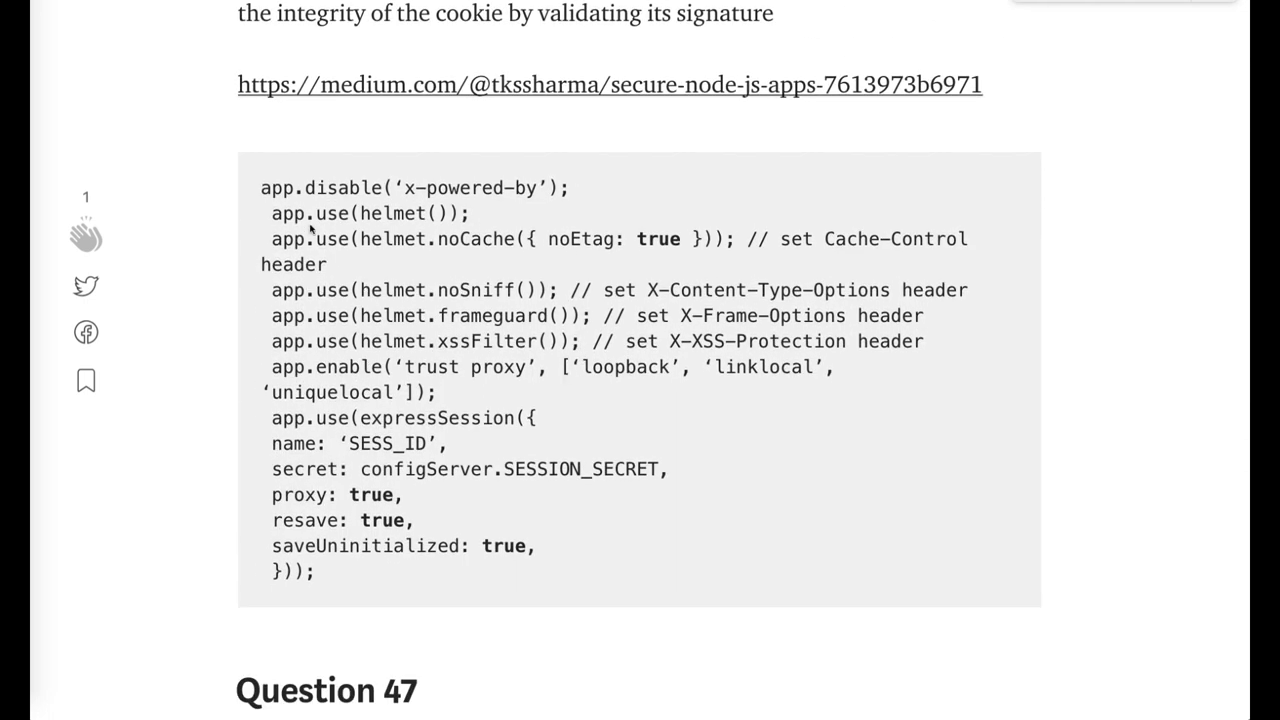
{"action": "left_click_drag", "start_coordinate": [260, 188], "coordinate": [340, 238]}
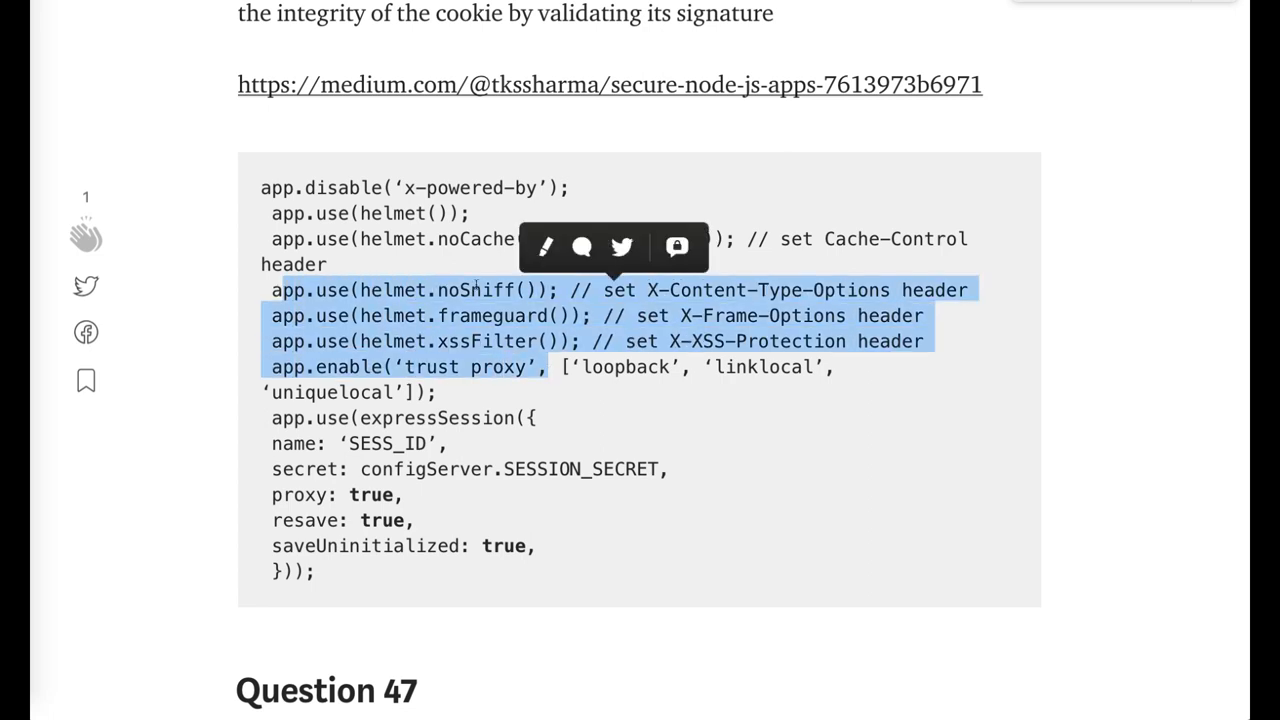
{"action": "double_click", "coordinate": [470, 290]}
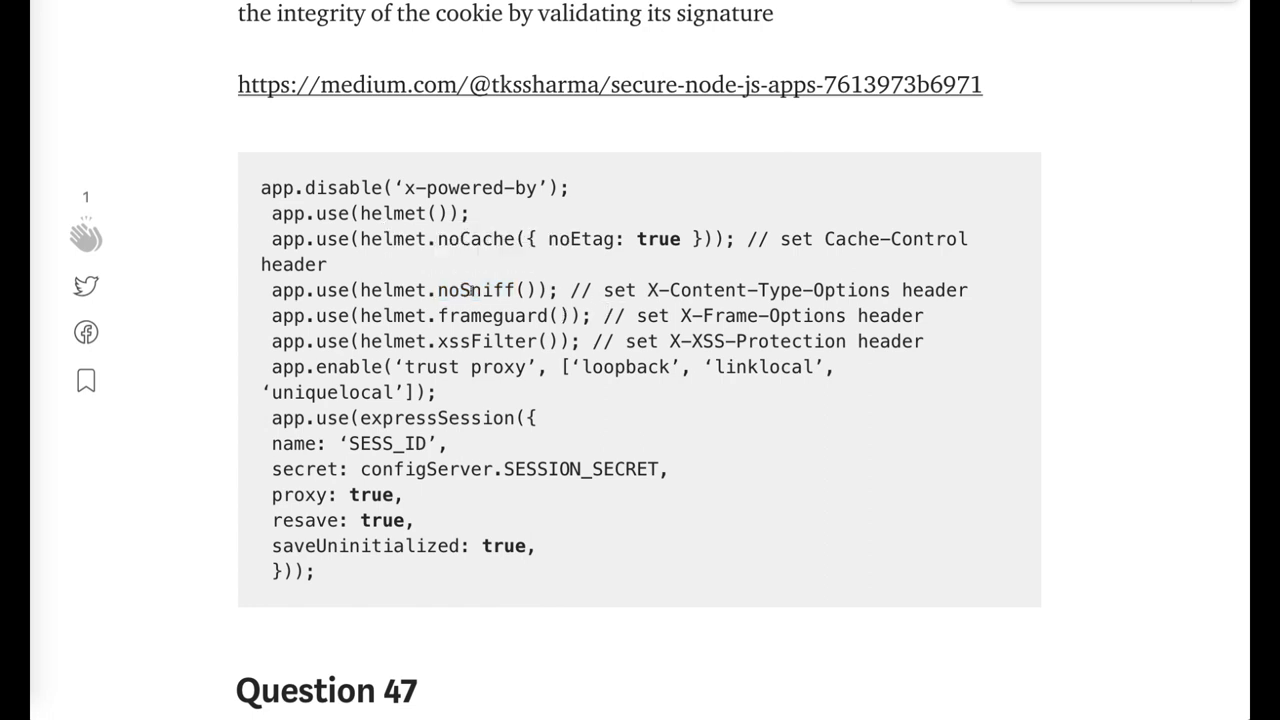
{"action": "double_click", "coordinate": [472, 290]}
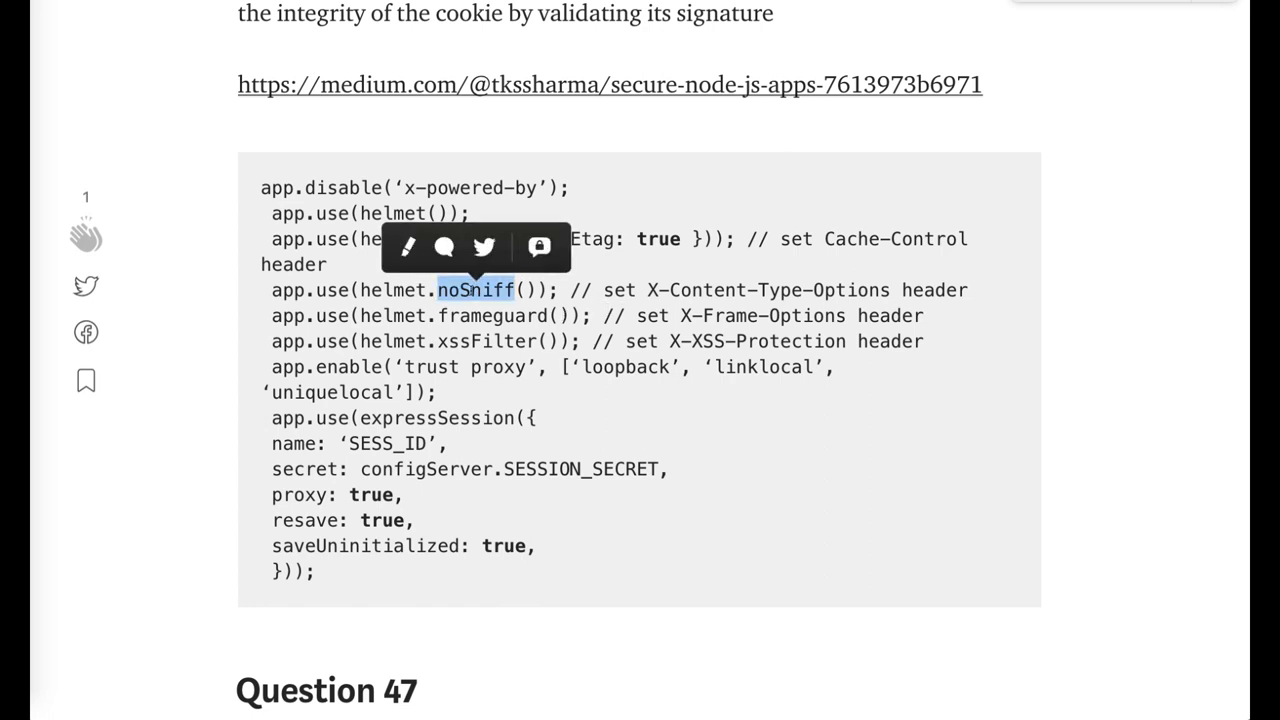
- Go through the session code, selecting lines of it, until the Question 47 heading appears
{"action": "scroll", "scroll_direction": "down", "scroll_amount": 3}
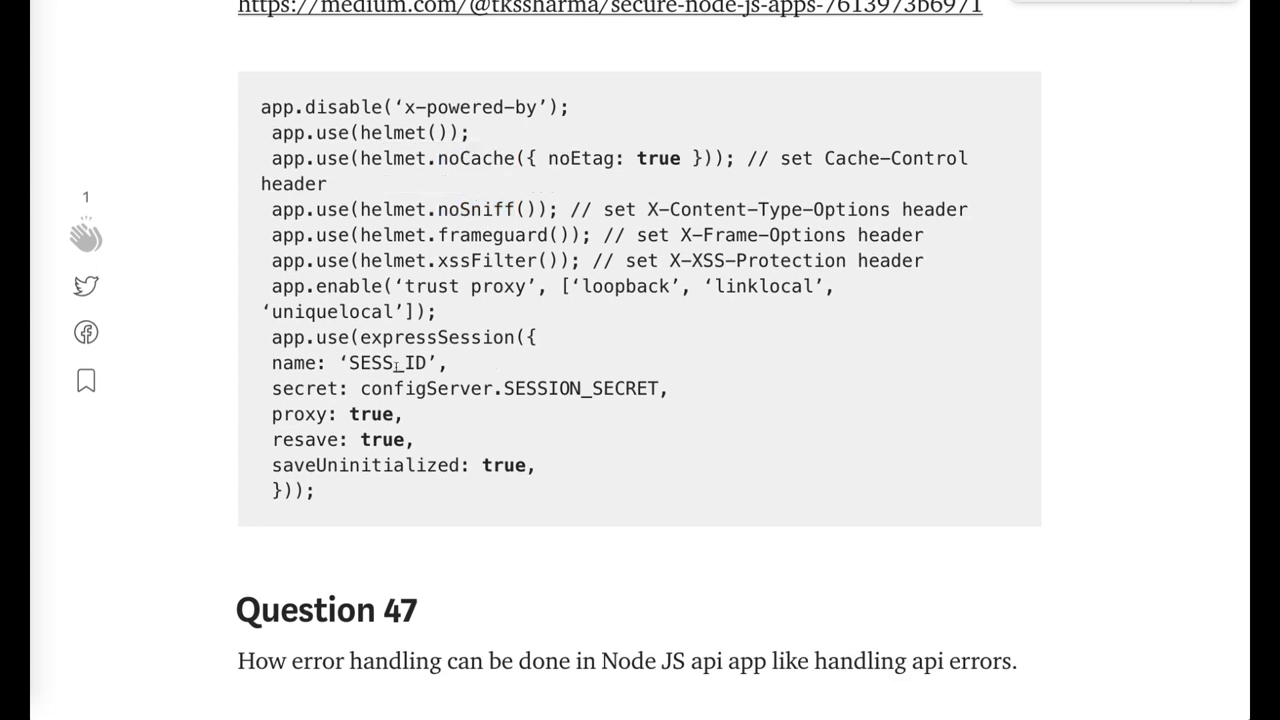
{"action": "double_click", "coordinate": [386, 362]}
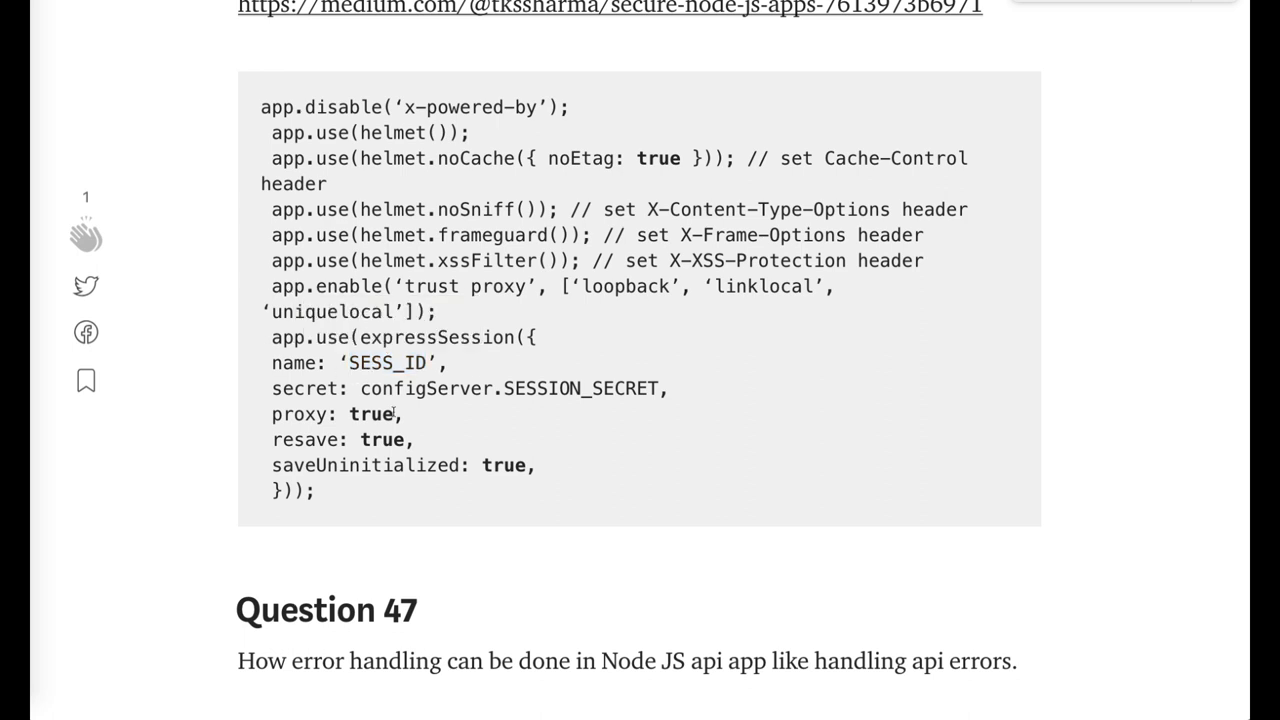
{"action": "left_click_drag", "start_coordinate": [272, 362], "coordinate": [390, 440]}
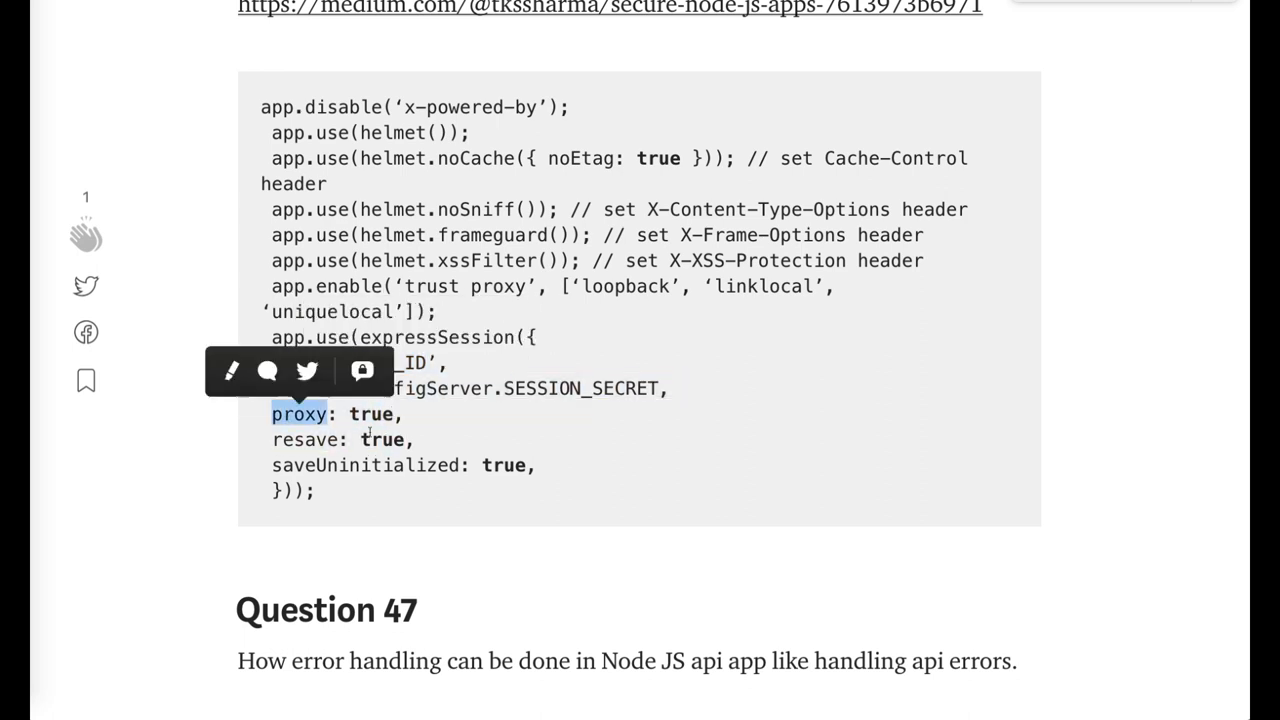
{"action": "scroll", "scroll_direction": "down", "scroll_amount": 3}
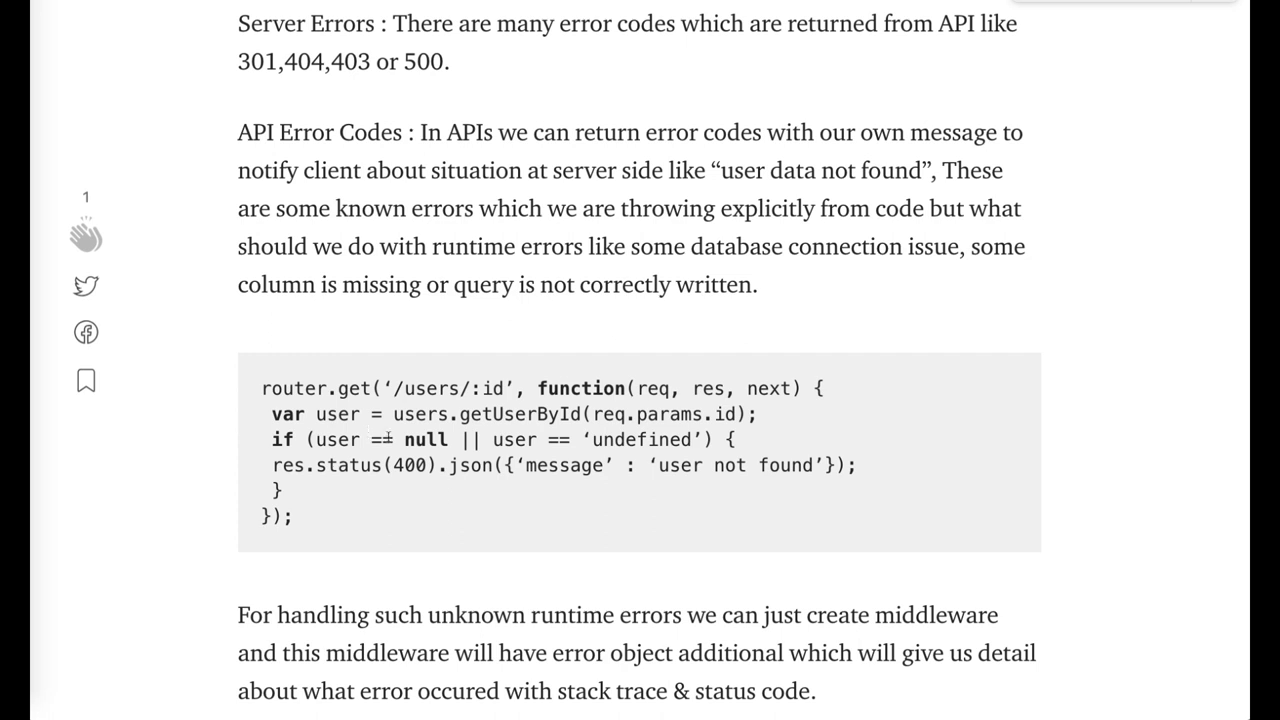
- Highlight errorHandlers, internalServerError, and the message and error response fields in the code block
{"action": "scroll", "scroll_direction": "down", "scroll_amount": 3}
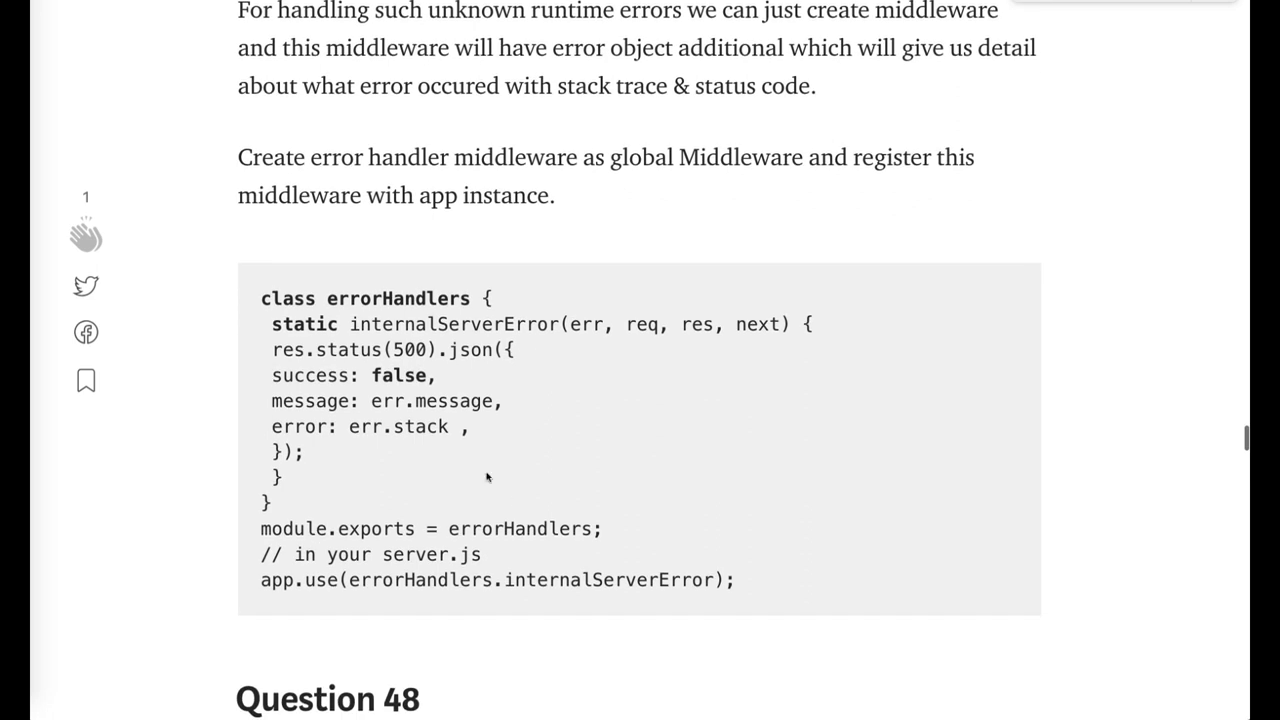
{"action": "double_click", "coordinate": [396, 298]}
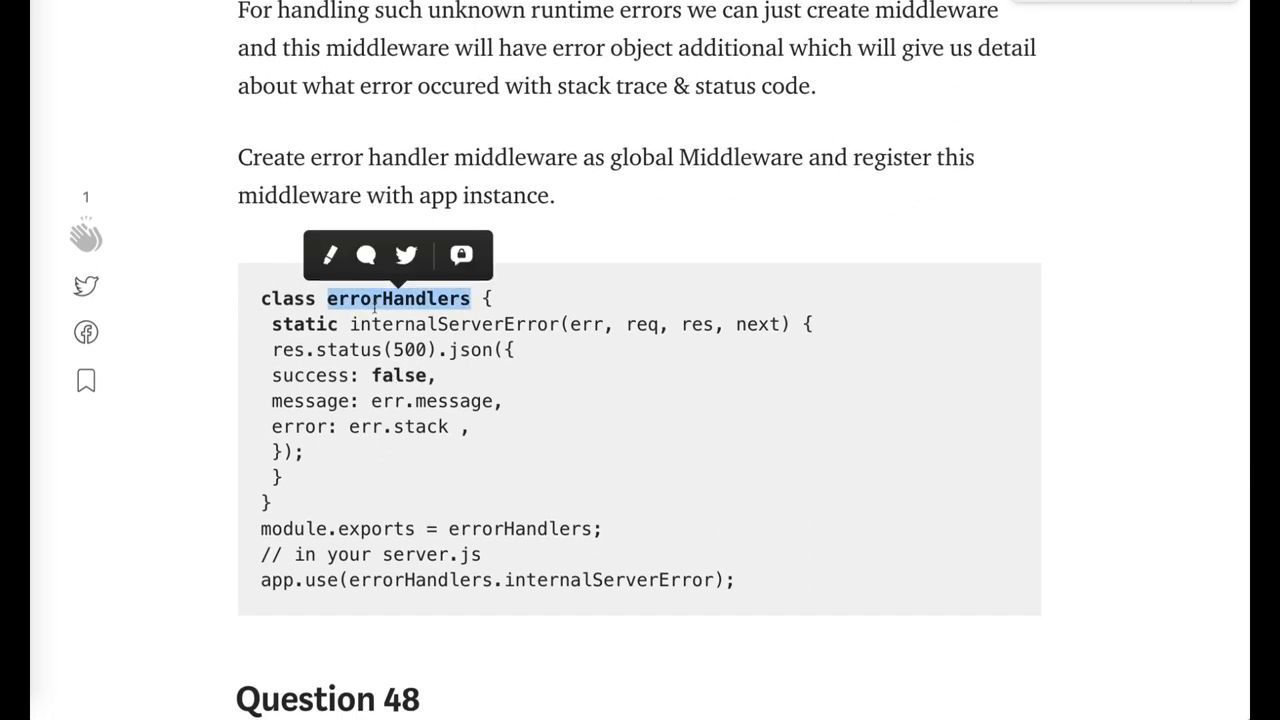
{"action": "double_click", "coordinate": [452, 324]}
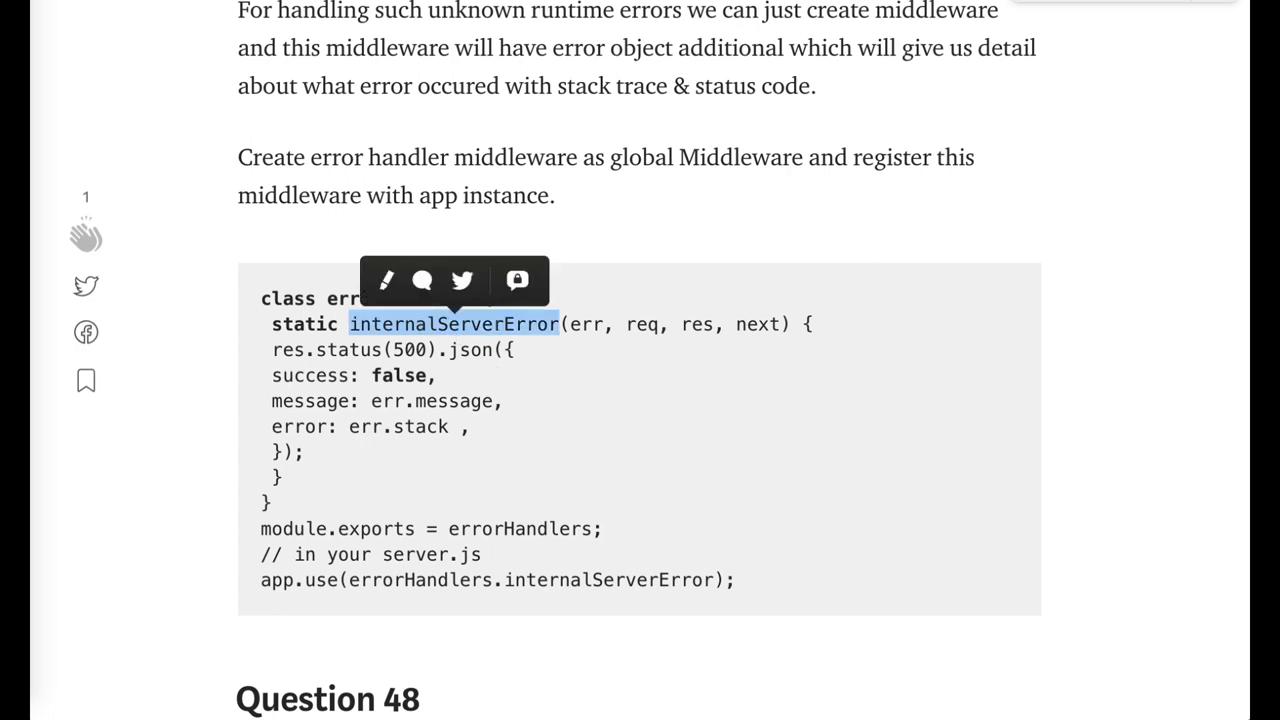
{"action": "mouse_move", "coordinate": [548, 376]}
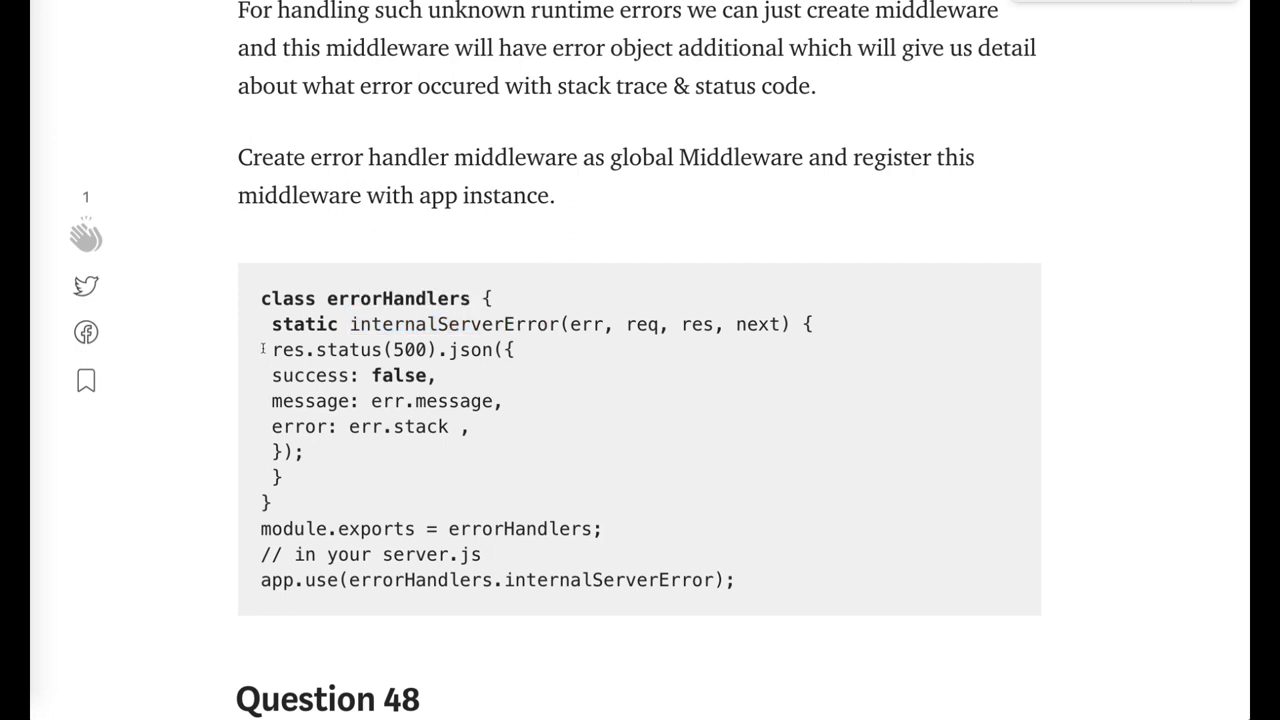
{"action": "double_click", "coordinate": [310, 400]}
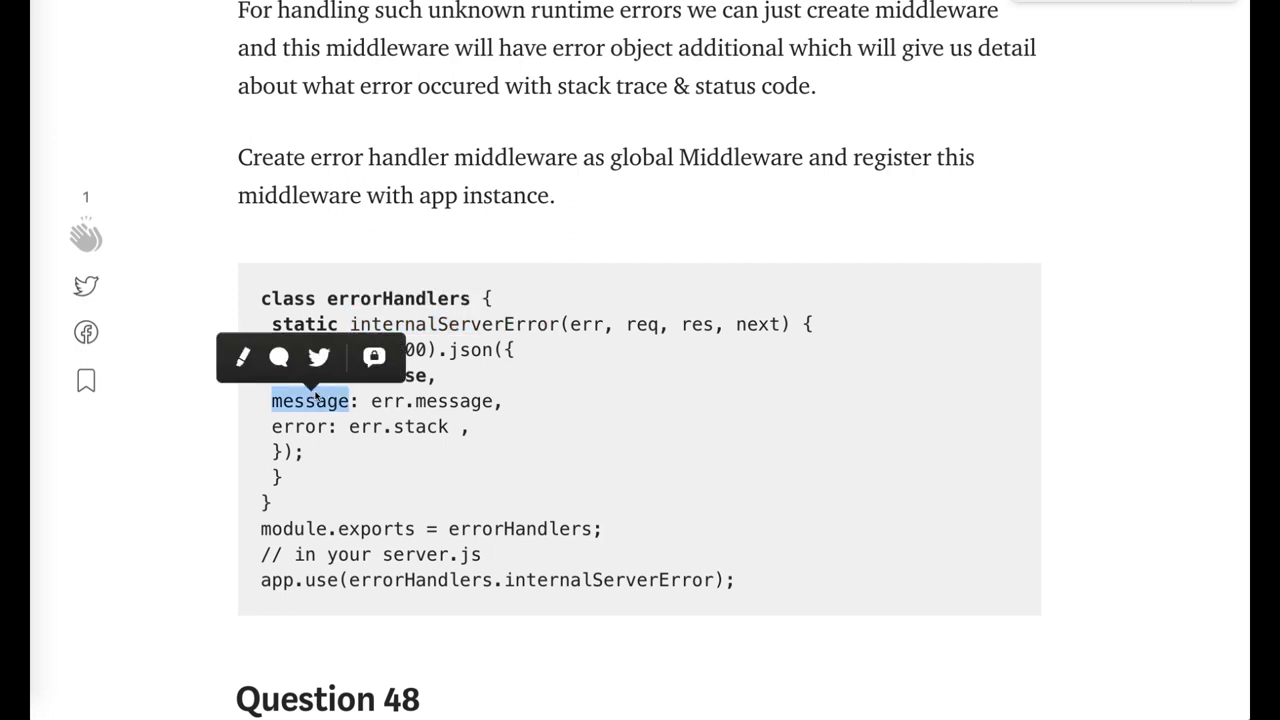
{"action": "double_click", "coordinate": [300, 426]}
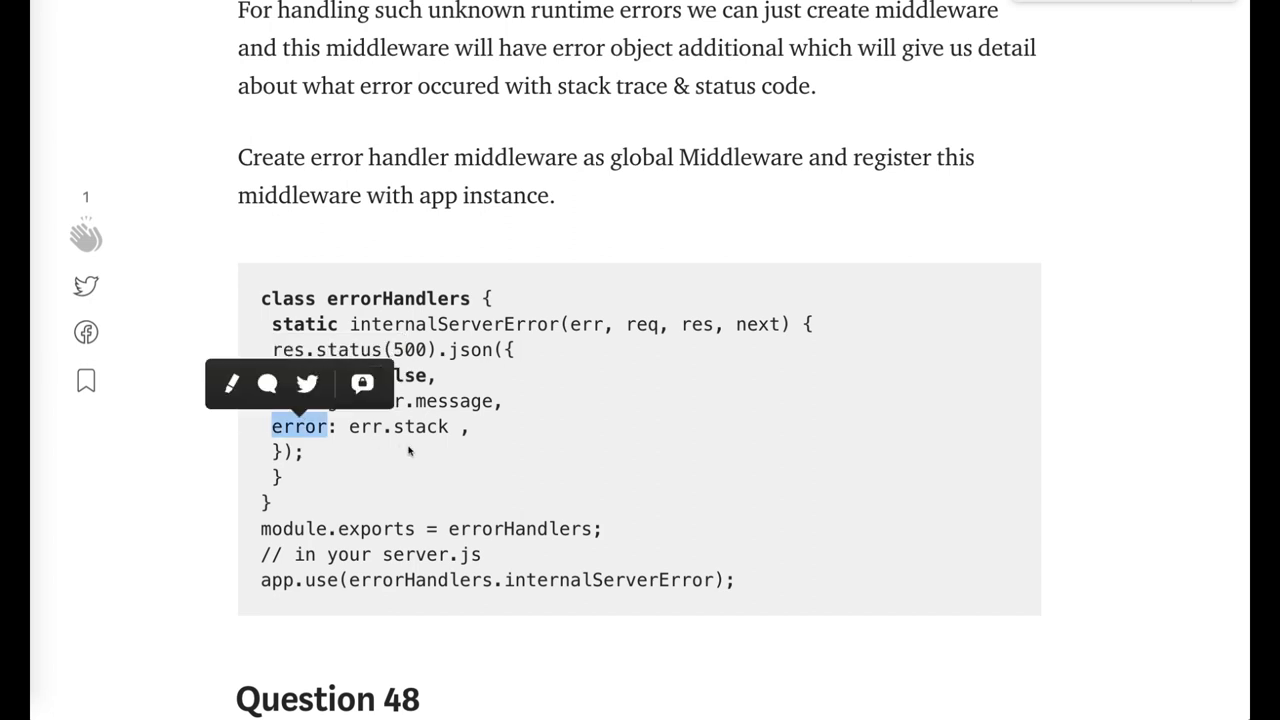
- Read Question 48, highlight the myLogger middleware code, and reach the body-parser paragraph
{"action": "scroll", "scroll_direction": "down", "scroll_amount": 3}
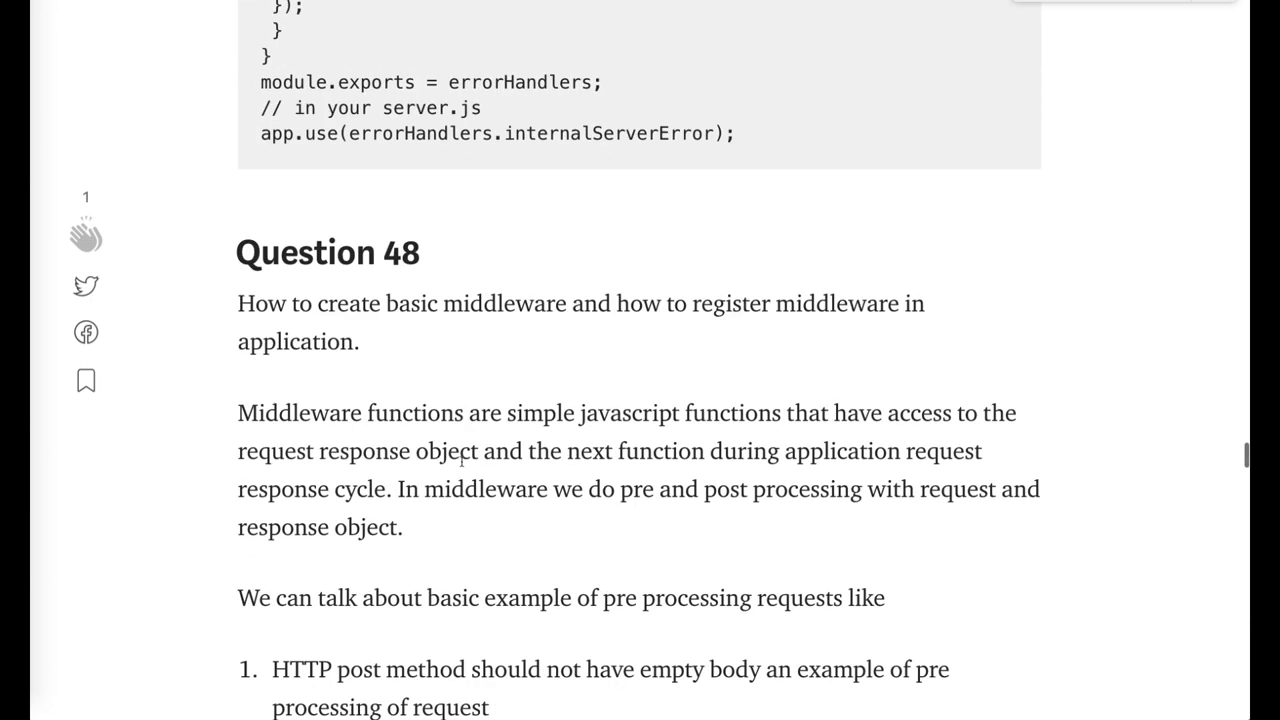
{"action": "scroll", "scroll_direction": "down", "scroll_amount": 3}
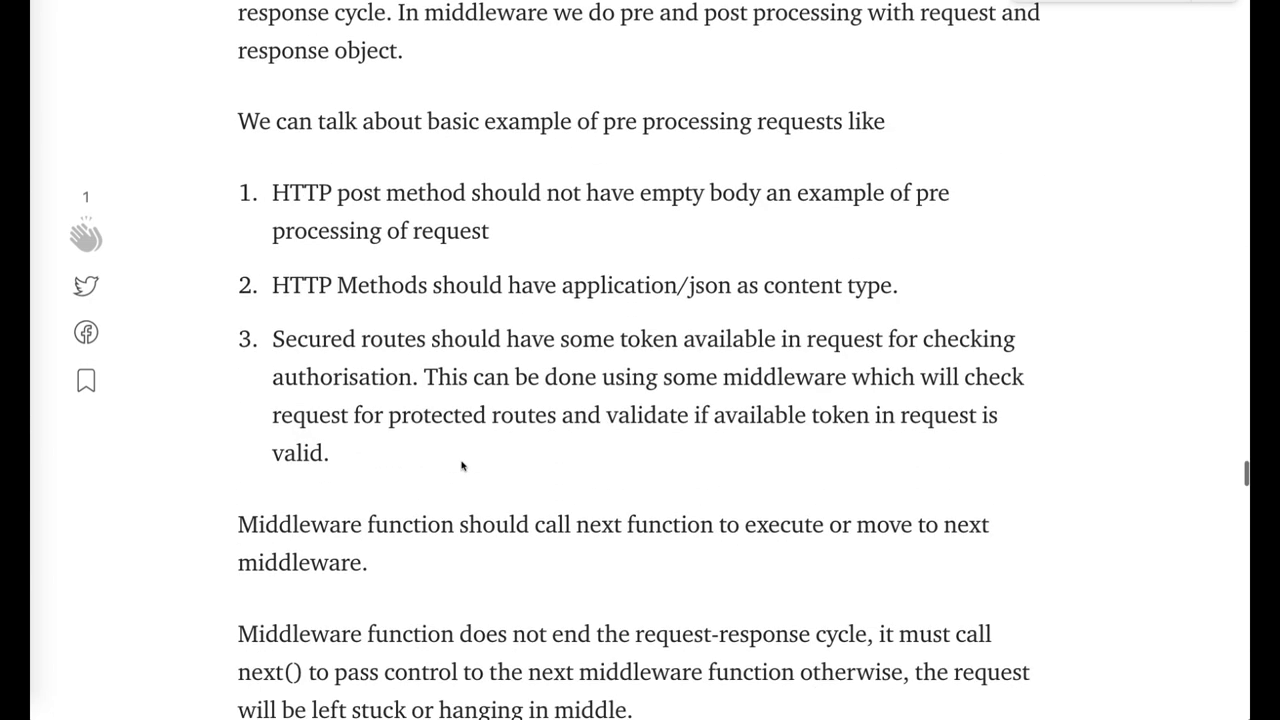
{"action": "scroll", "scroll_direction": "down", "scroll_amount": 3}
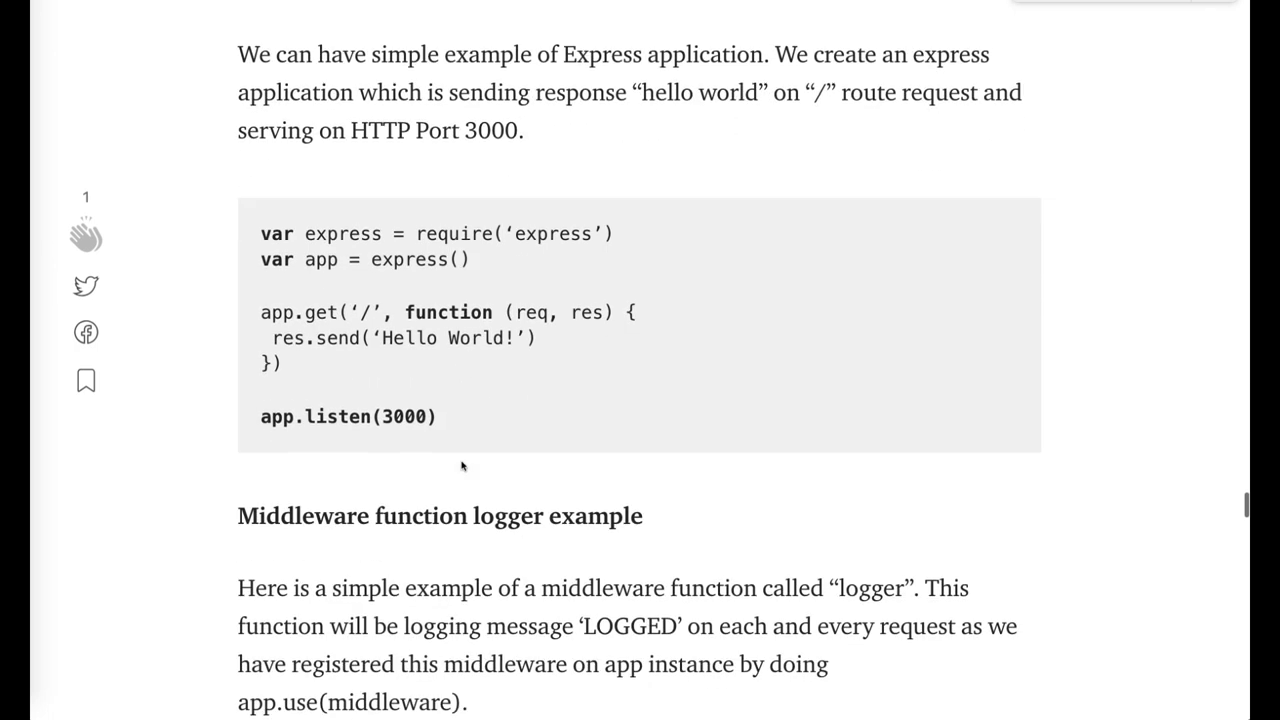
{"action": "scroll", "scroll_direction": "down", "scroll_amount": 3}
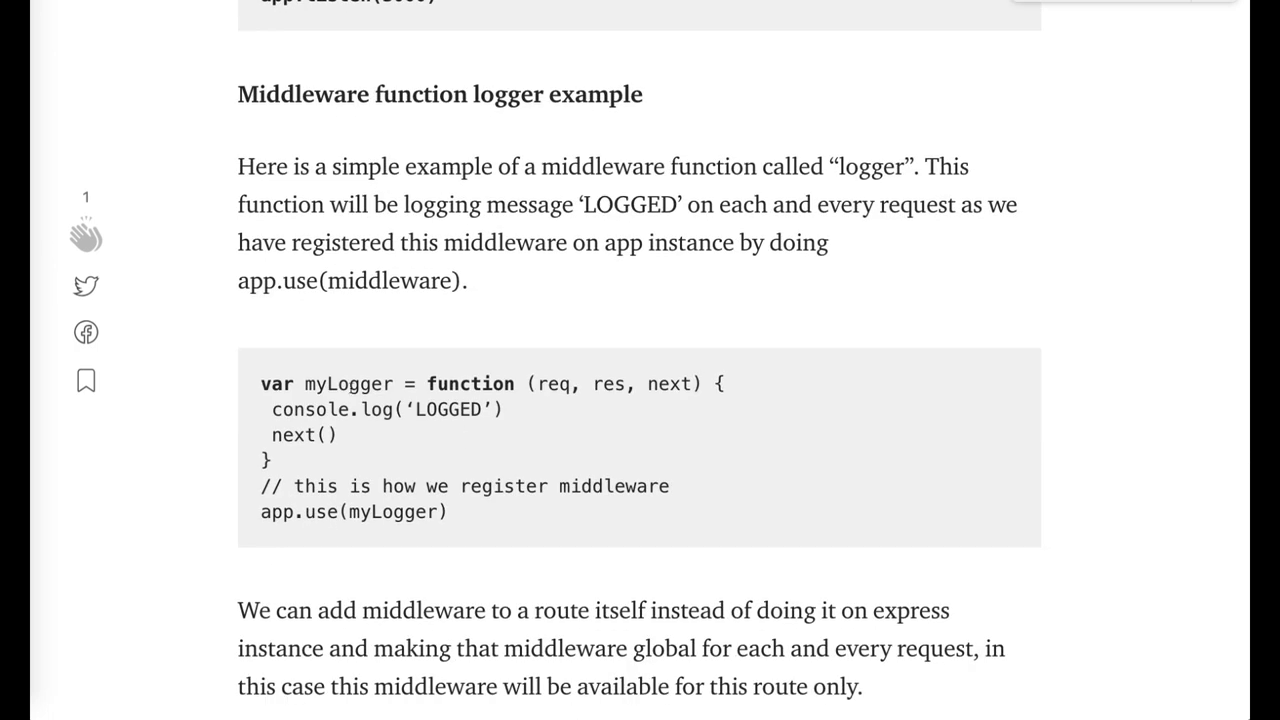
{"action": "double_click", "coordinate": [392, 512]}
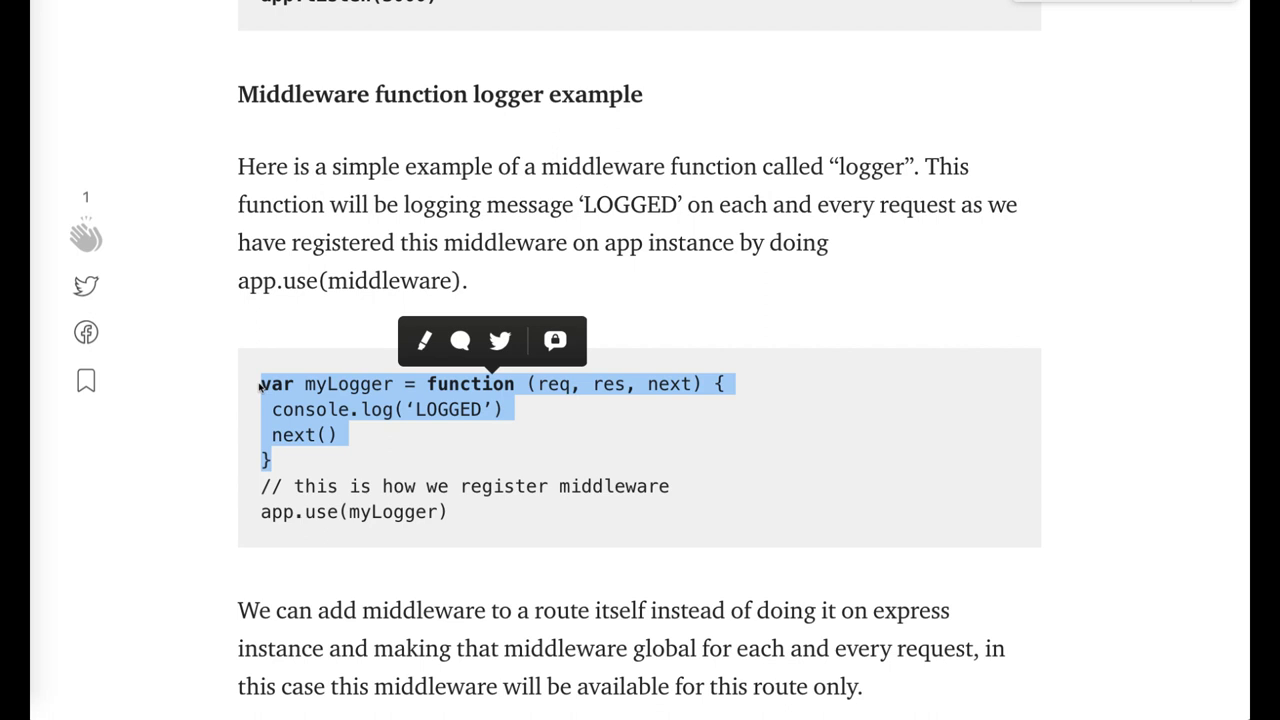
{"action": "scroll", "scroll_direction": "down", "scroll_amount": 3}
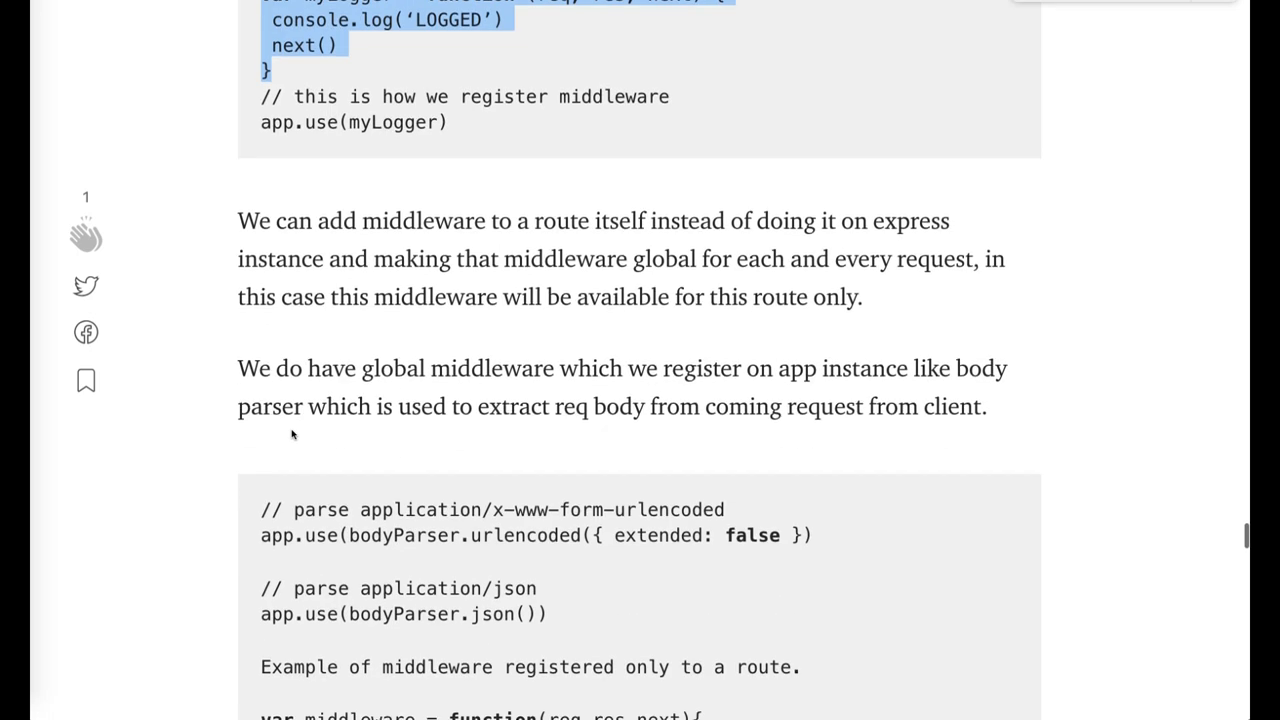
- Scroll through Question 49's winston logger code with the Console transport down to Question 50
{"action": "scroll", "scroll_direction": "down", "scroll_amount": 3}
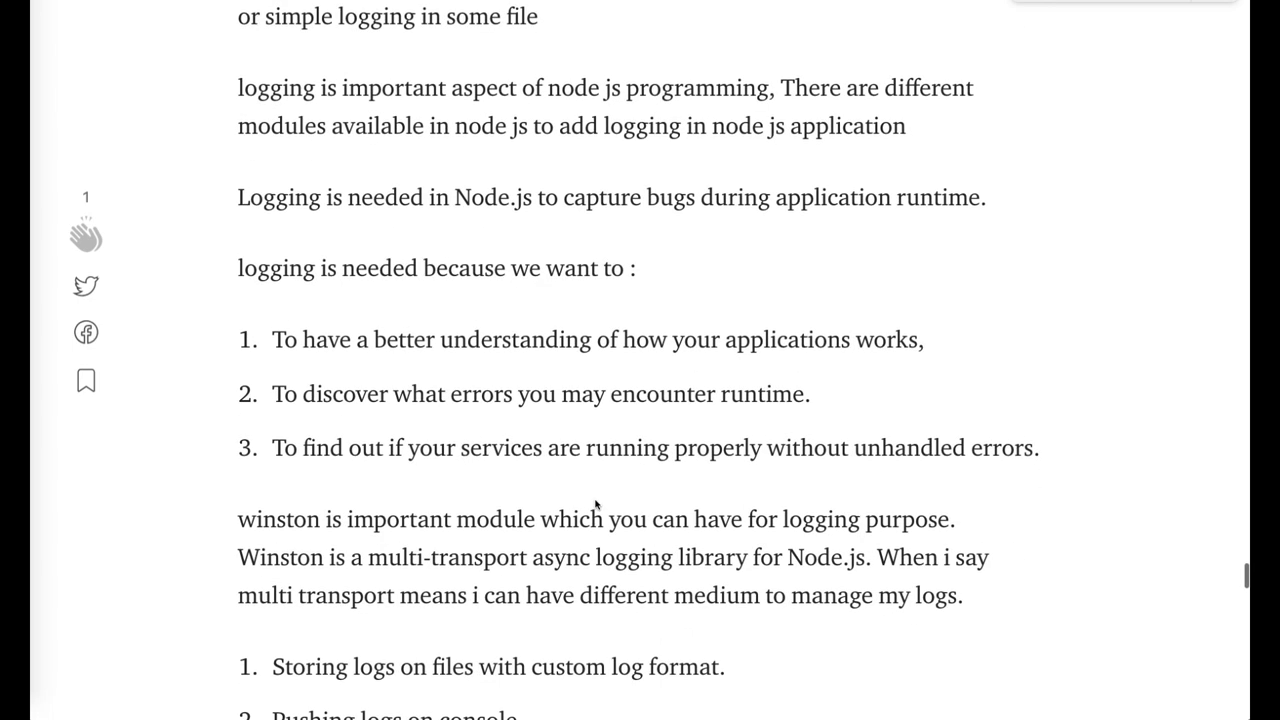
{"action": "scroll", "scroll_direction": "down", "scroll_amount": 3}
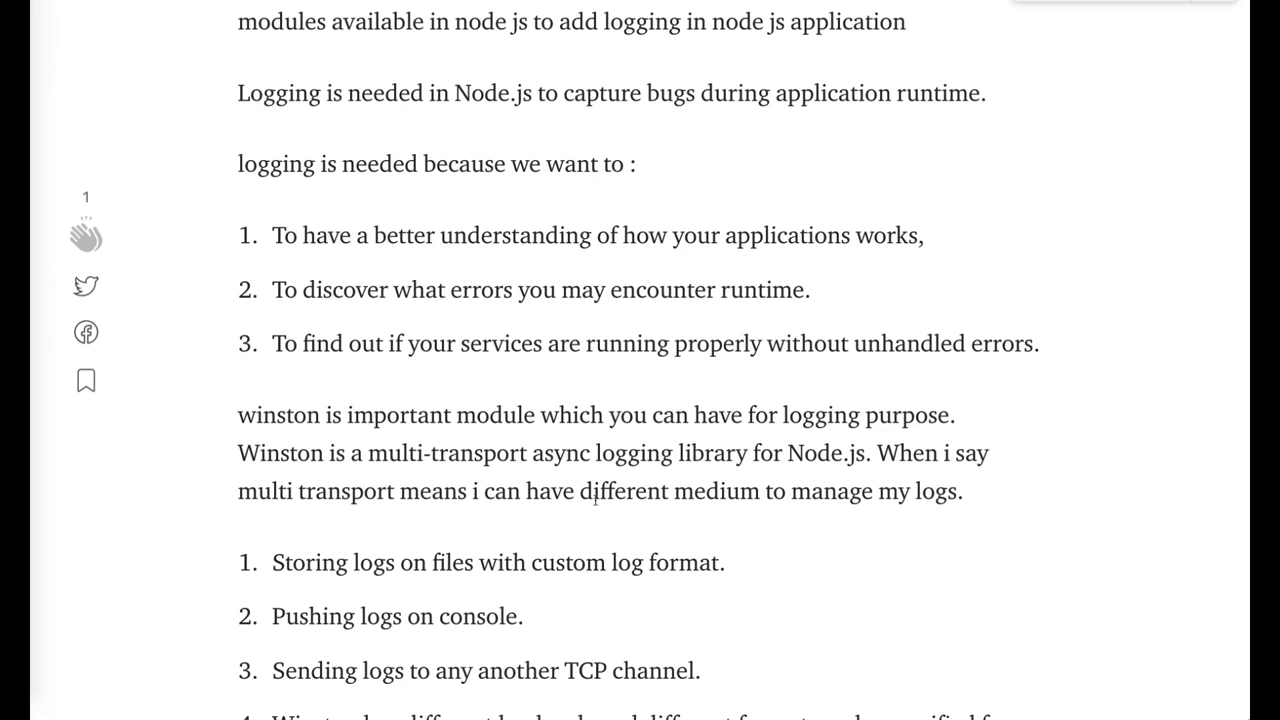
{"action": "scroll", "scroll_direction": "down", "scroll_amount": 3}
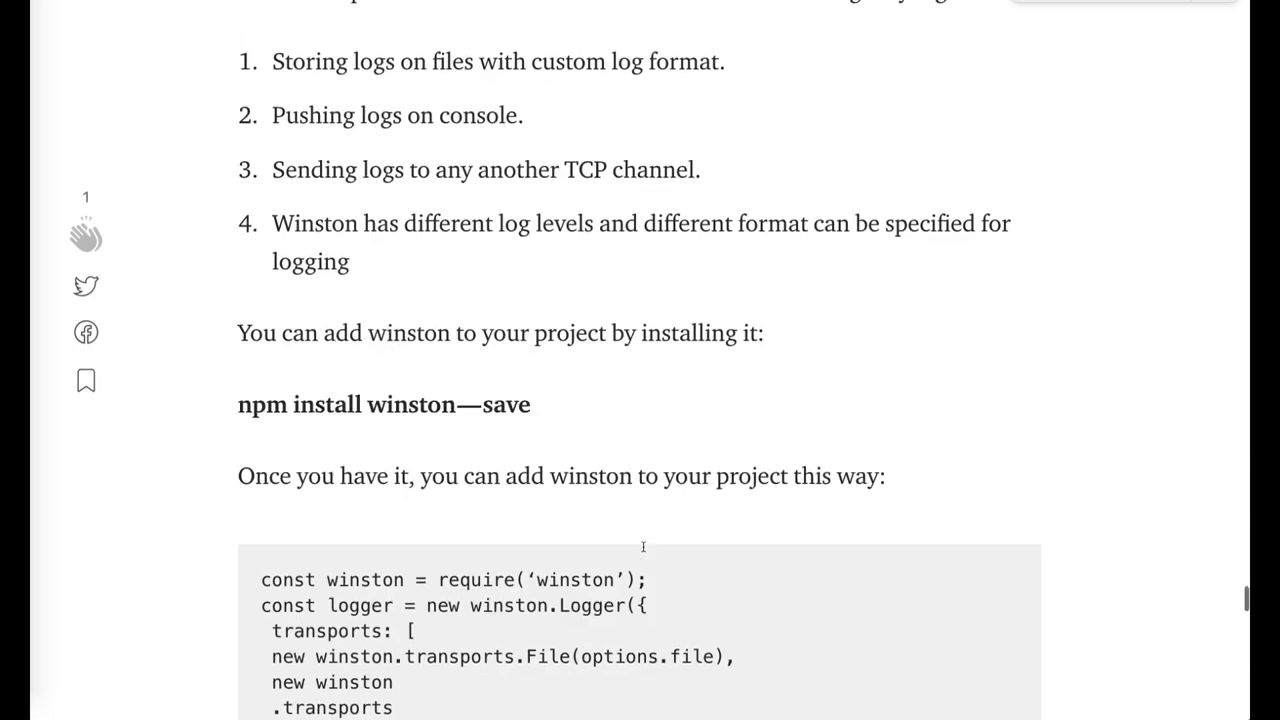
{"action": "scroll", "scroll_direction": "down", "scroll_amount": 3}
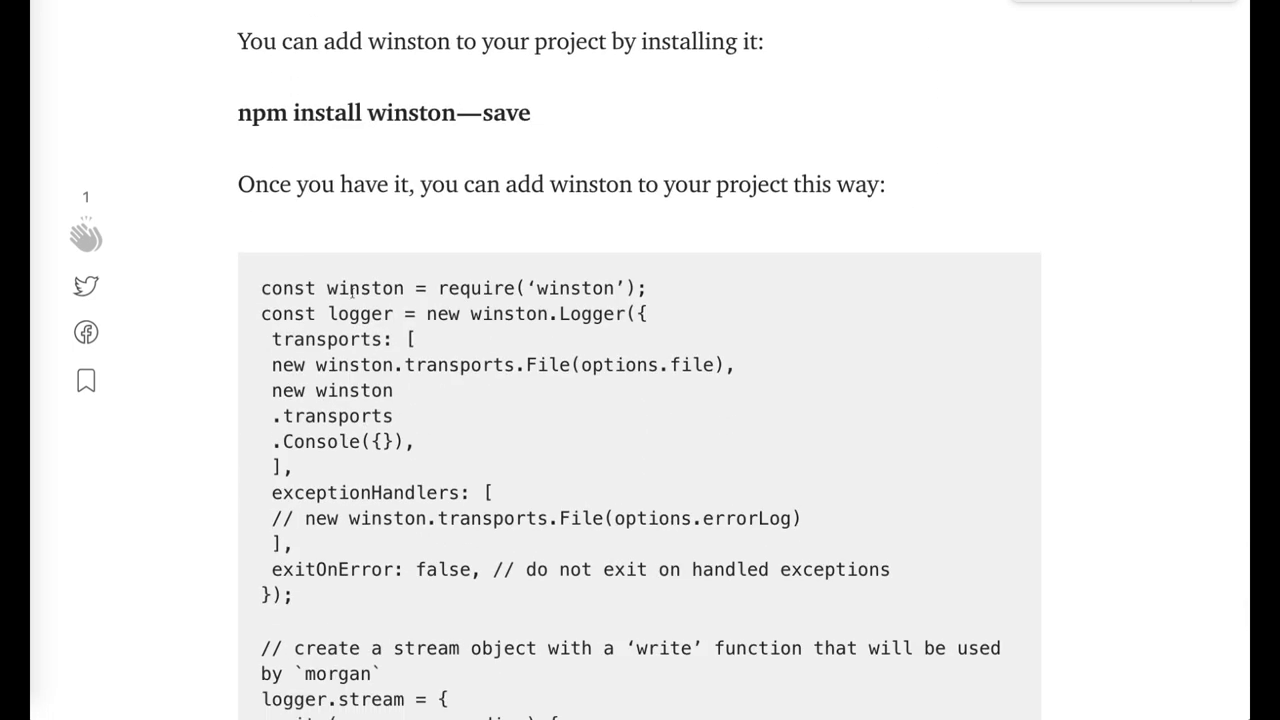
{"action": "scroll", "scroll_direction": "down", "scroll_amount": 3}
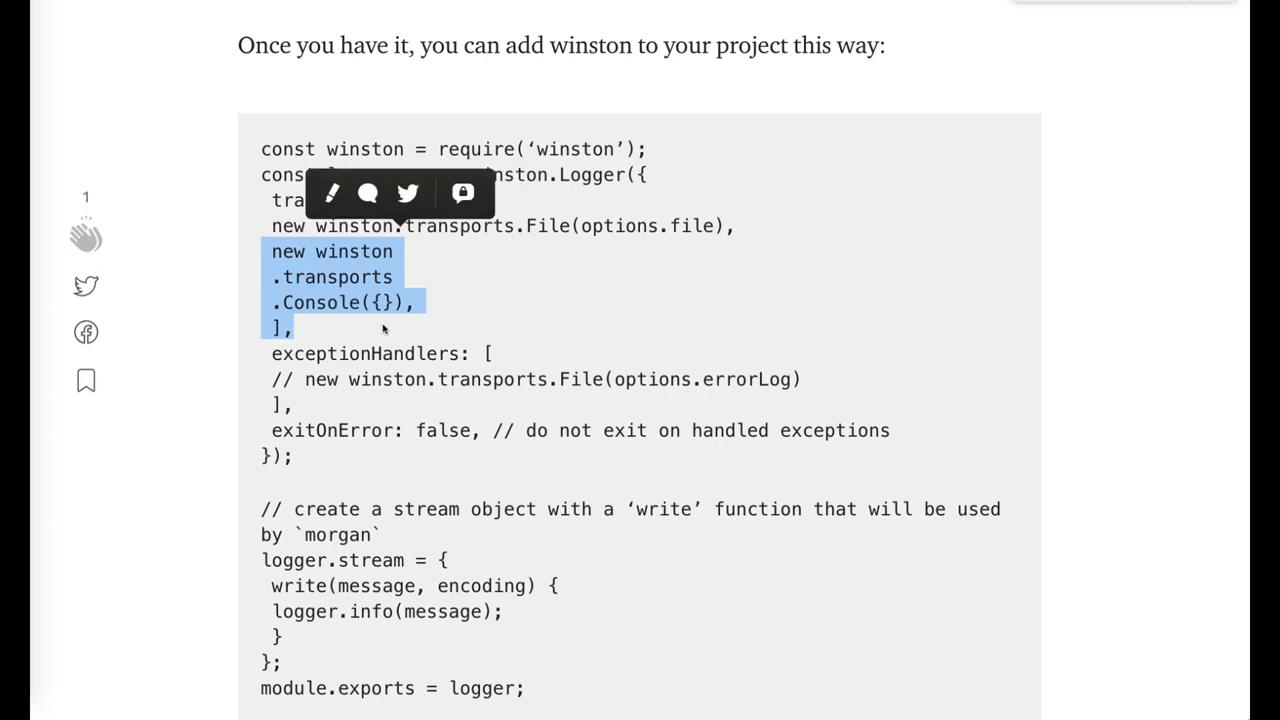
{"action": "scroll", "scroll_direction": "down", "scroll_amount": 3}
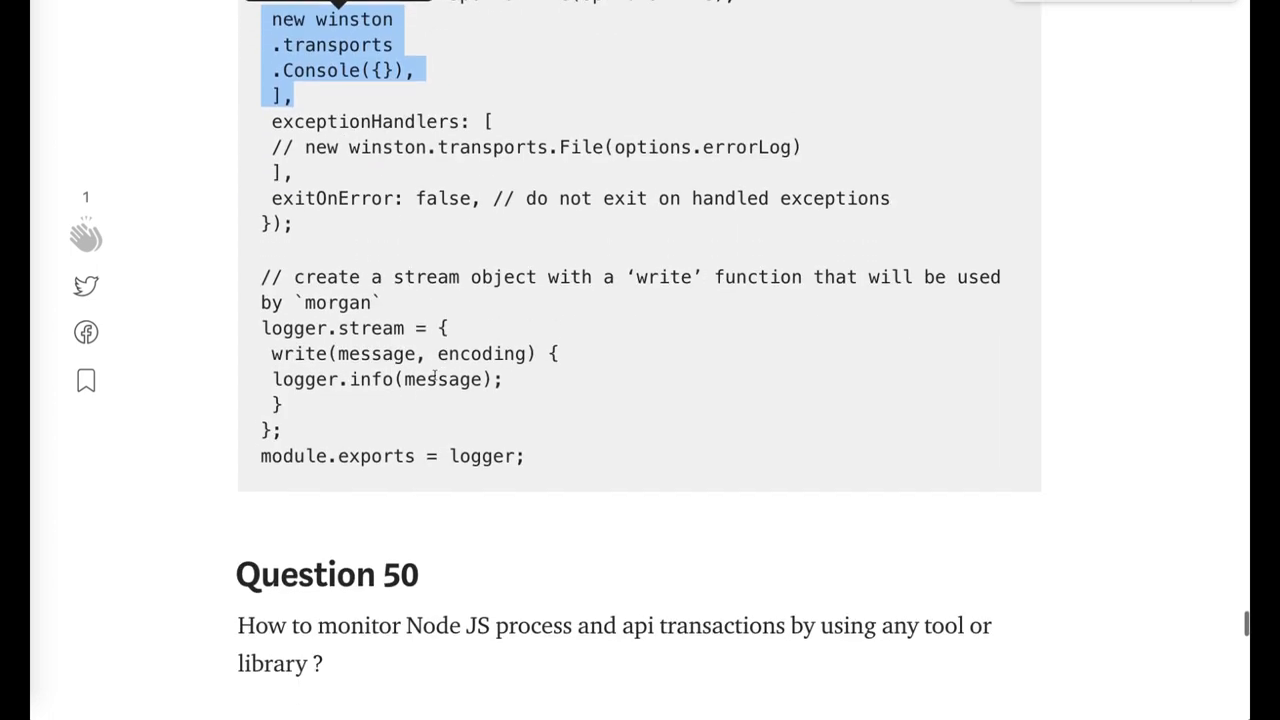
- Scroll through Question 50's monitoring tools list and performance chart to the author footer
{"action": "scroll", "scroll_direction": "down", "scroll_amount": 3}
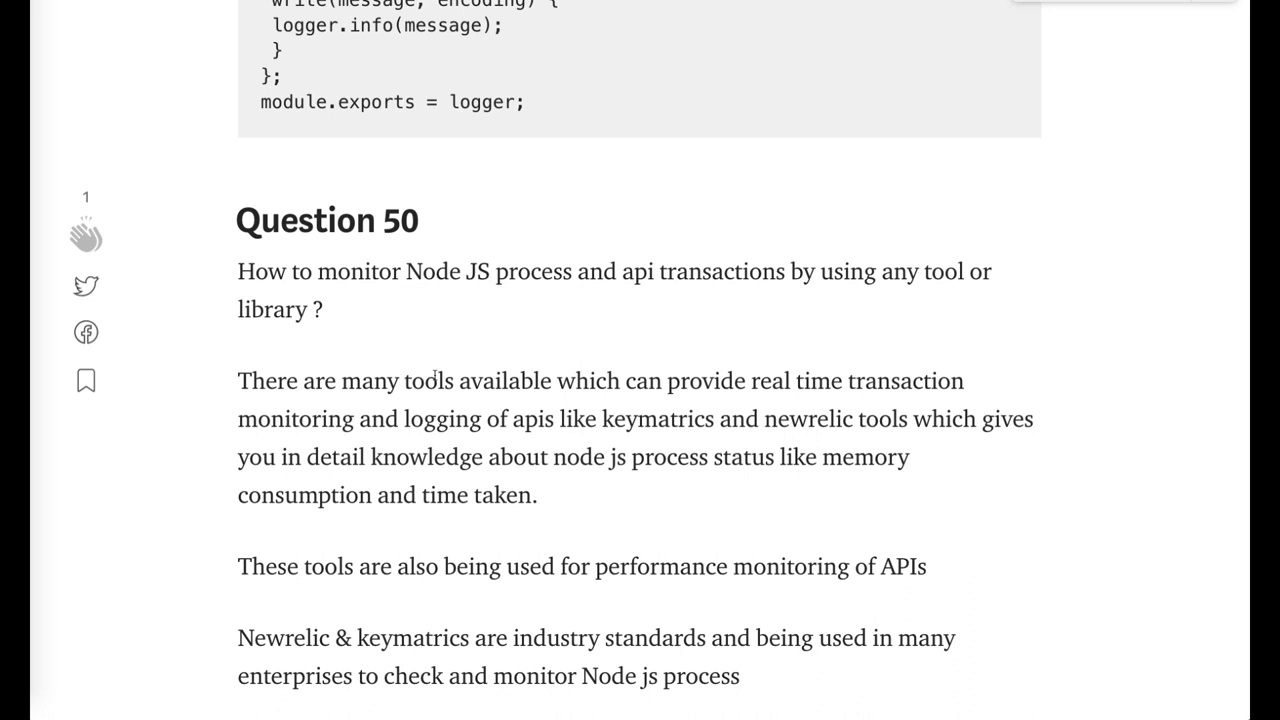
{"action": "scroll", "scroll_direction": "down", "scroll_amount": 3}
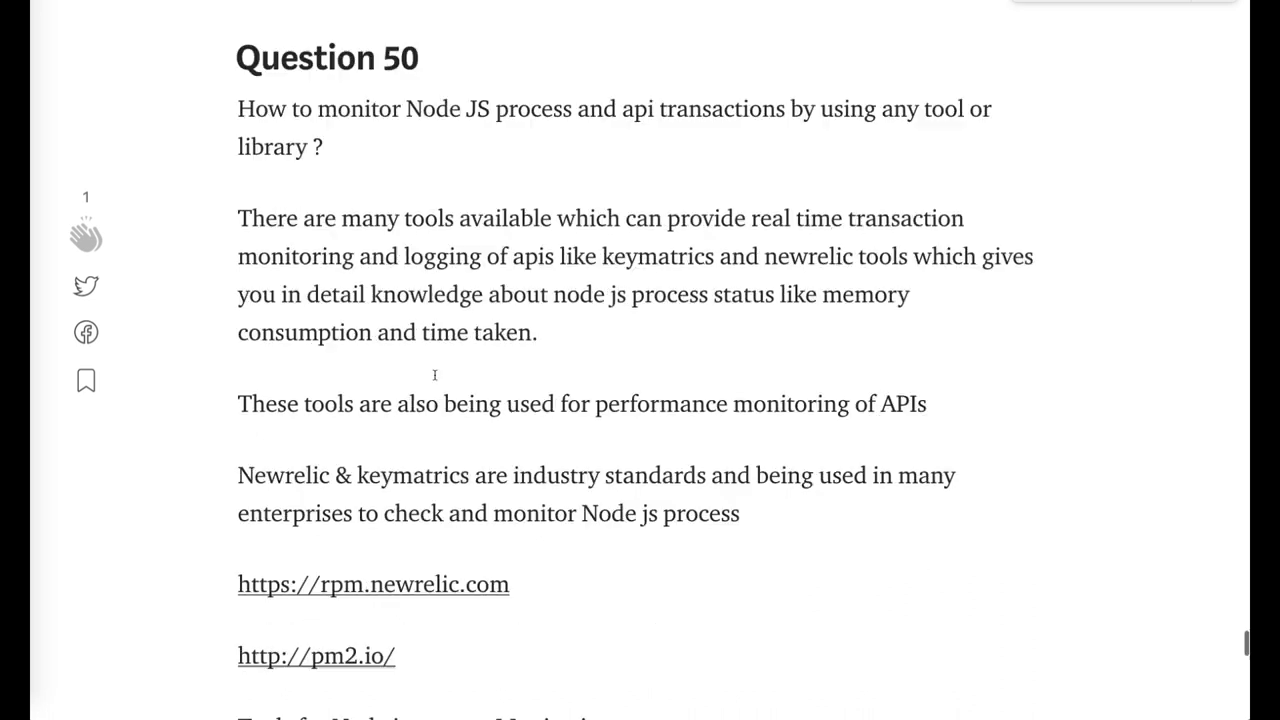
{"action": "scroll", "scroll_direction": "down", "scroll_amount": 3}
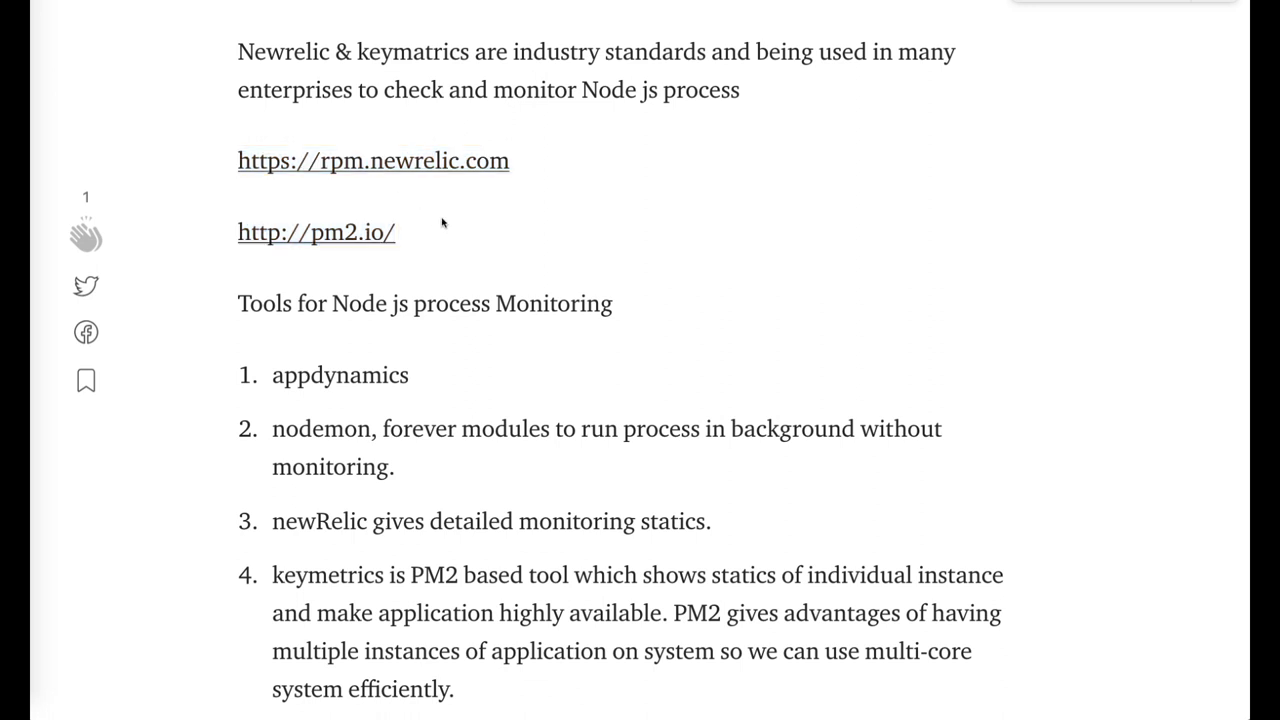
{"action": "scroll", "scroll_direction": "down", "scroll_amount": 3}
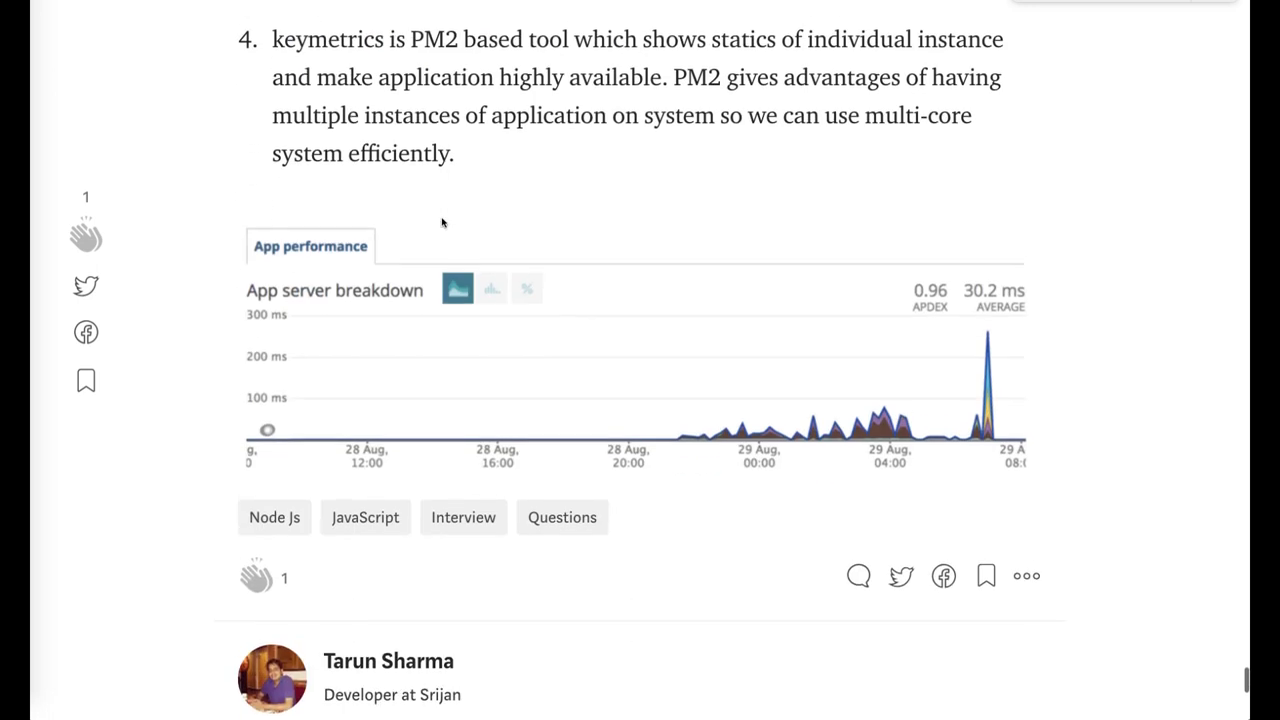
{"action": "scroll", "scroll_direction": "down", "scroll_amount": 3}
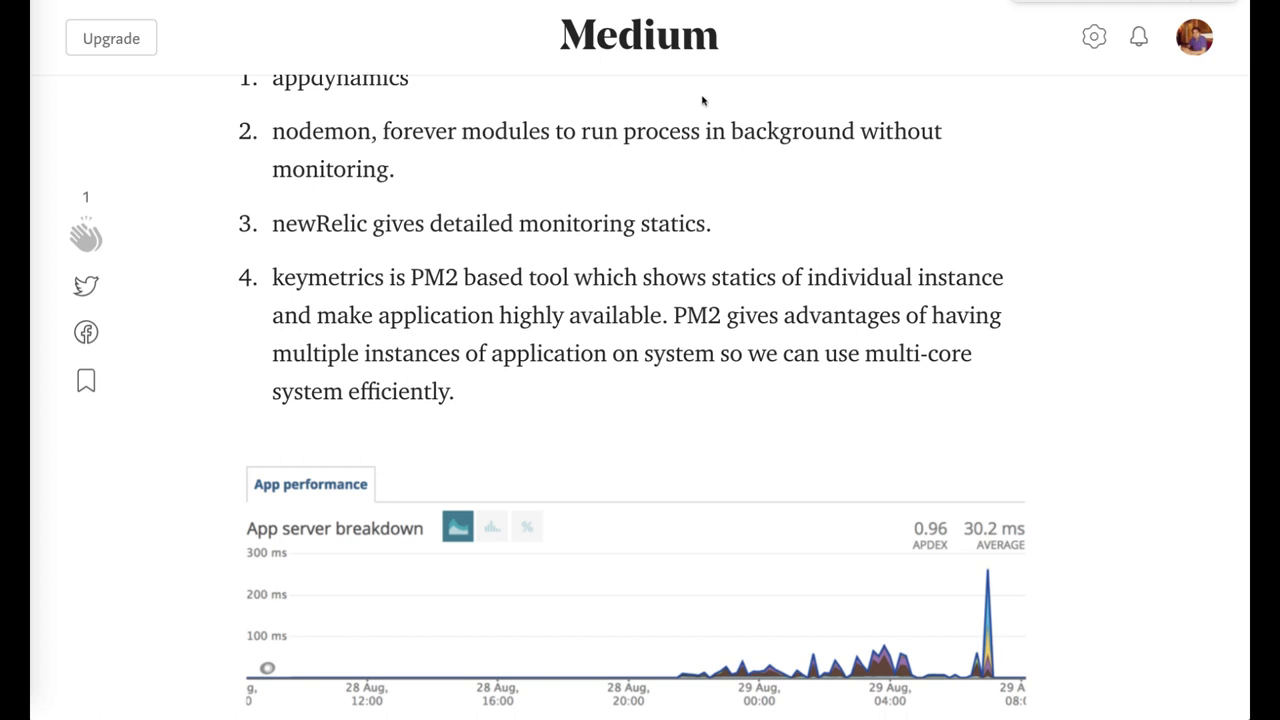
{"action": "mouse_move", "coordinate": [924, 36]}
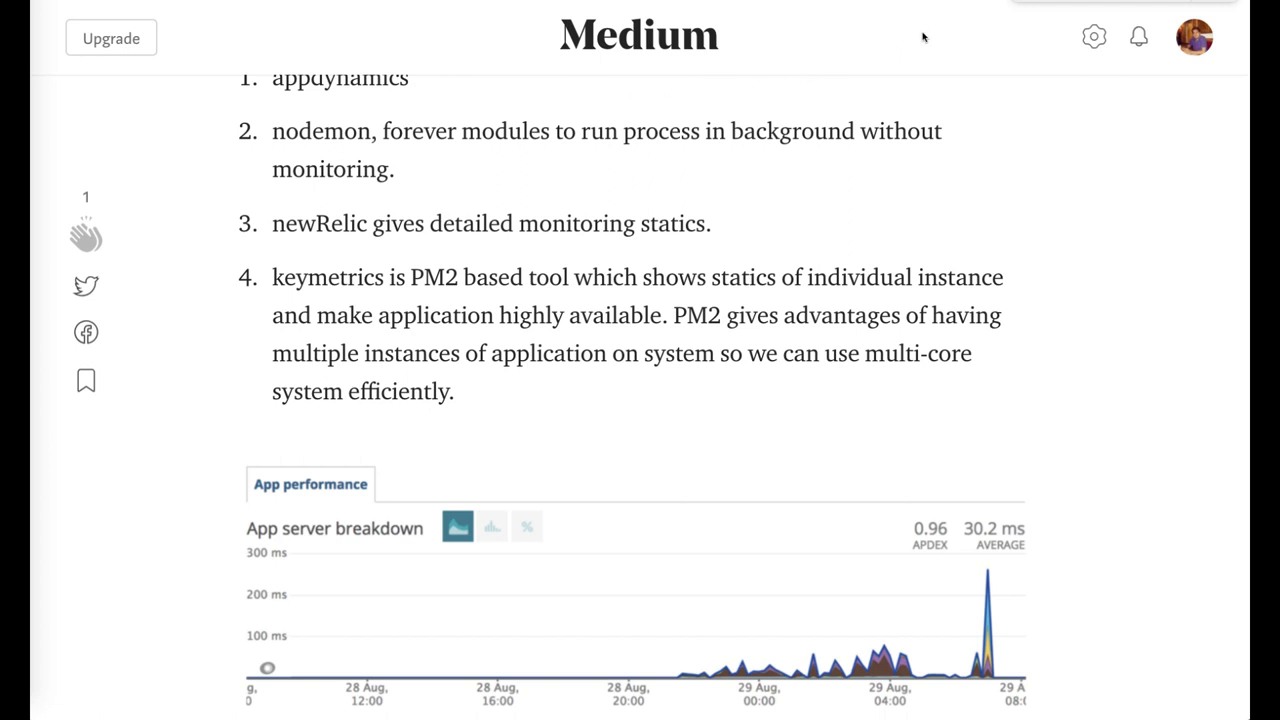